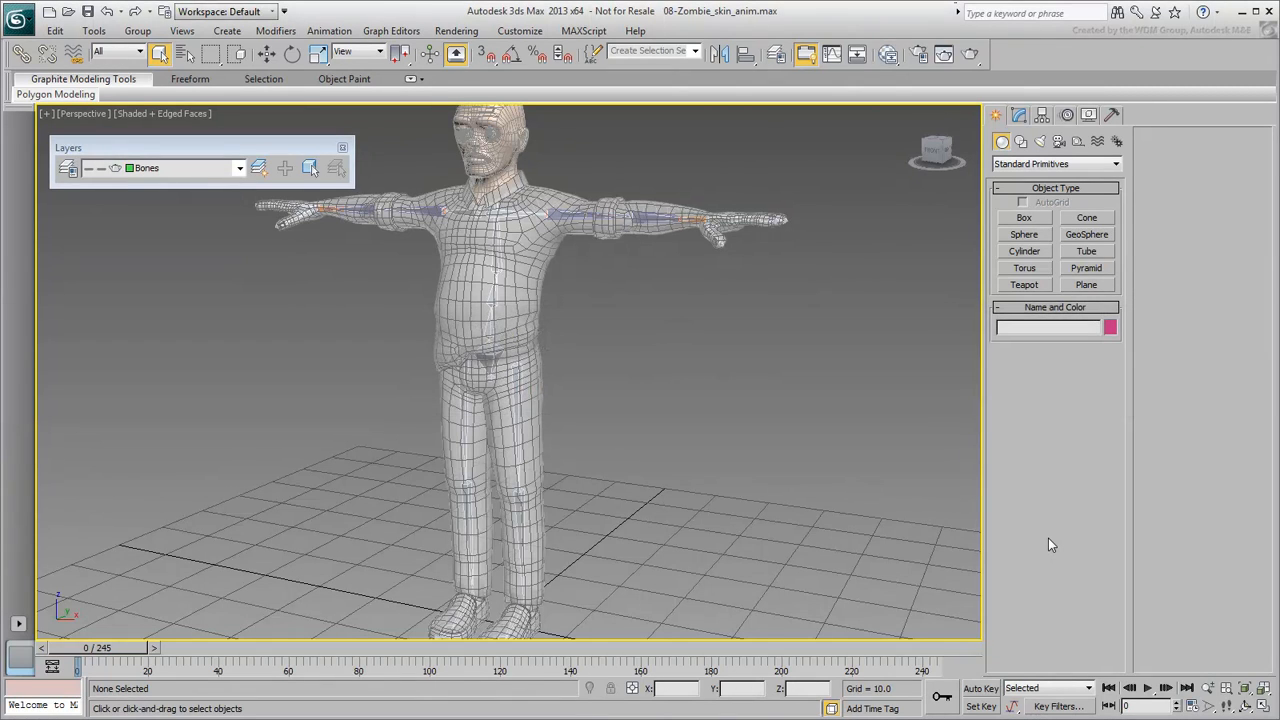
pyautogui.moveTo(733, 431)
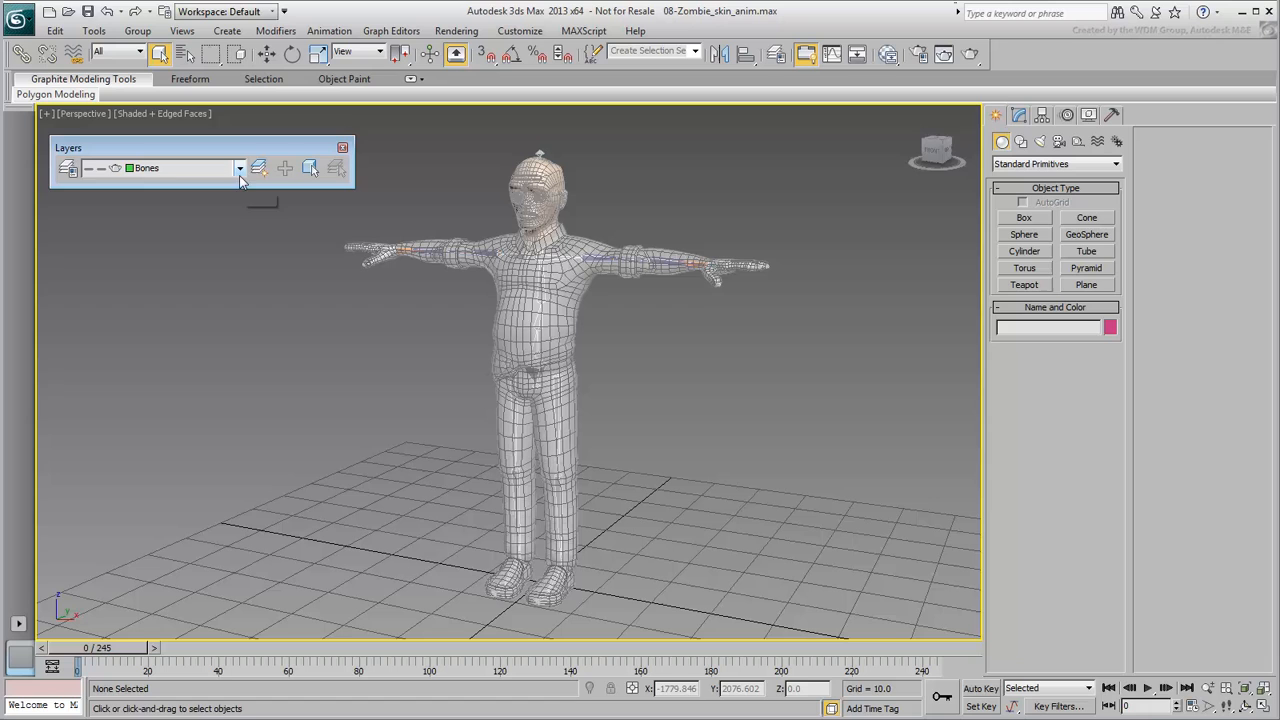
# Hide the zombie mesh layer, then select zombie_l_ankle_bone with the Rotate tool active
pyautogui.click(240, 168)
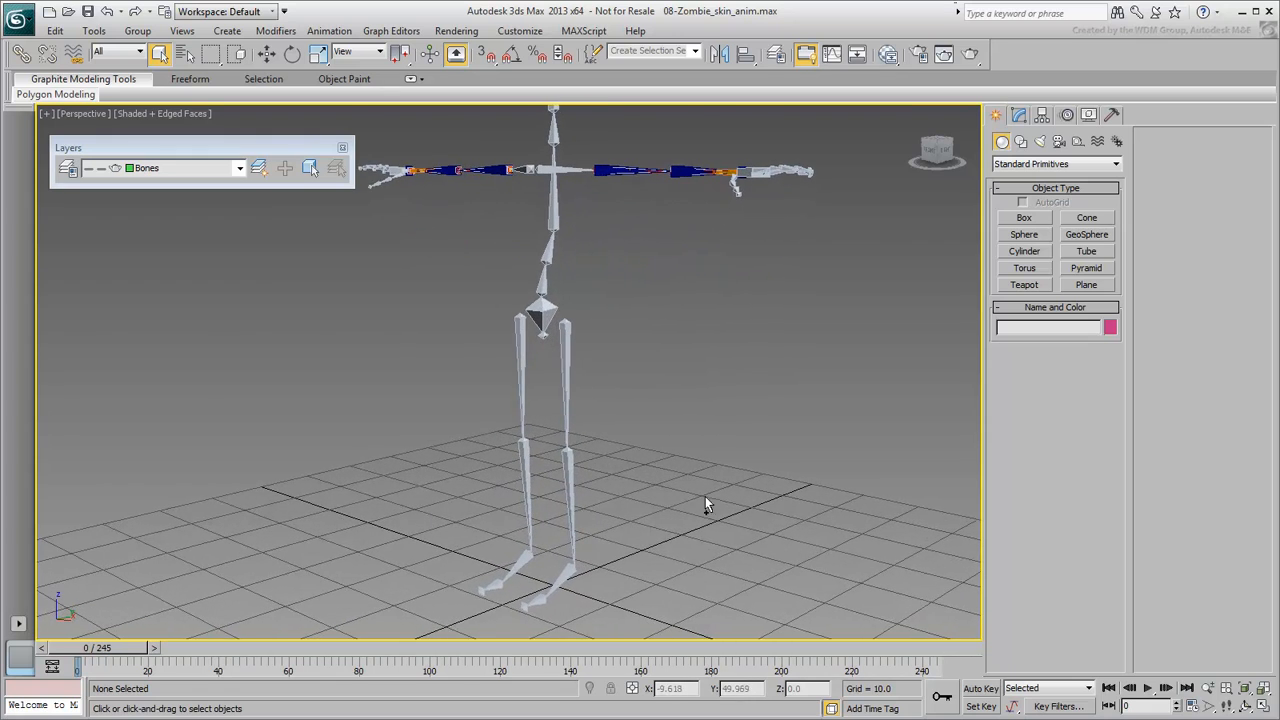
pyautogui.click(578, 580)
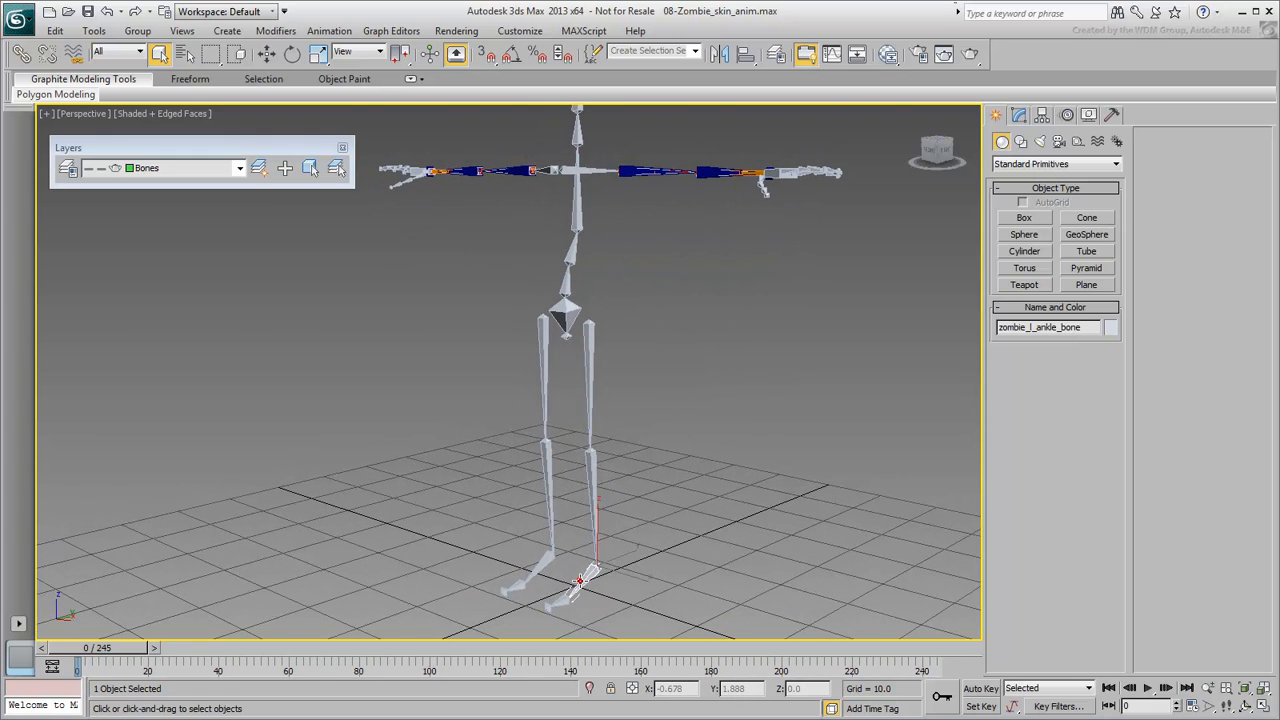
pyautogui.click(265, 54)
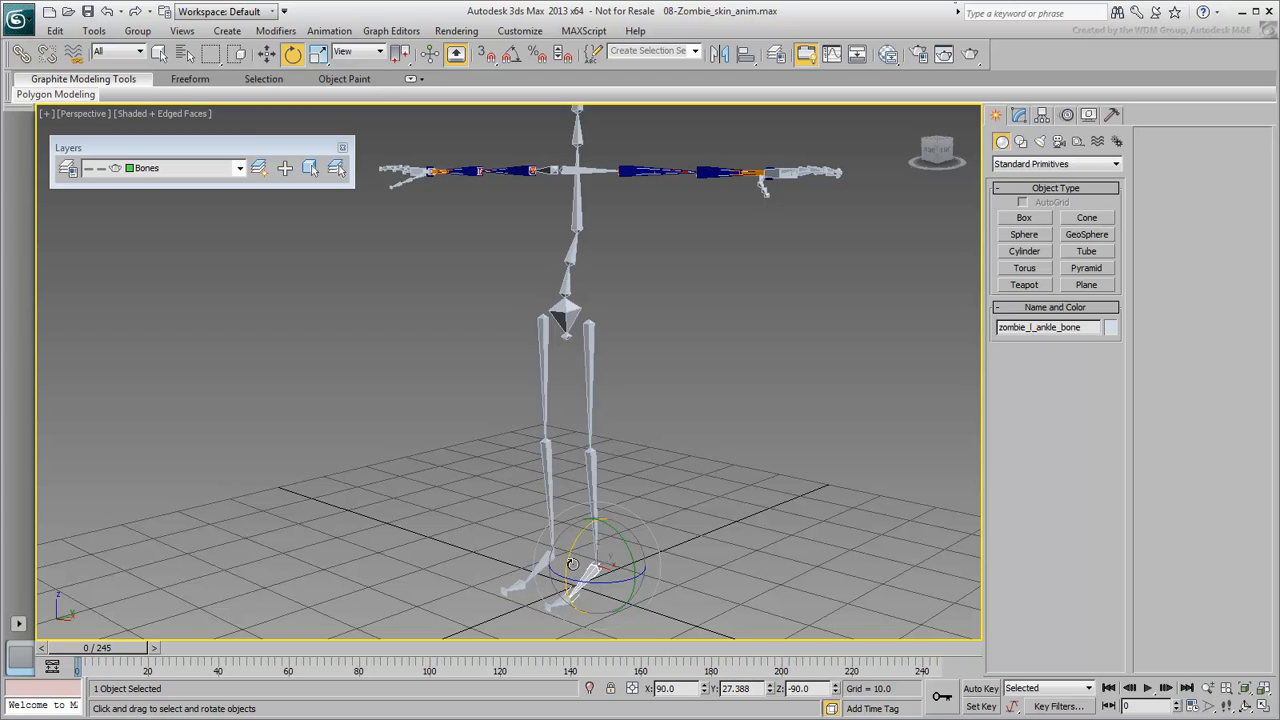
# Test-rotate the left ankle bone through several bends
pyautogui.moveTo(575, 565); pyautogui.dragTo(585, 530)
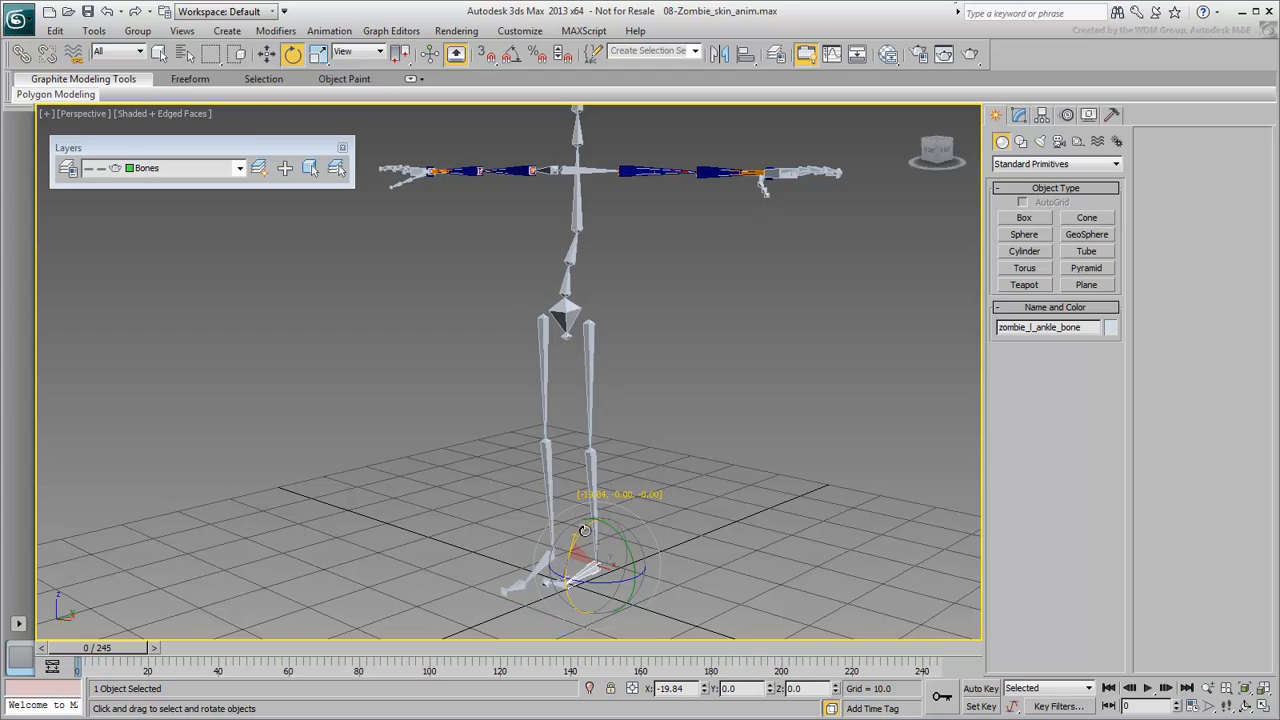
pyautogui.moveTo(580, 530); pyautogui.dragTo(625, 575)
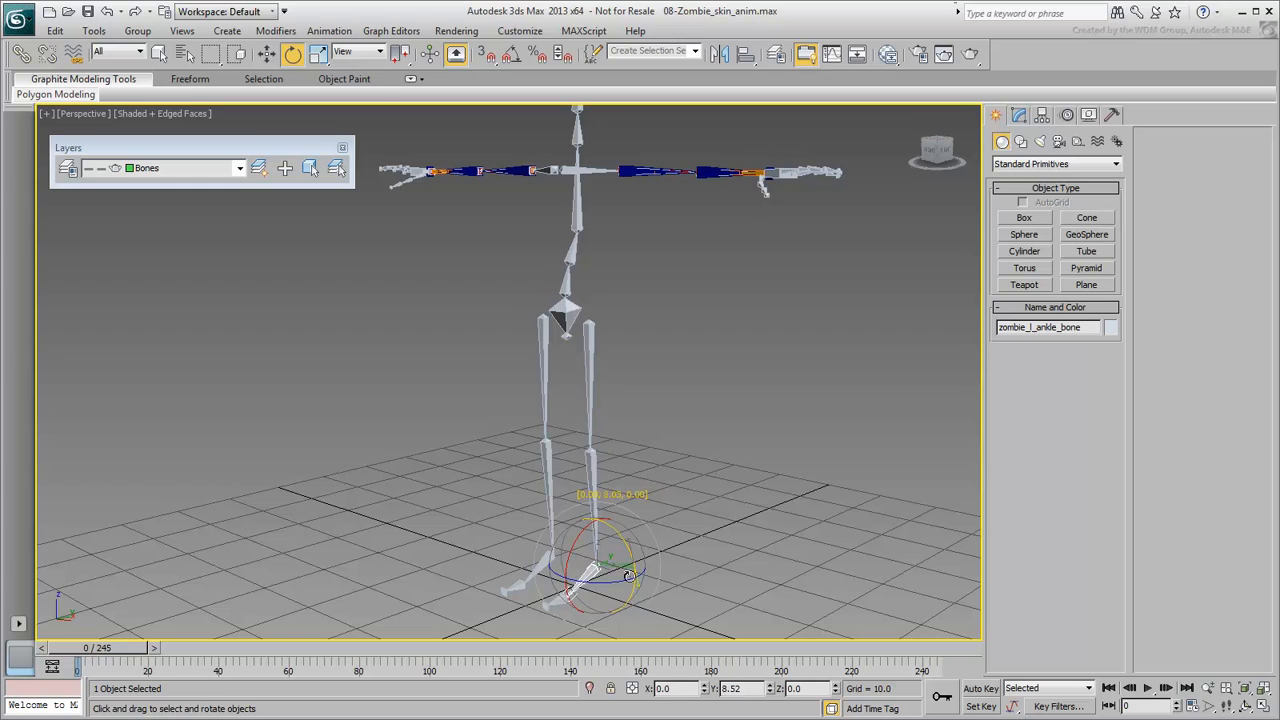
pyautogui.moveTo(625, 575); pyautogui.dragTo(632, 582)
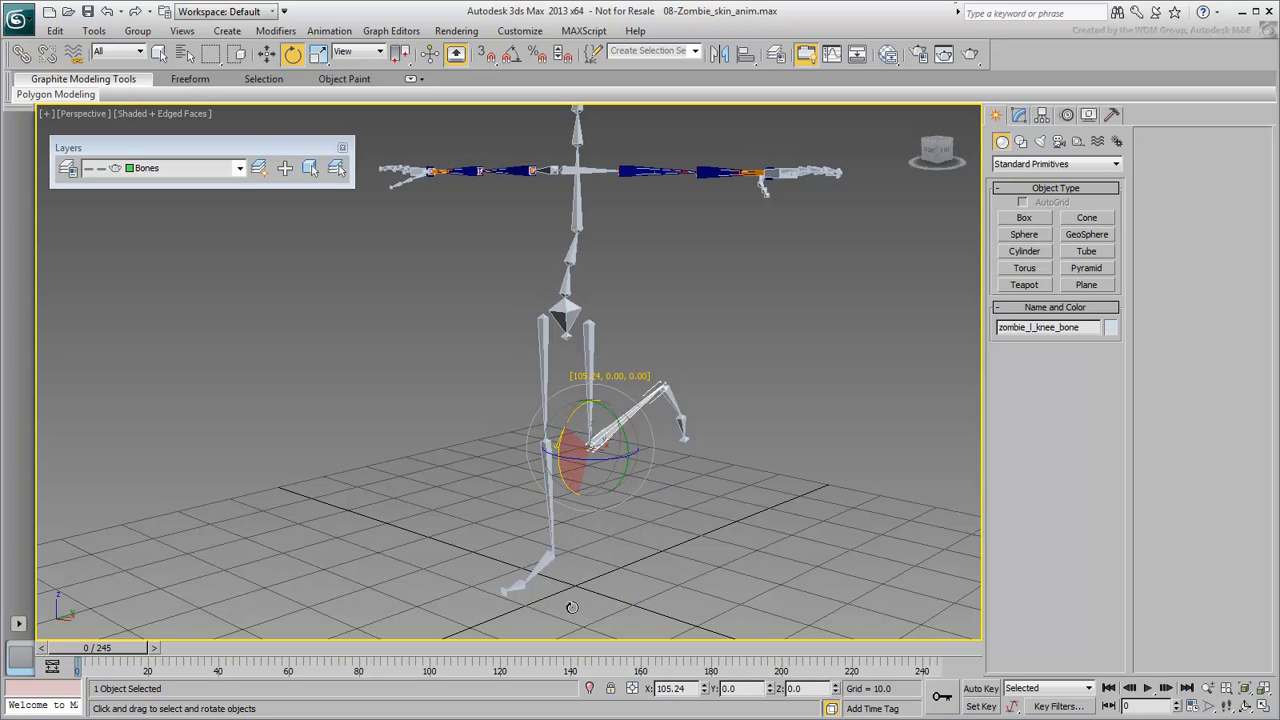
pyautogui.click(728, 532)
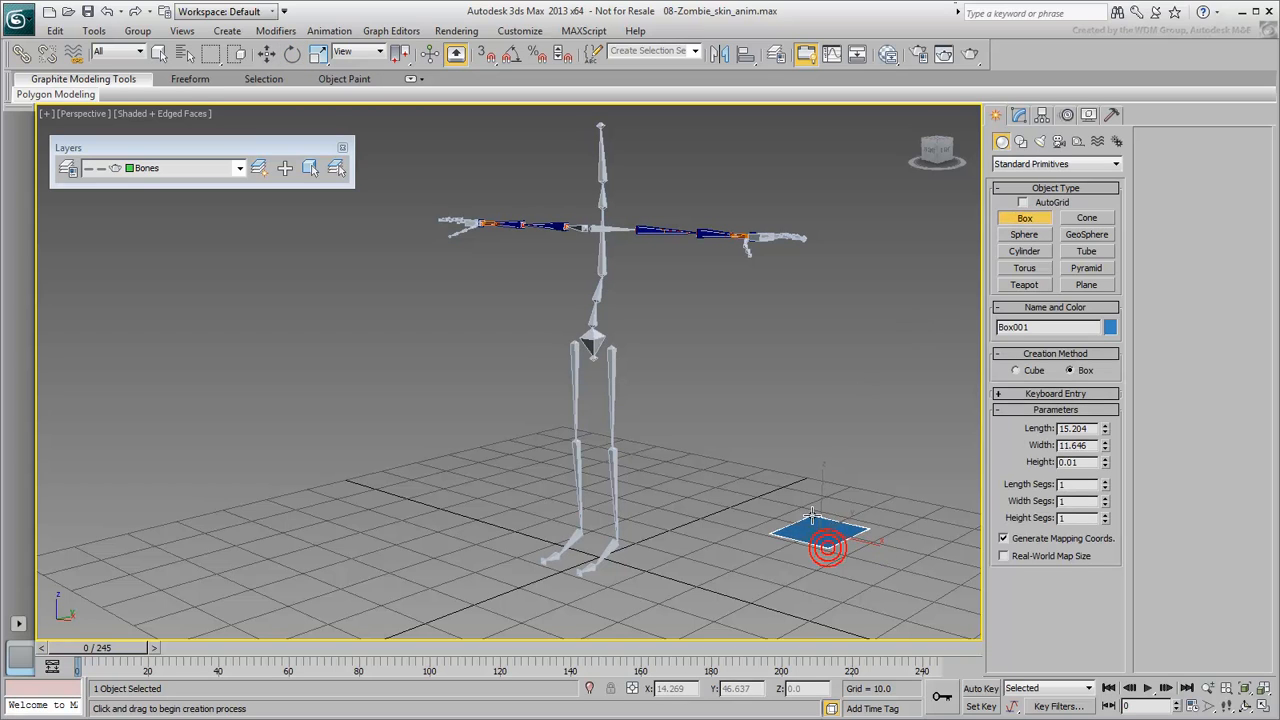
# Switch the new box to Move and expand its position and rotation controllers in Motion
pyautogui.rightClick(828, 545)
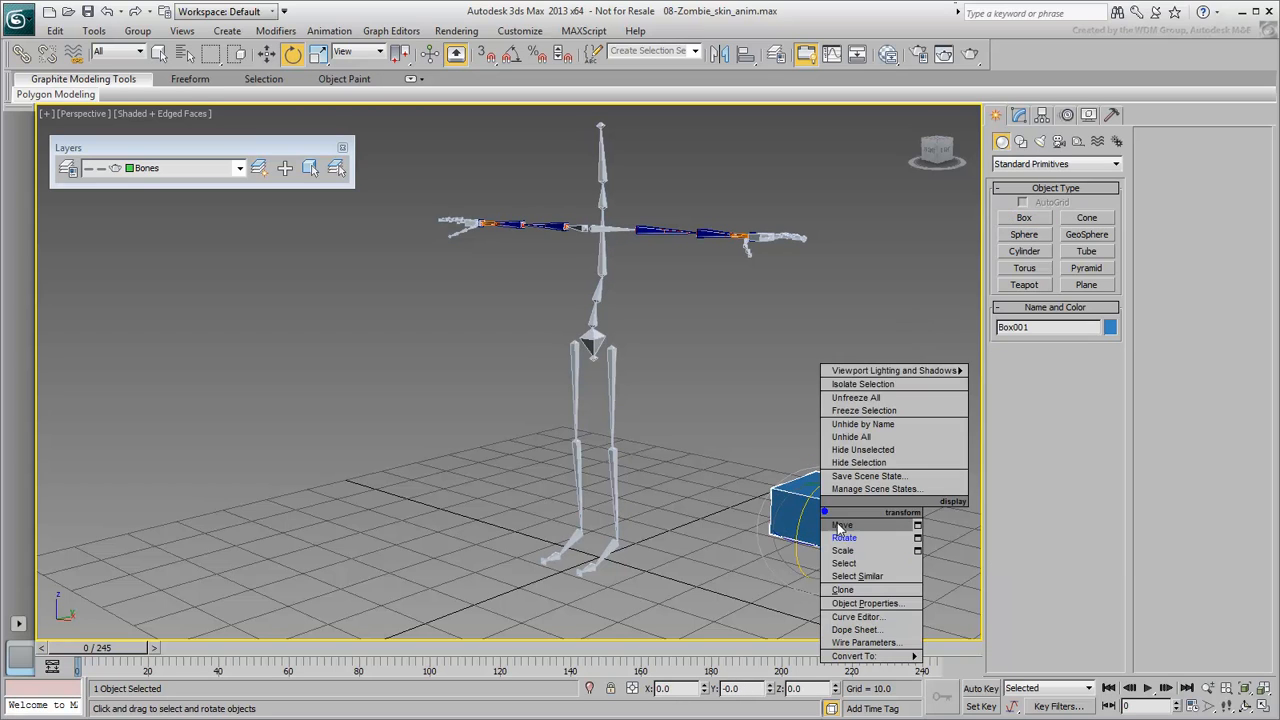
pyautogui.click(841, 525)
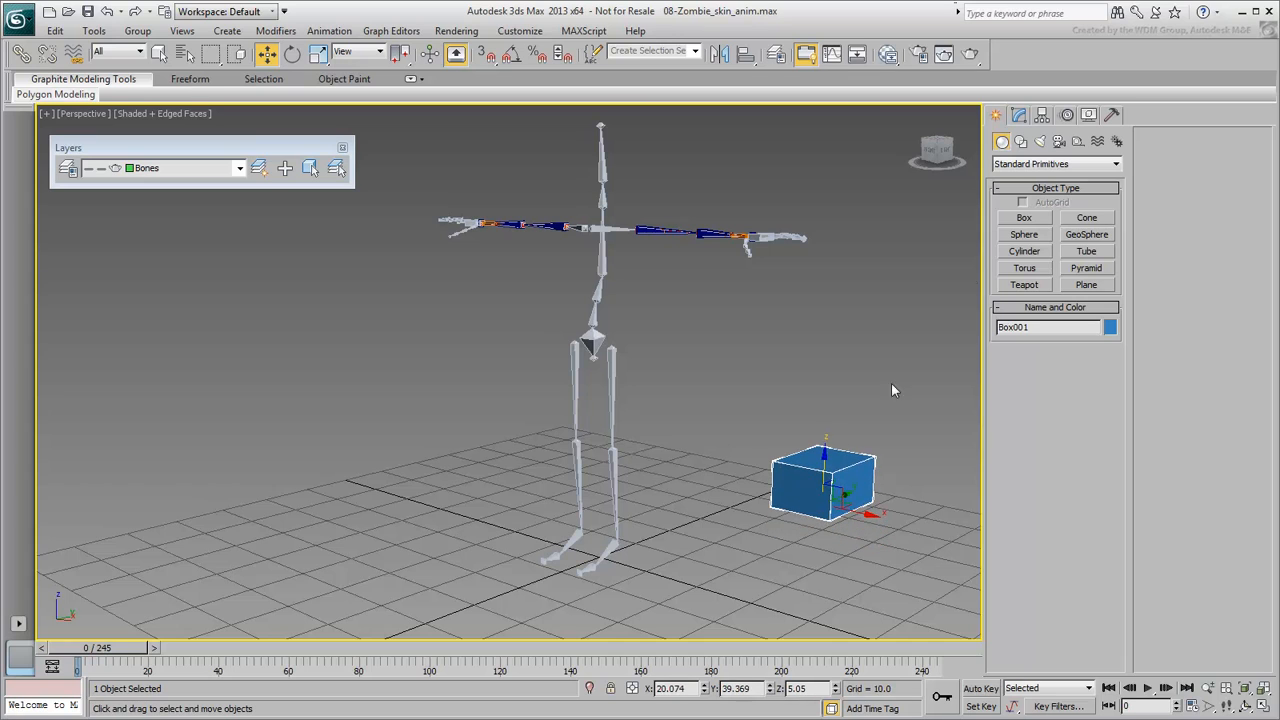
pyautogui.click(1018, 114)
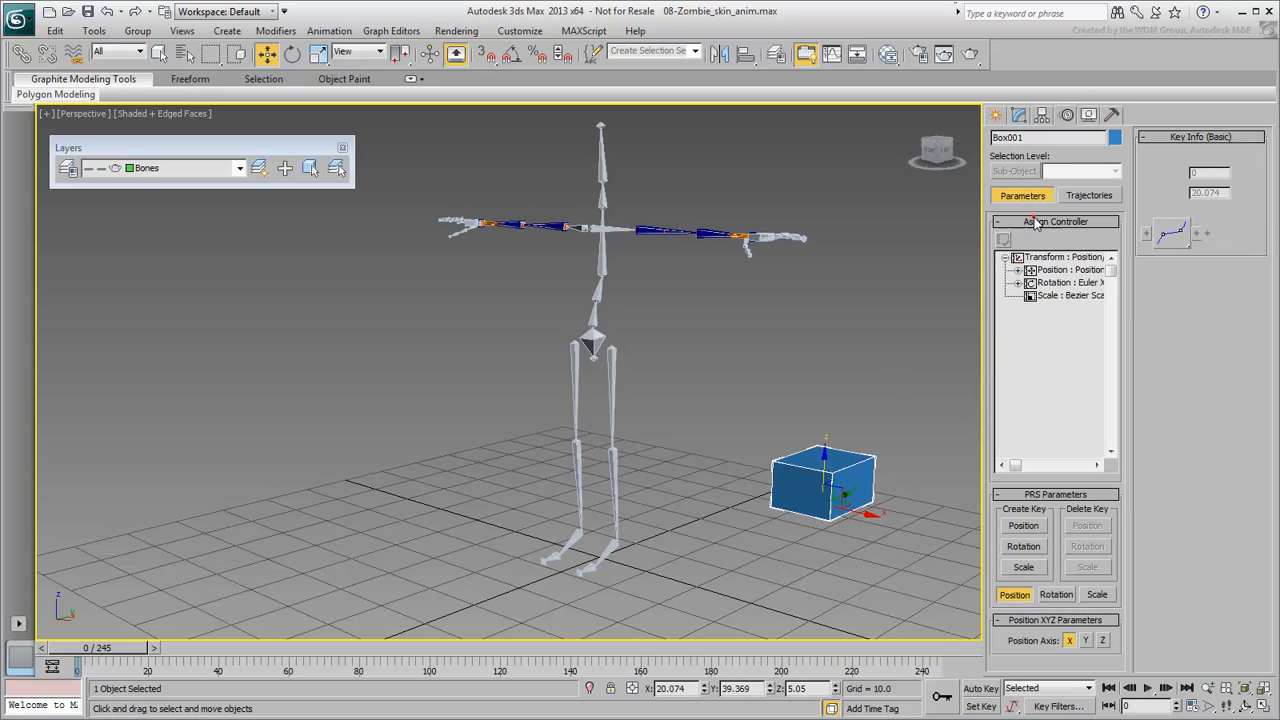
pyautogui.click(1004, 269)
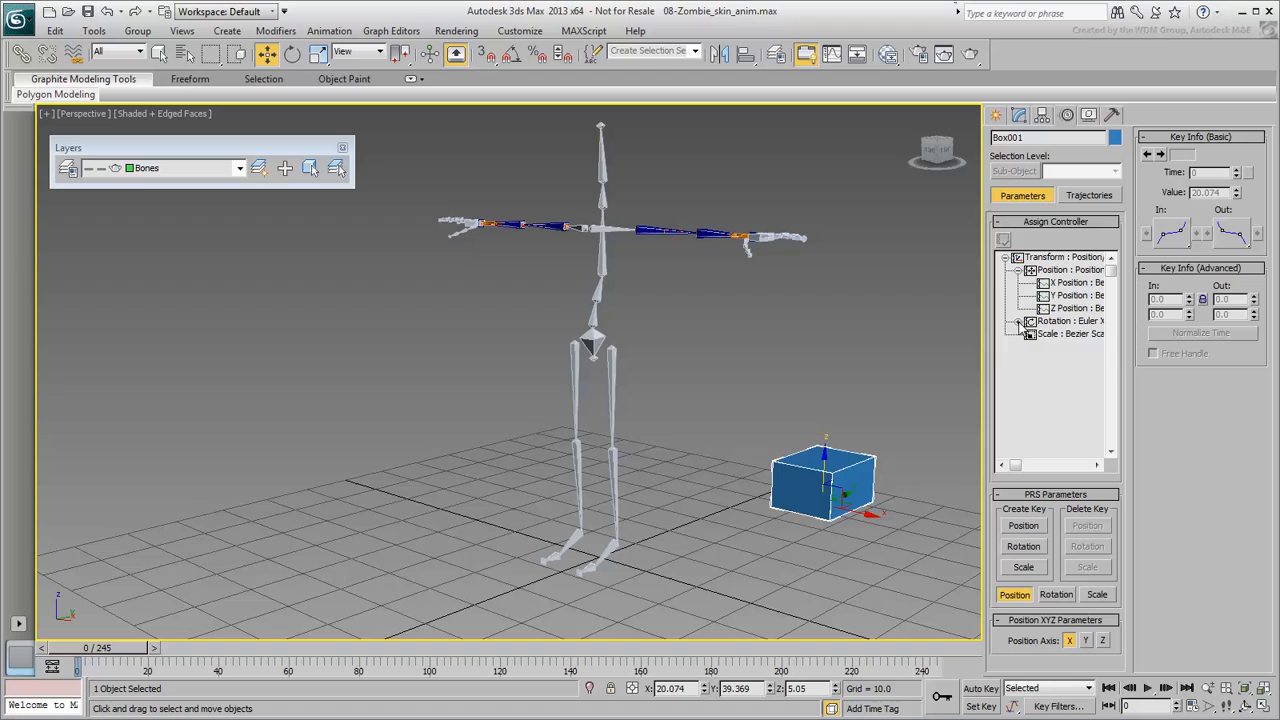
pyautogui.click(1018, 320)
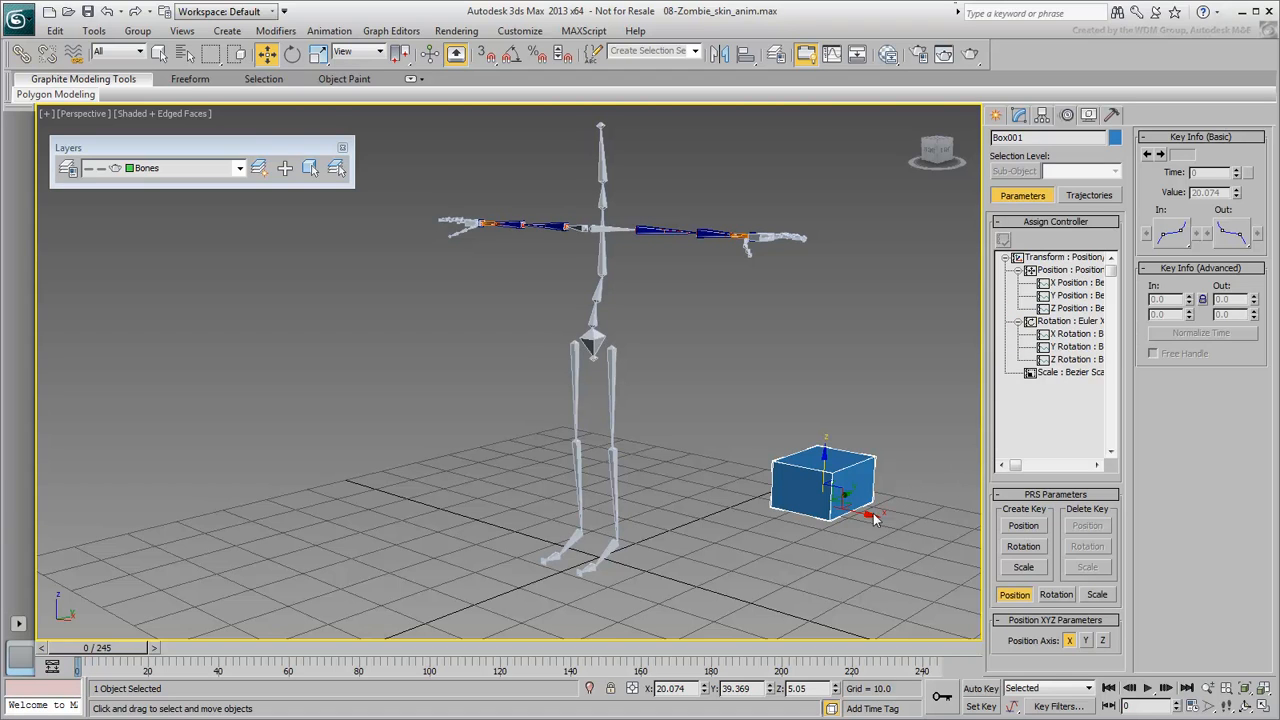
# Freeze the box's transforms, inspect its Frozen/Zero layers, and drag it leftward
pyautogui.rightClick(845, 510)
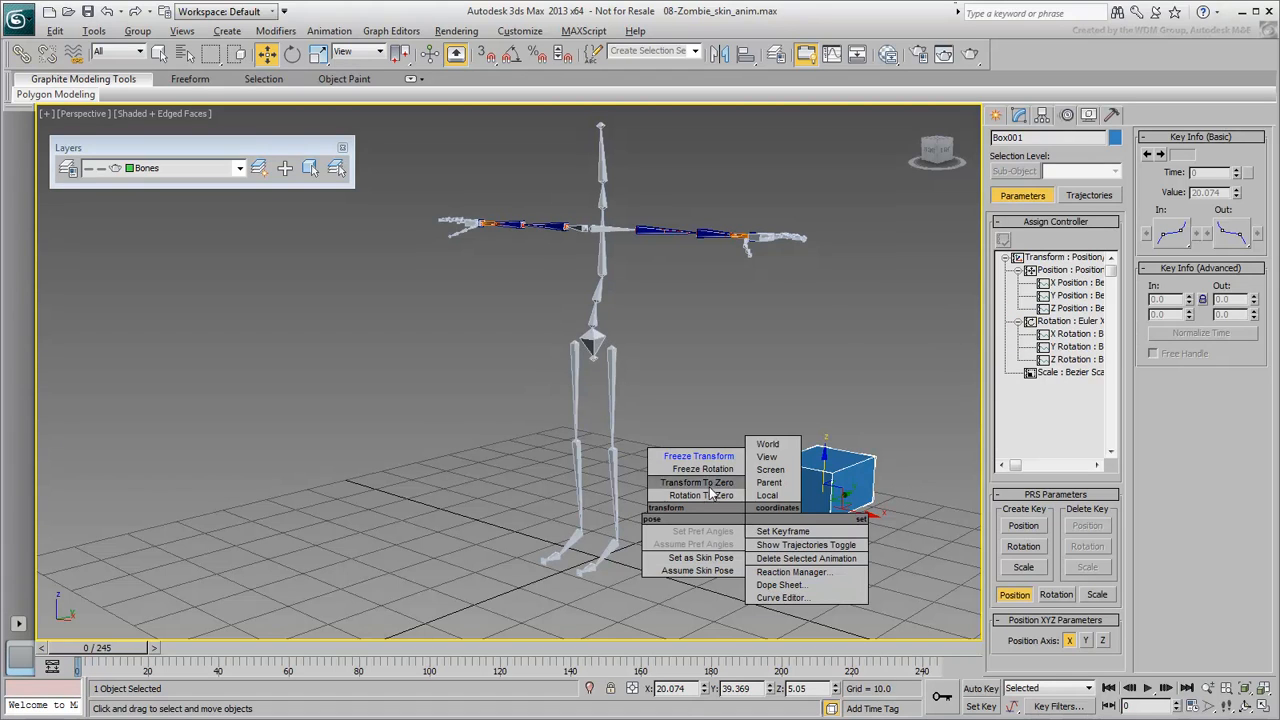
pyautogui.click(699, 456)
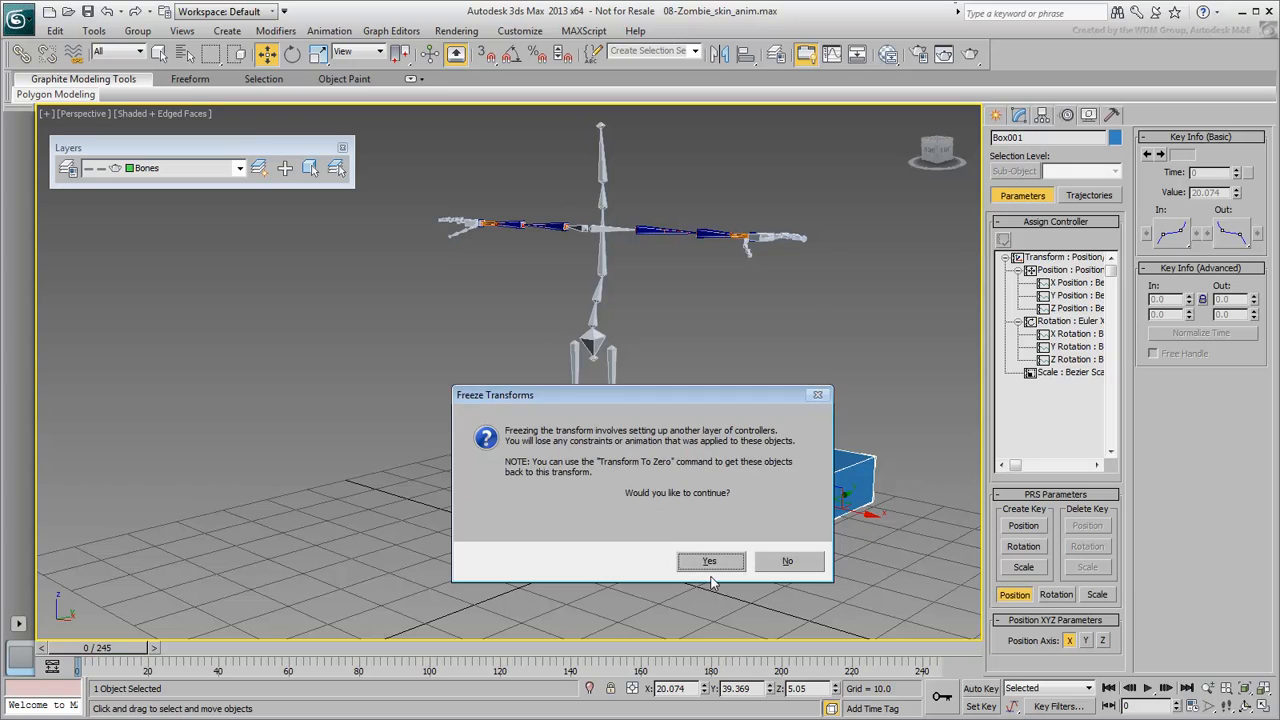
pyautogui.click(710, 561)
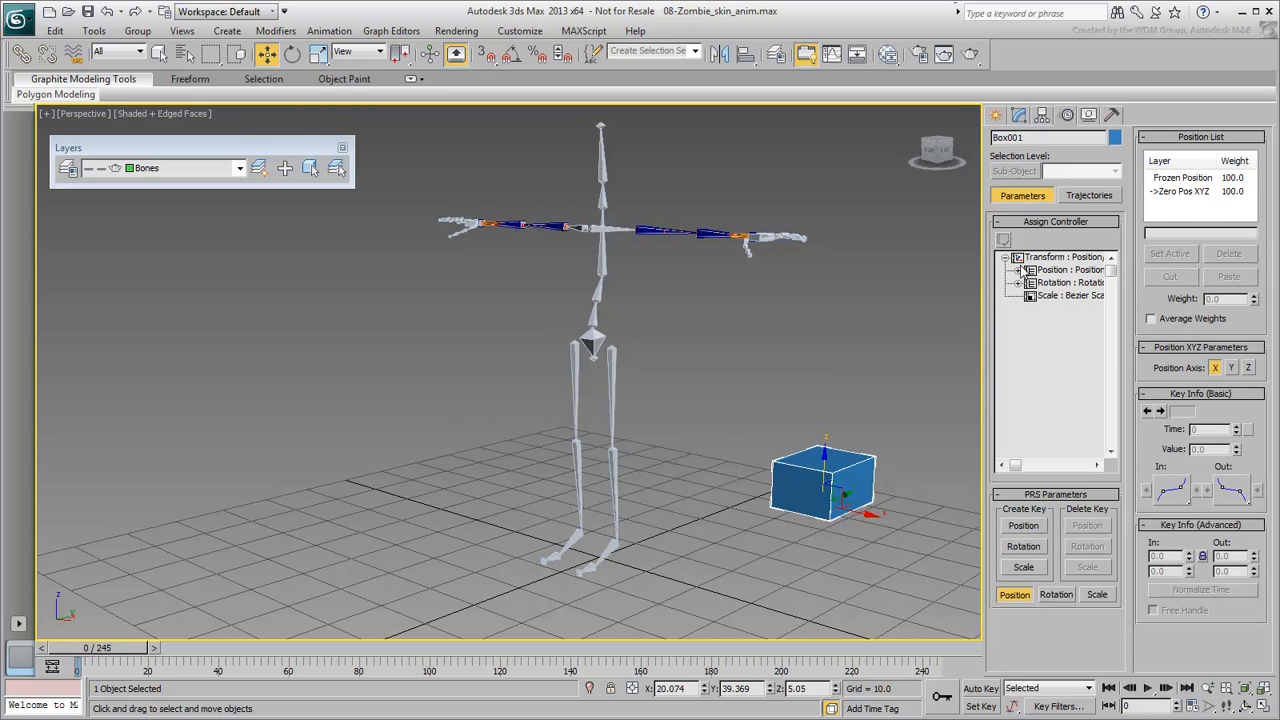
pyautogui.click(1018, 269)
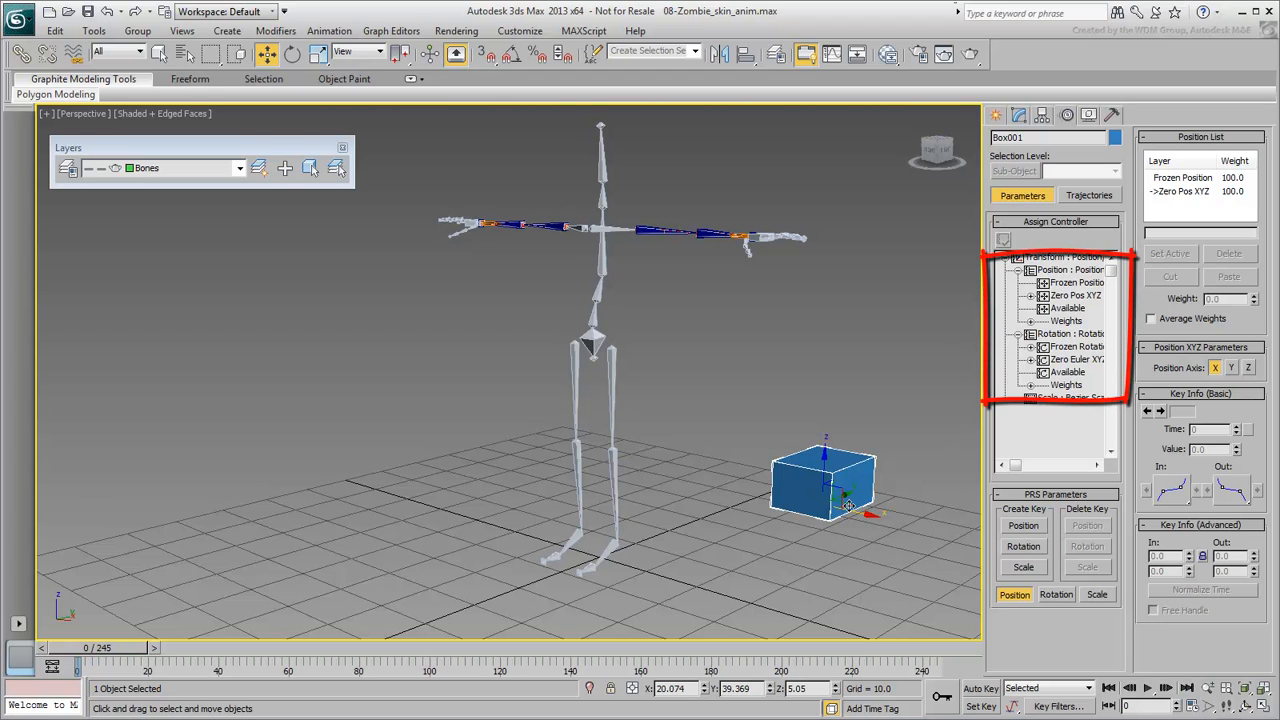
pyautogui.moveTo(825, 480); pyautogui.dragTo(350, 500)
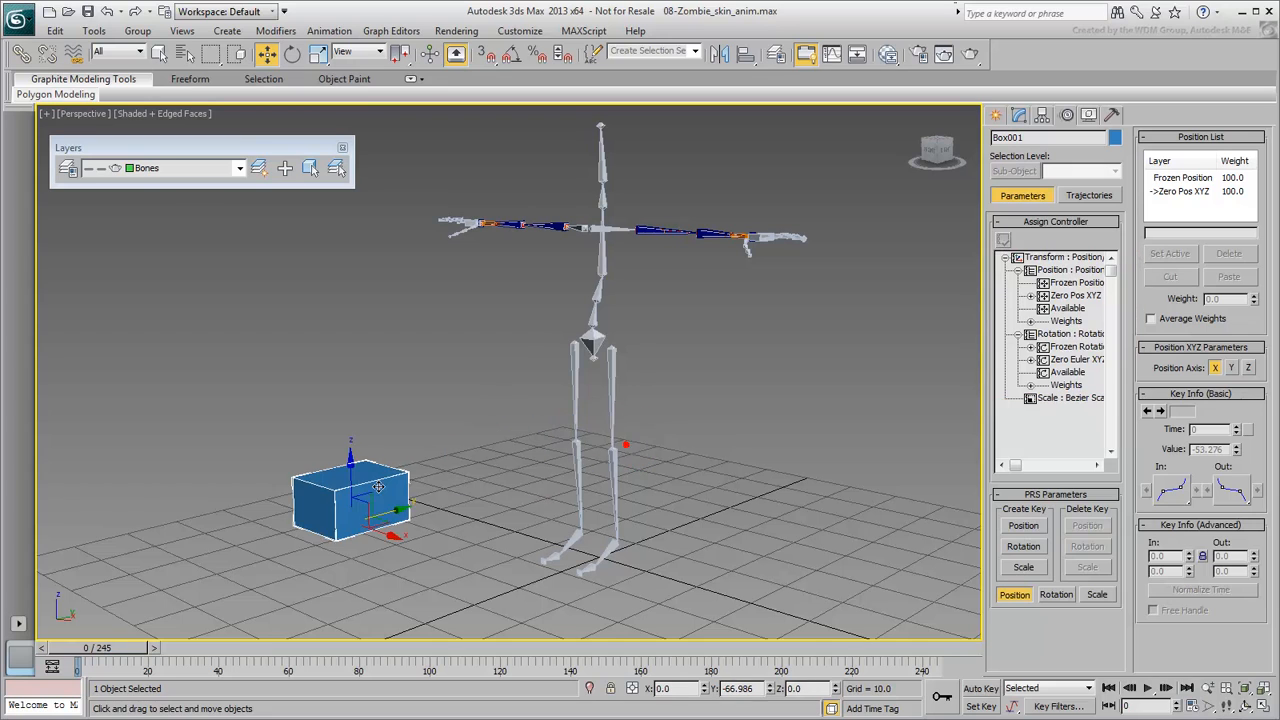
pyautogui.moveTo(378, 487); pyautogui.dragTo(338, 365)
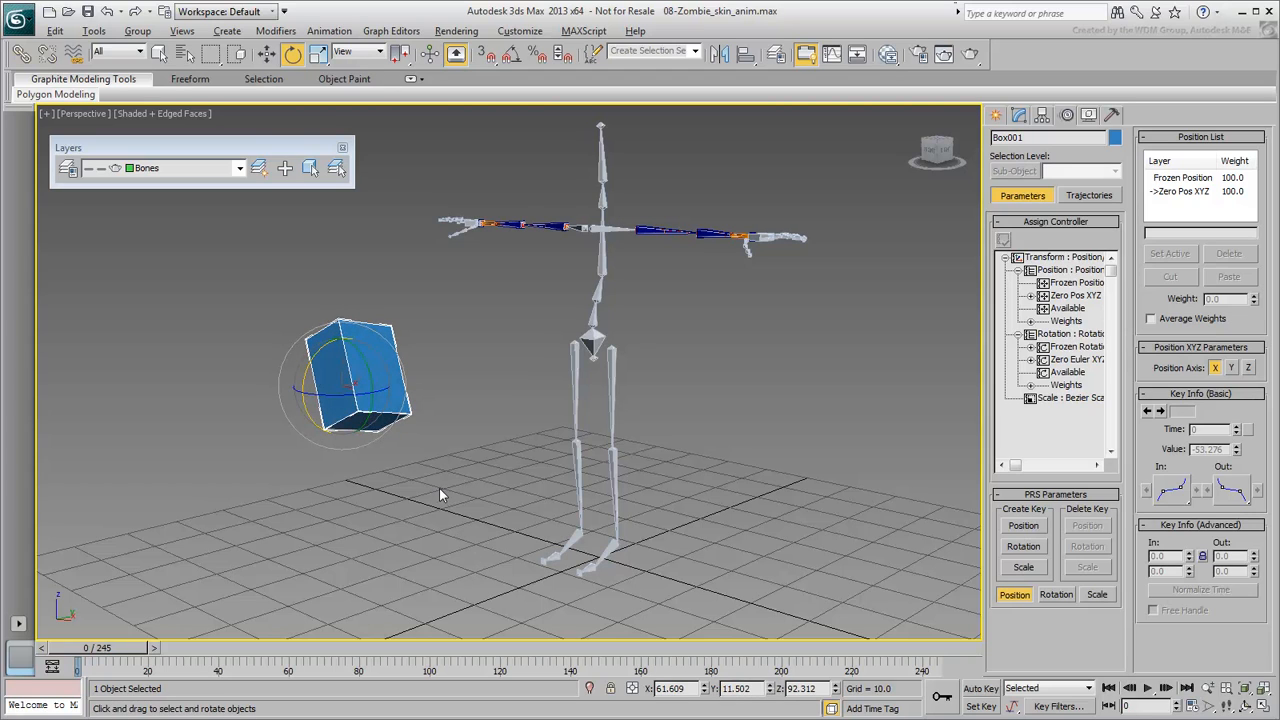
# Snap the box back with Transform To Zero, delete it, and return to Select and Move
pyautogui.rightClick(355, 390)
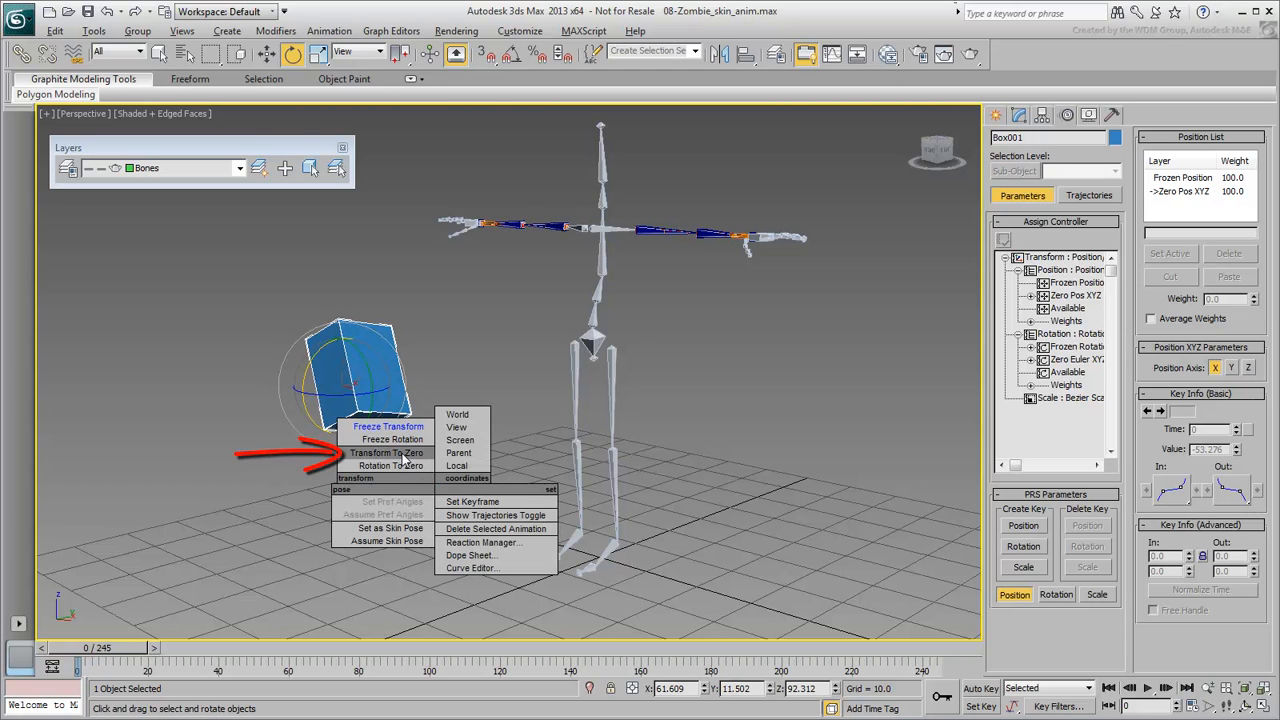
pyautogui.click(386, 453)
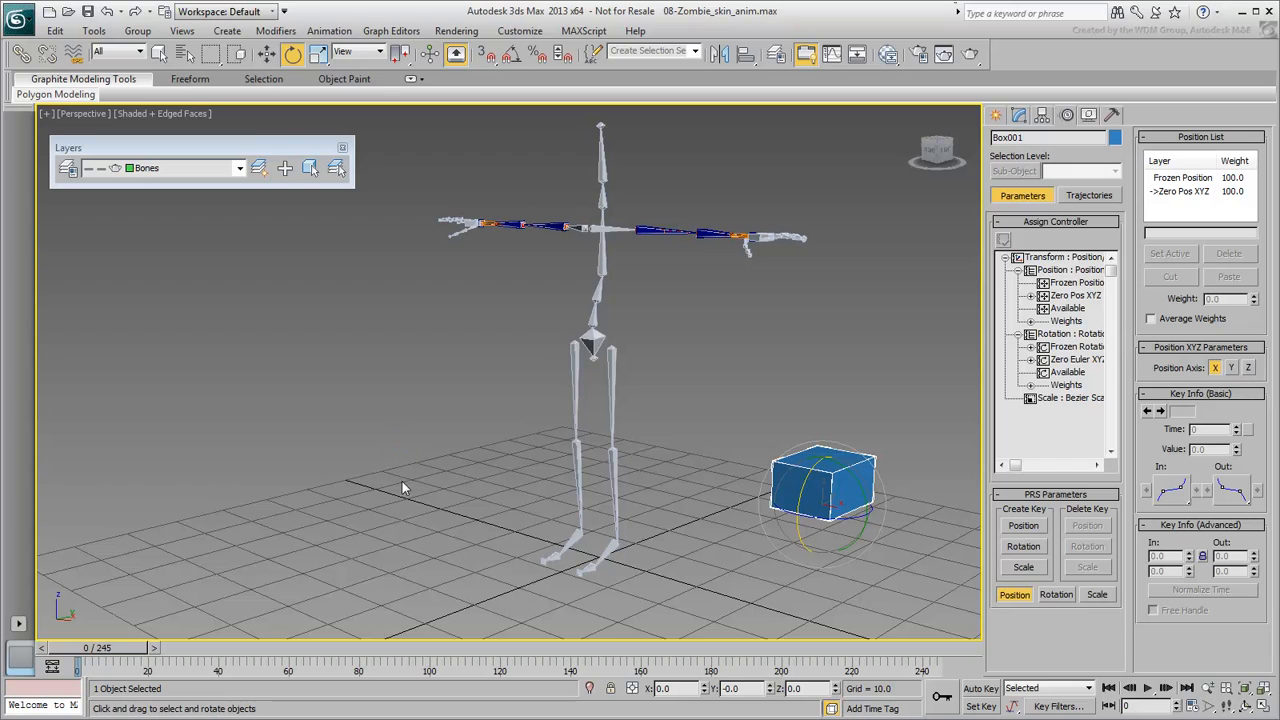
pyautogui.moveTo(430, 518)
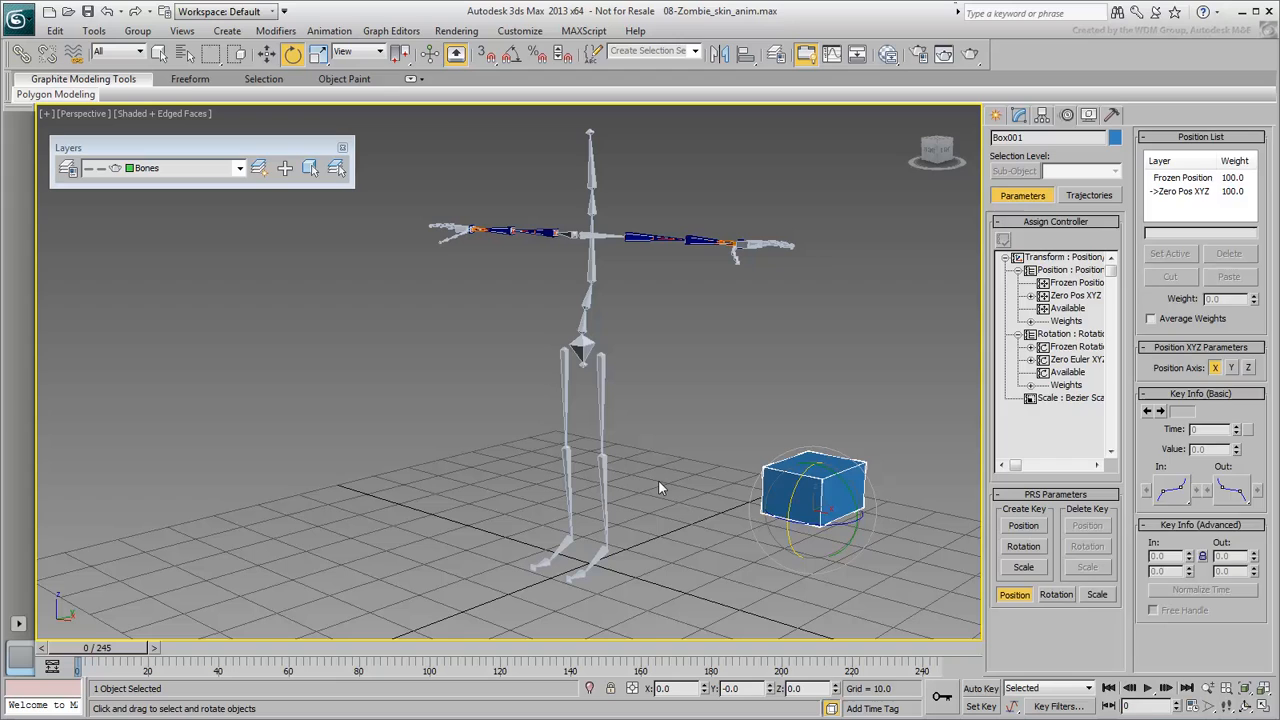
pyautogui.click(680, 490)
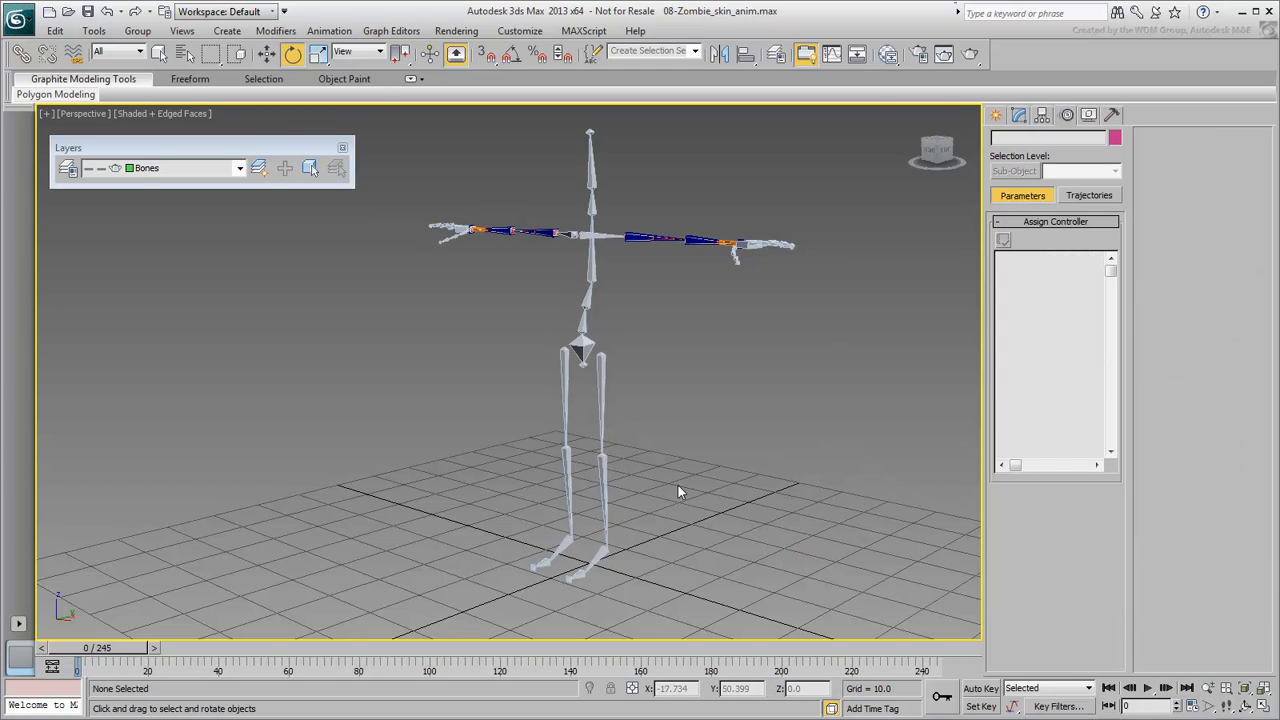
pyautogui.click(265, 54)
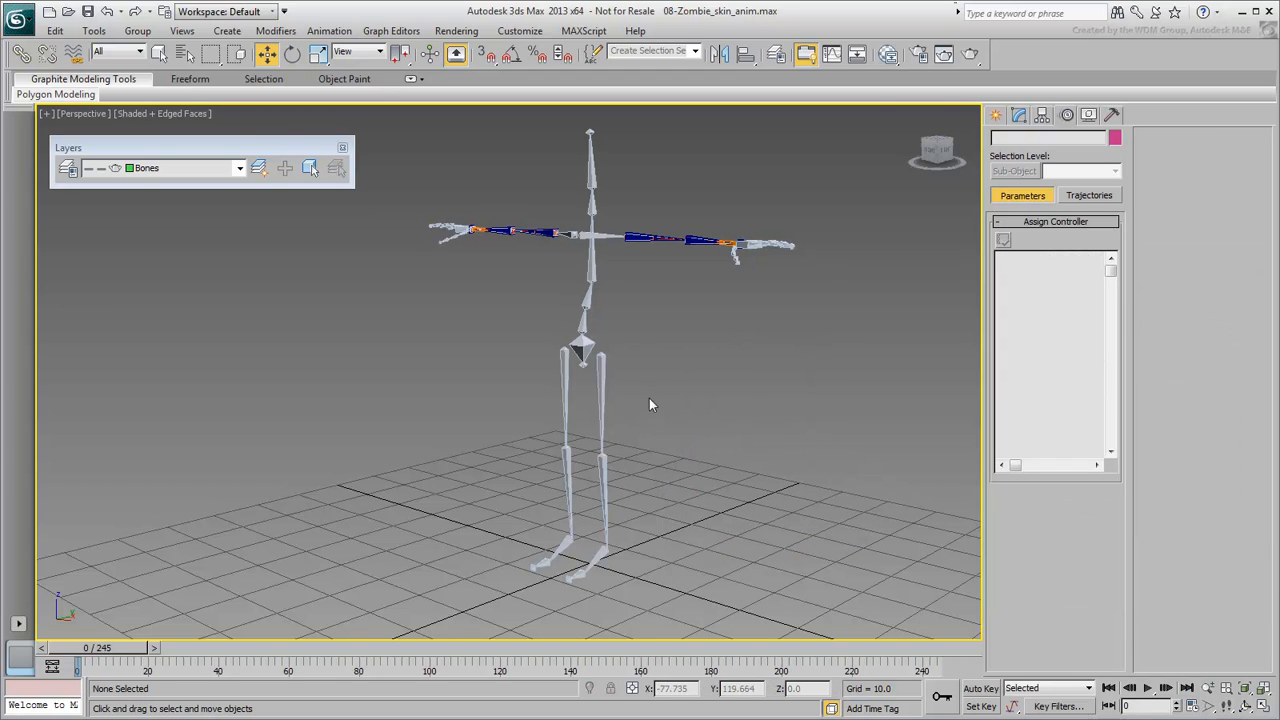
pyautogui.click(600, 350)
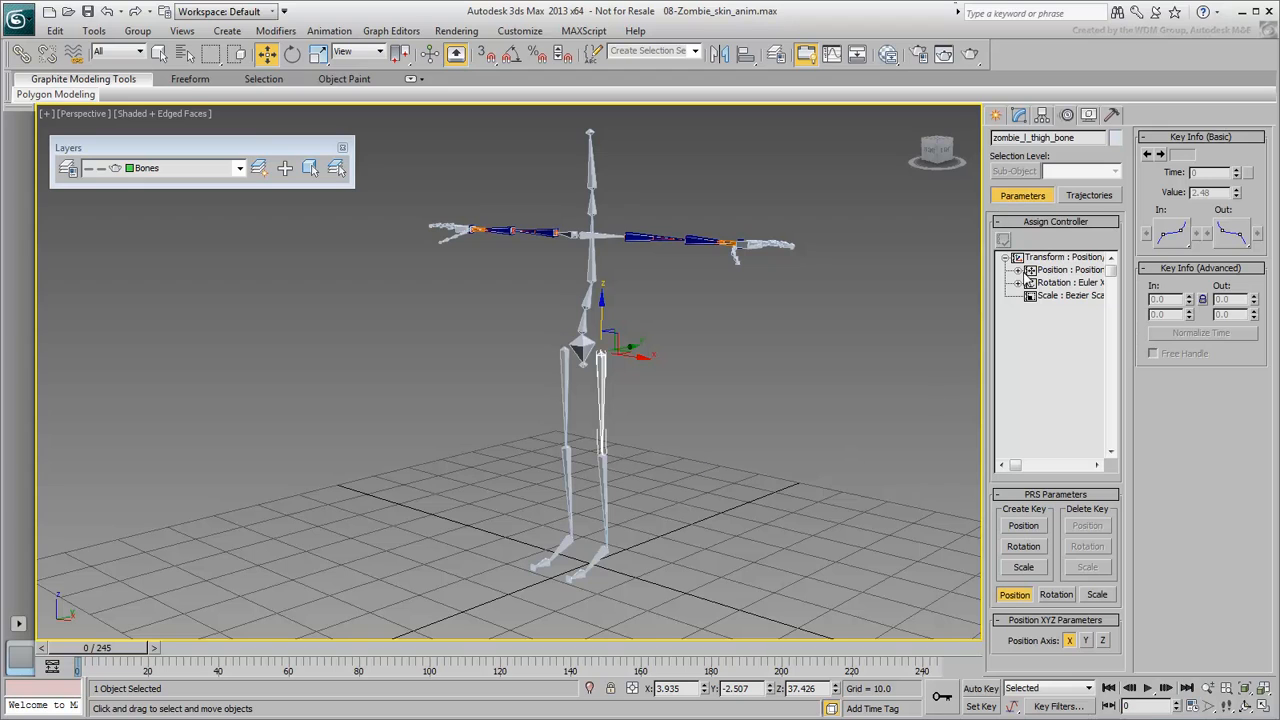
pyautogui.click(1018, 282)
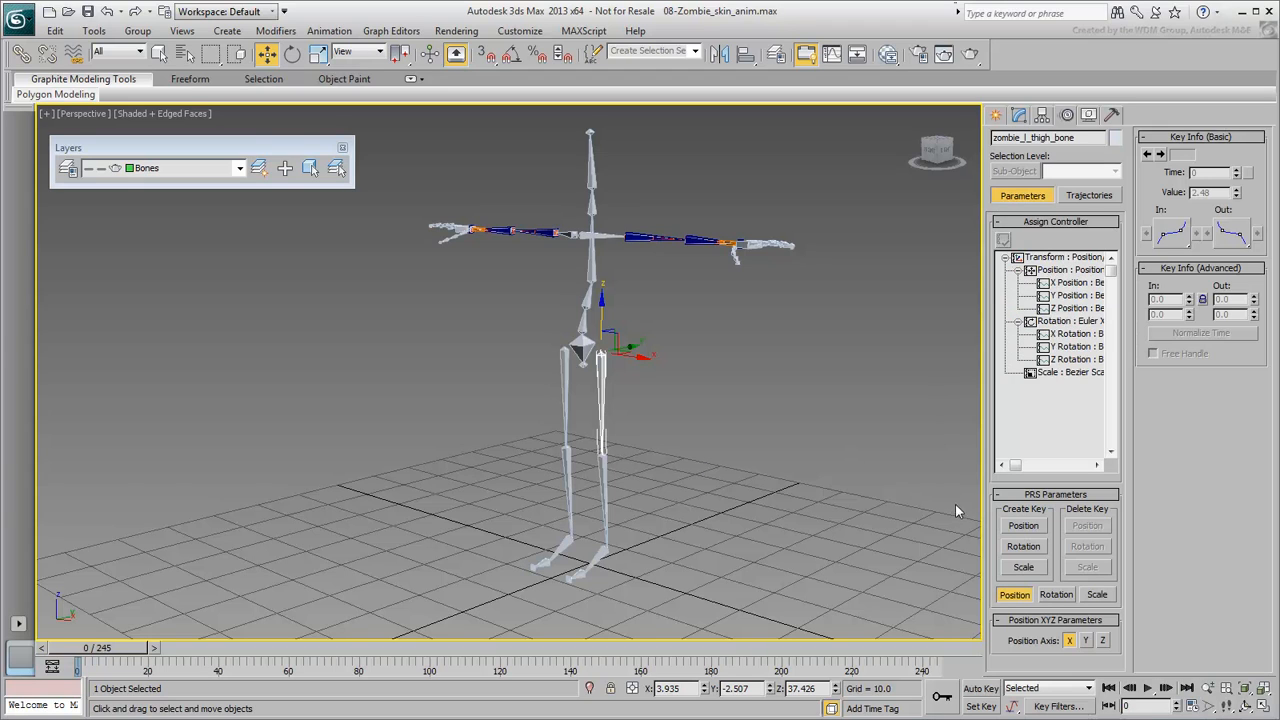
pyautogui.click(1040, 466)
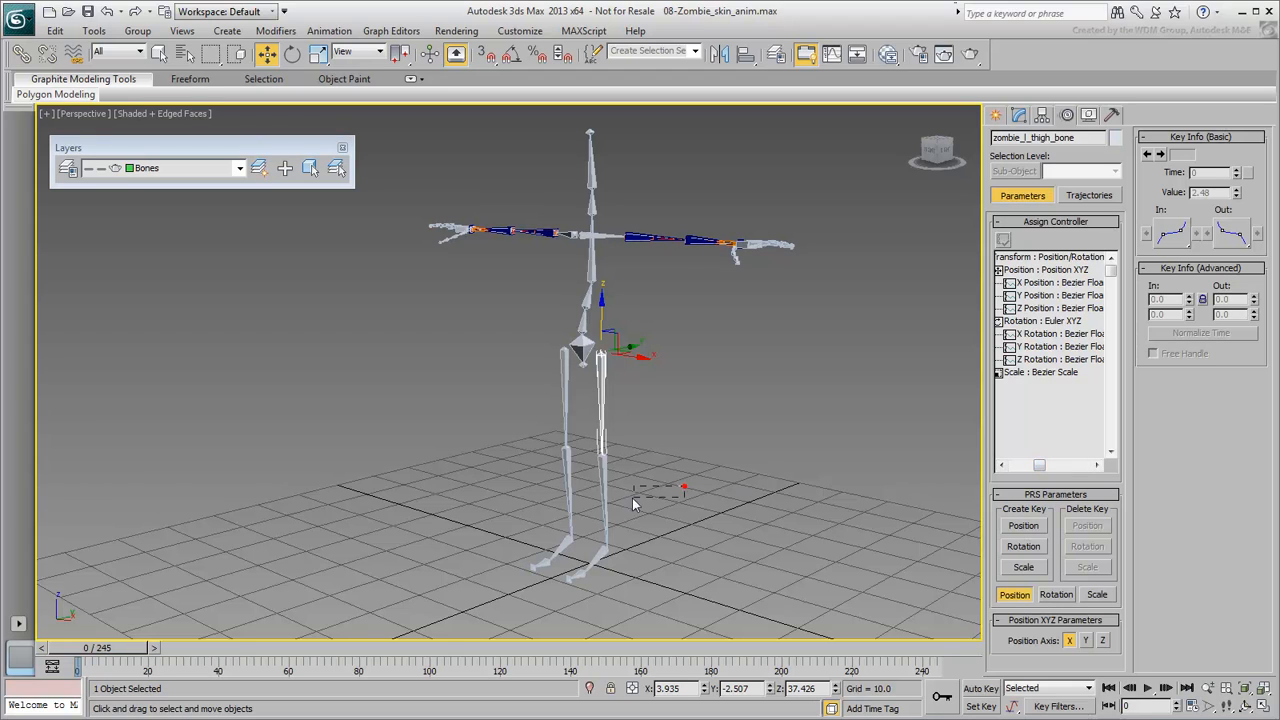
pyautogui.click(602, 450)
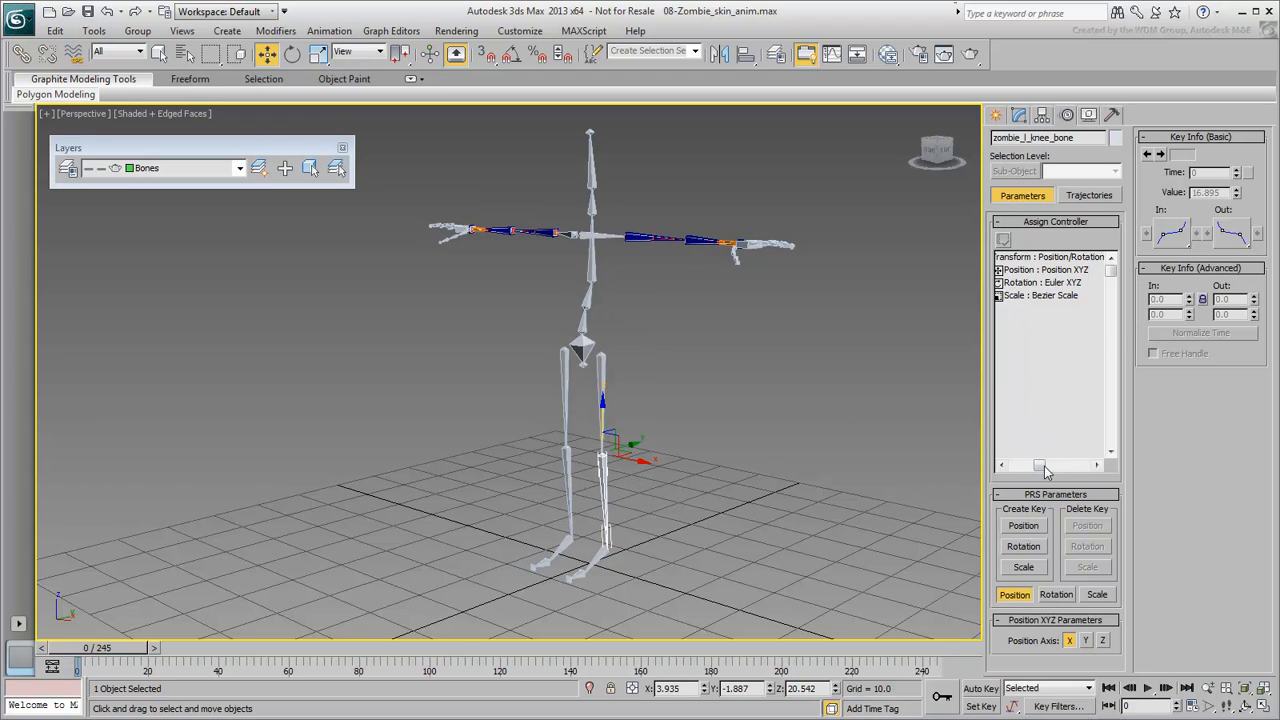
pyautogui.click(998, 270)
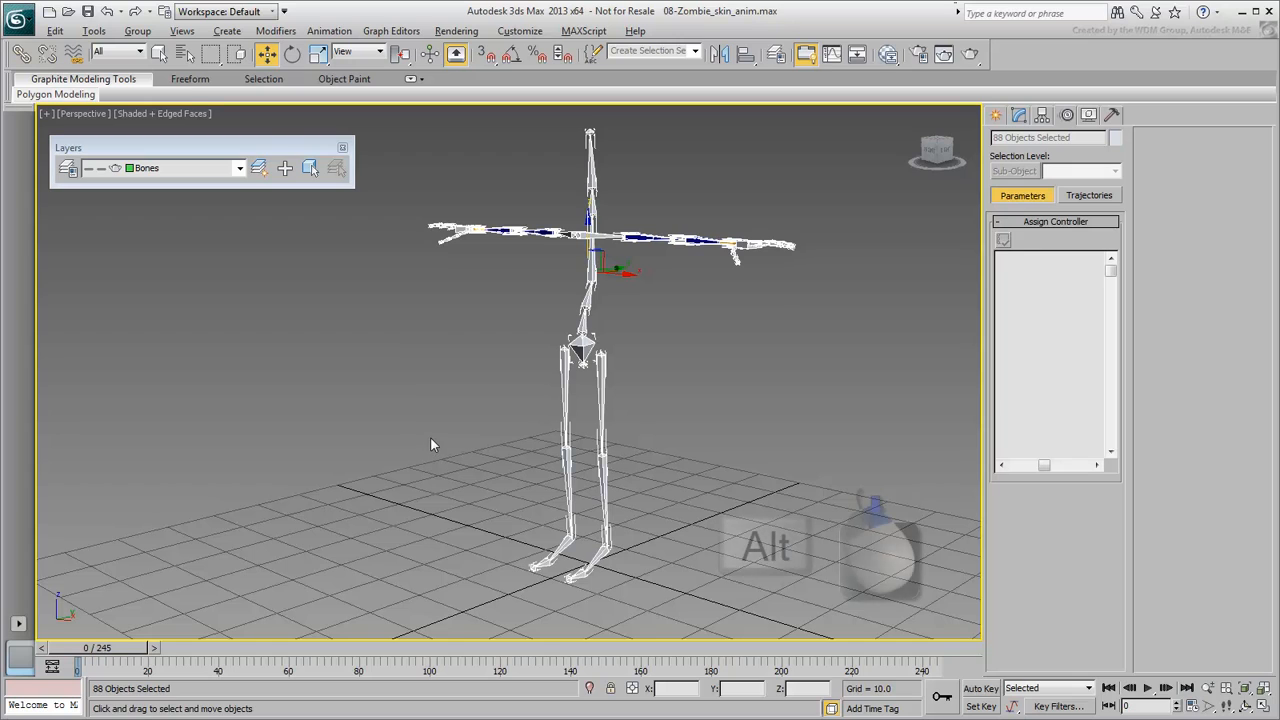
# Apply Freeze Transform to all 88 selected bones and expand the thigh bone's controller tree
pyautogui.rightClick(430, 445)
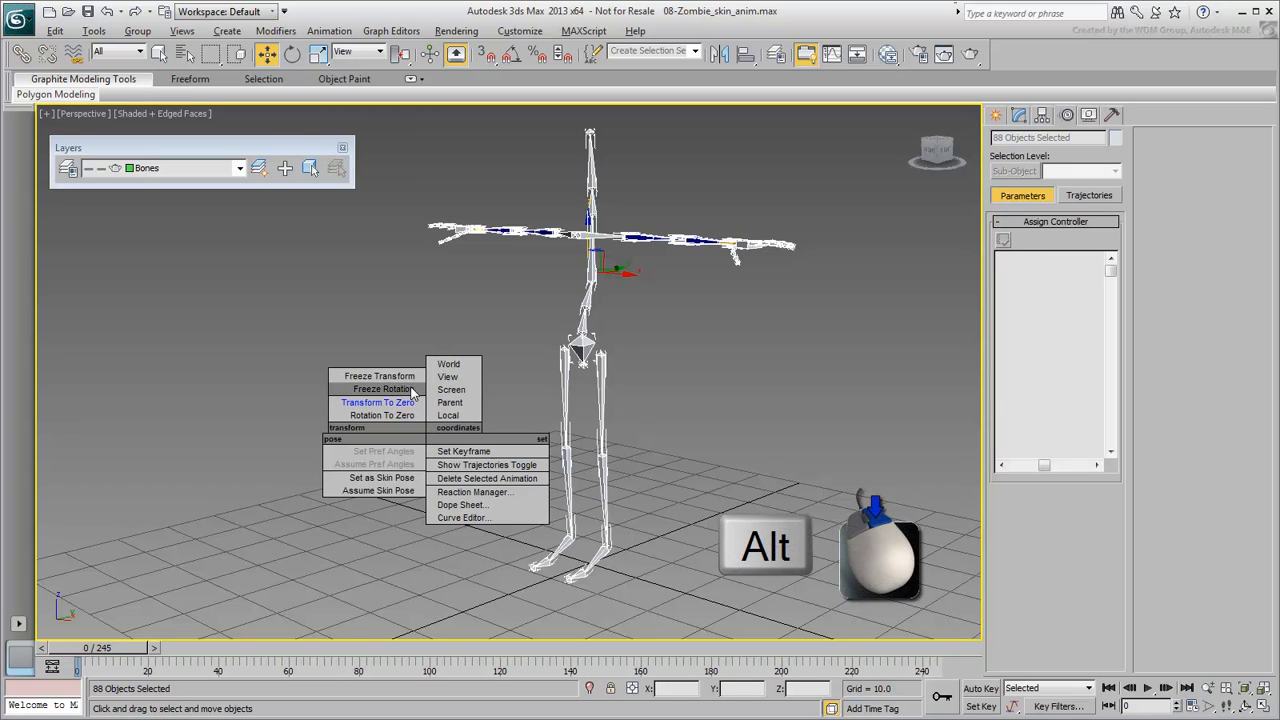
pyautogui.click(379, 375)
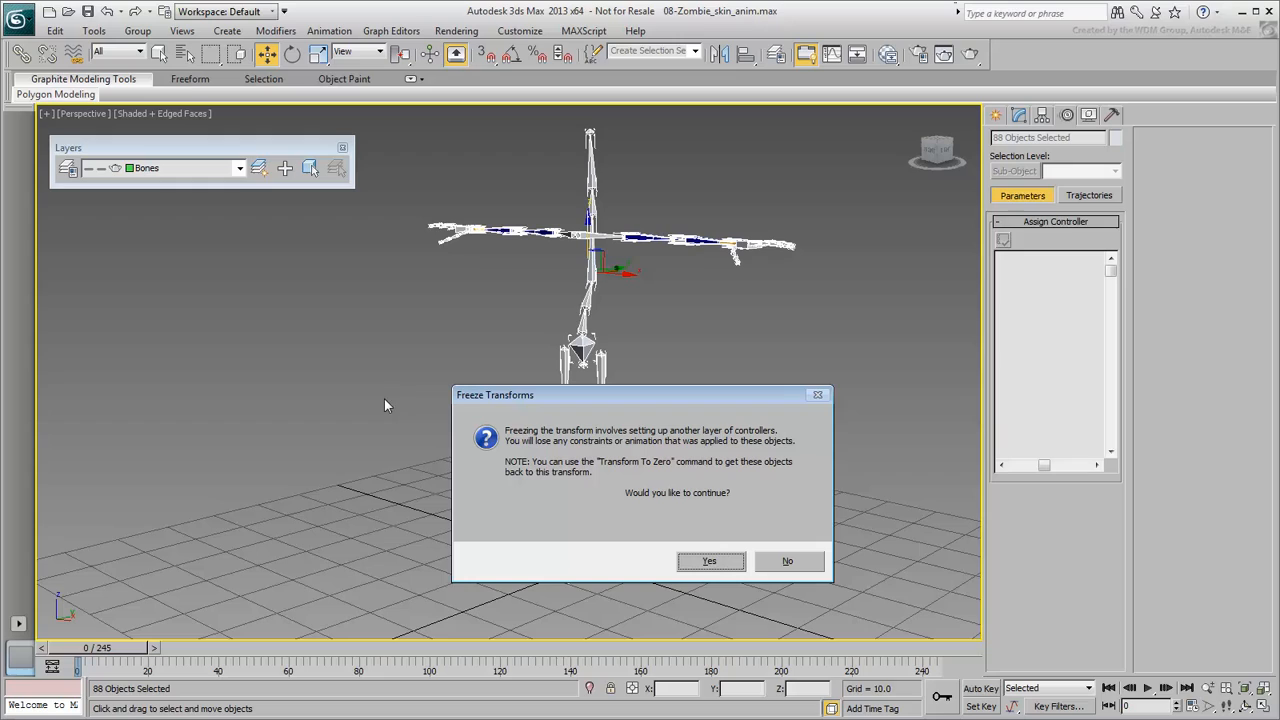
pyautogui.moveTo(688, 595)
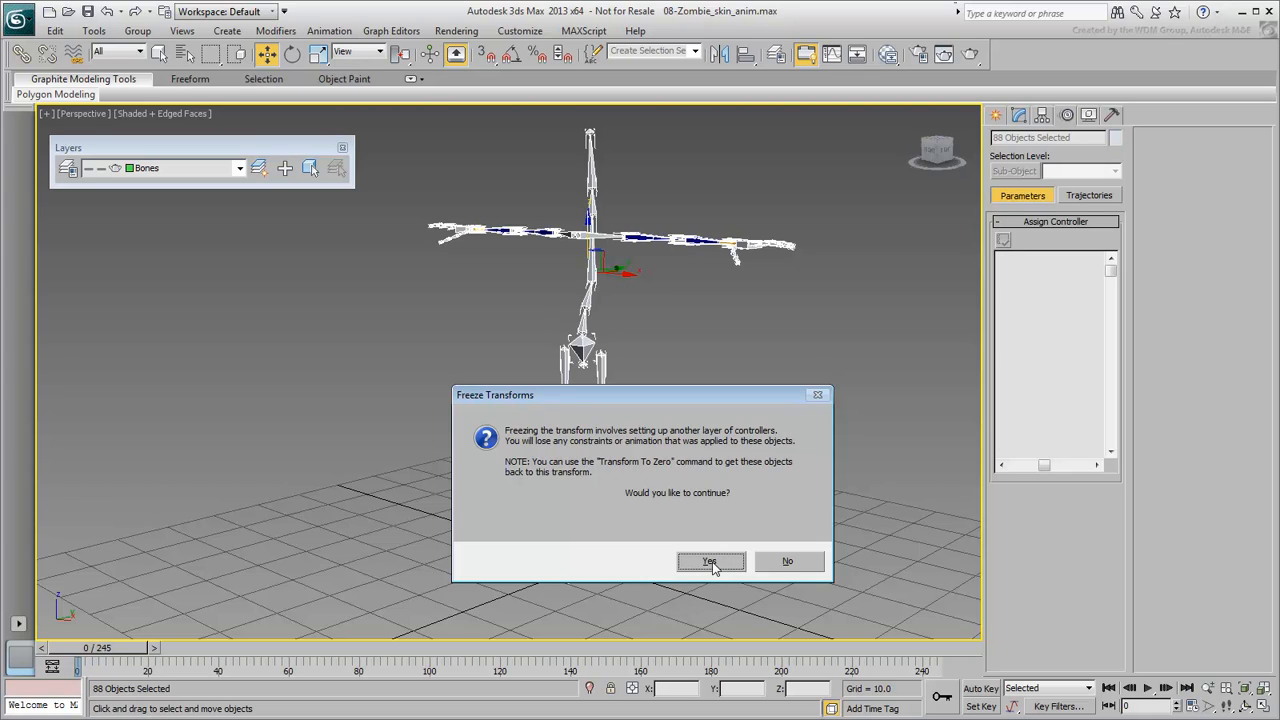
pyautogui.click(710, 561)
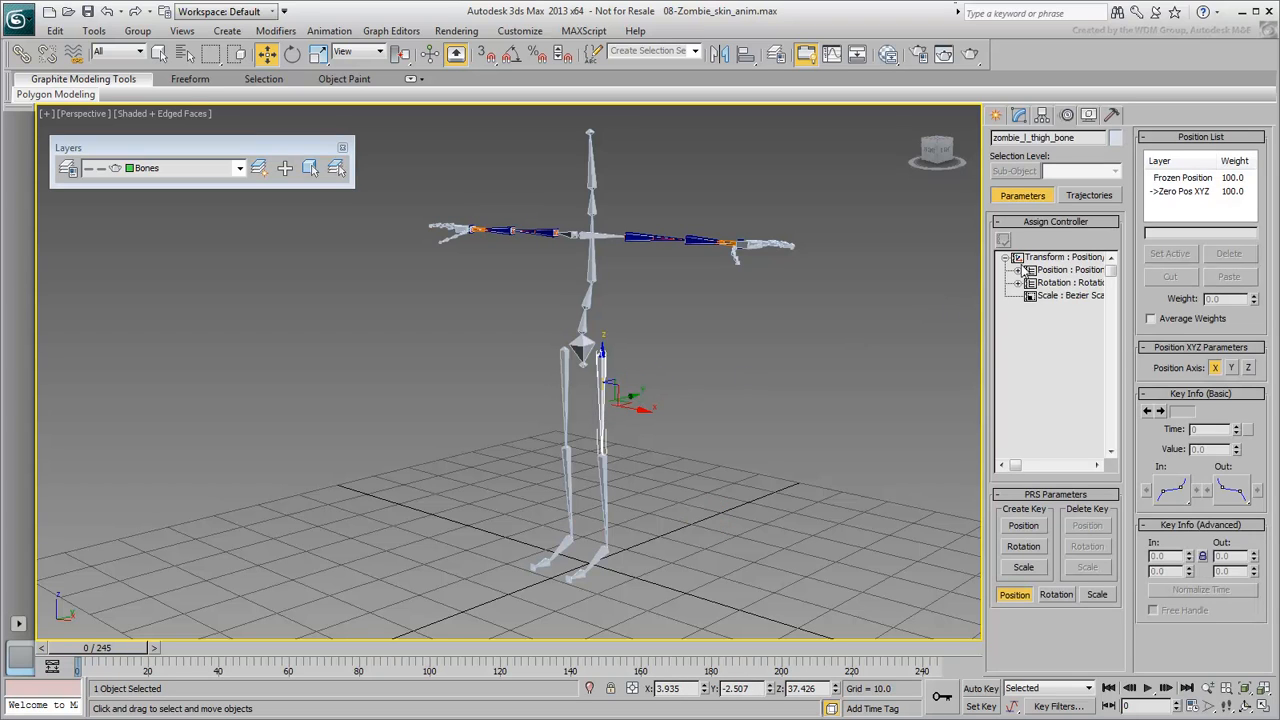
pyautogui.click(1006, 269)
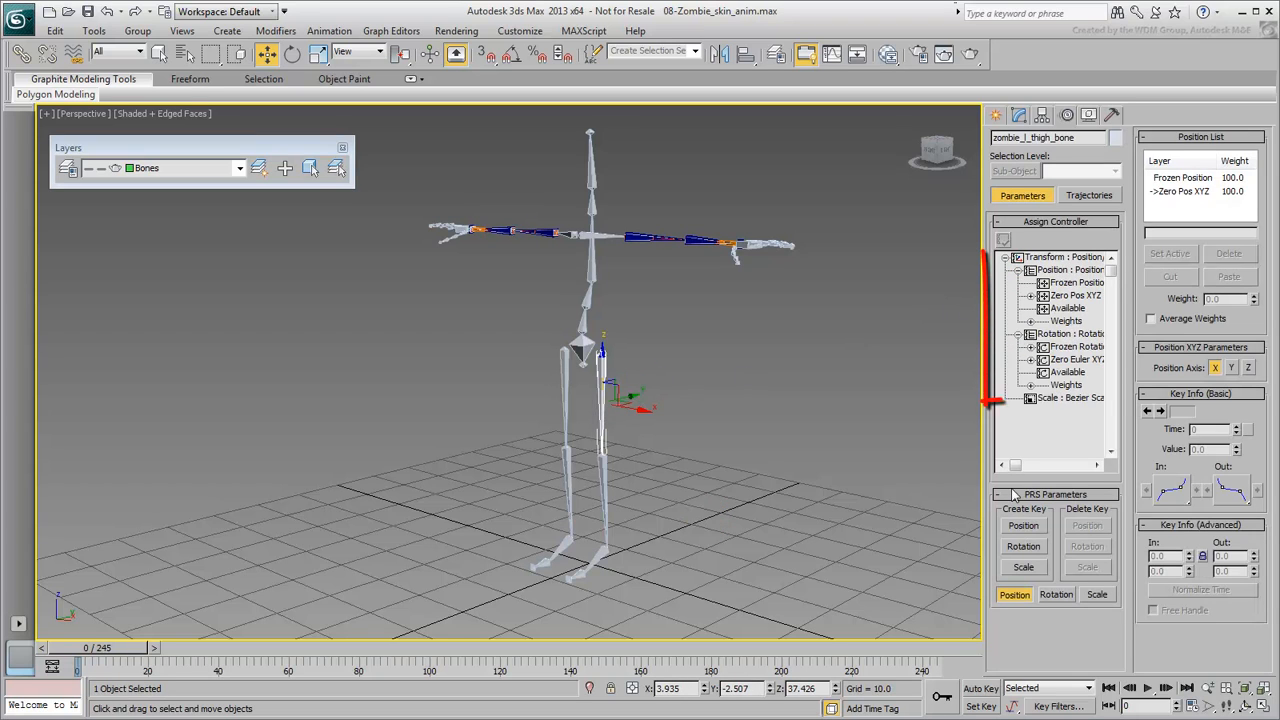
pyautogui.click(1043, 465)
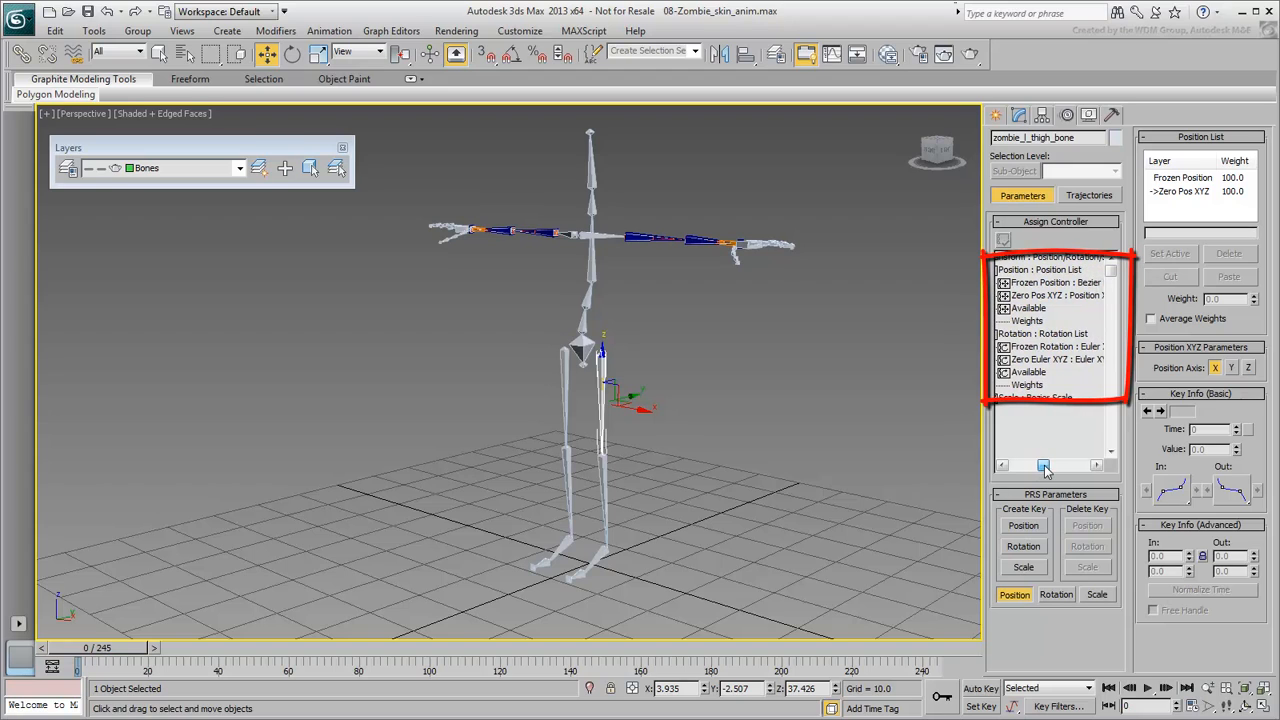
pyautogui.click(1050, 282)
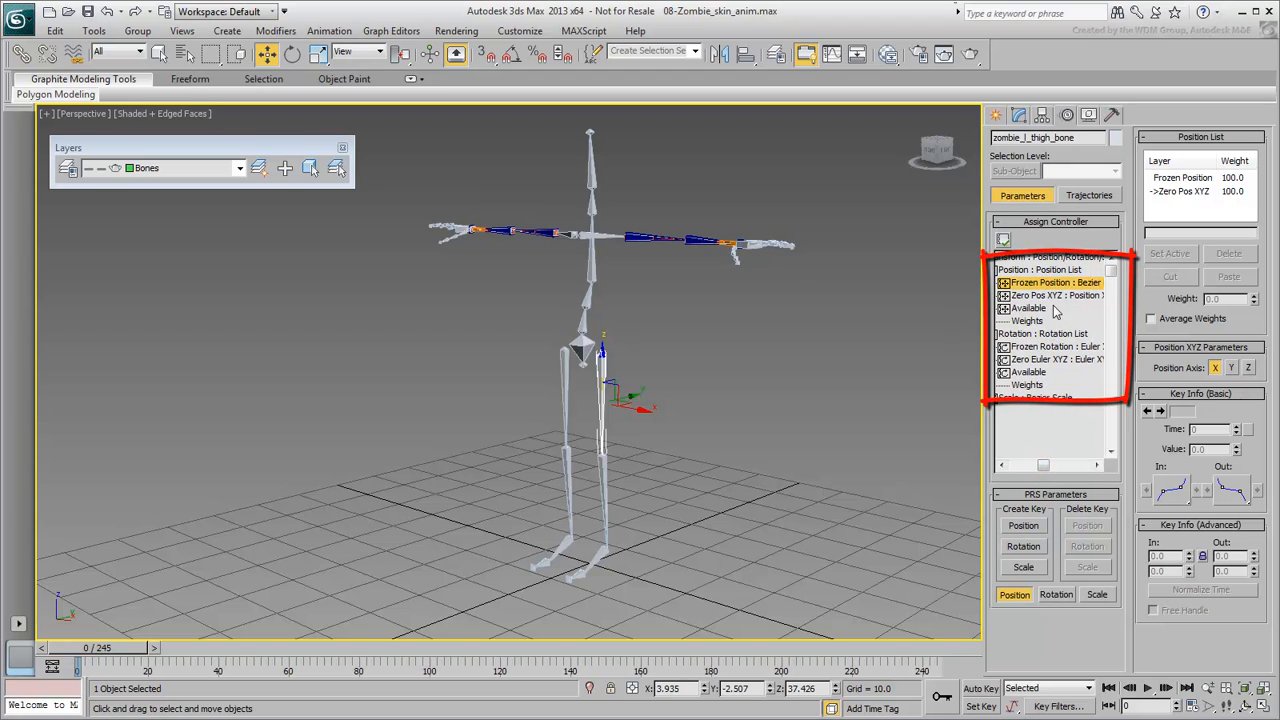
pyautogui.click(1050, 346)
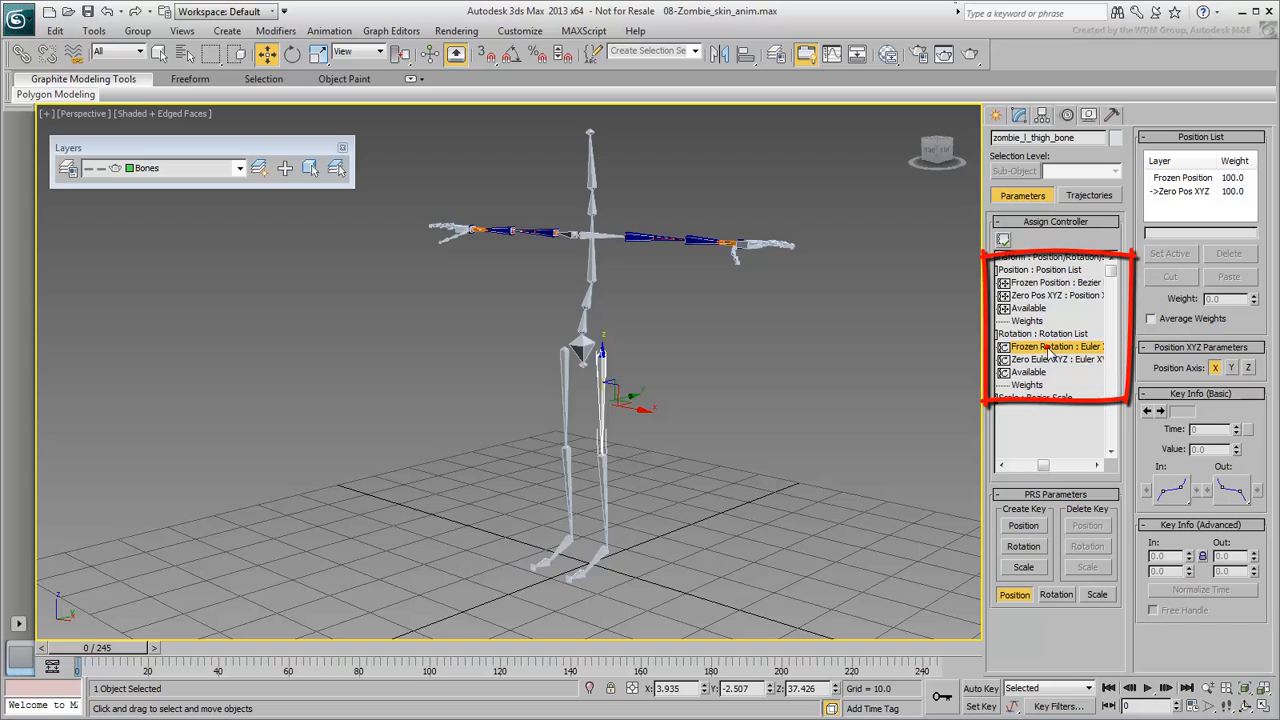
pyautogui.click(1050, 359)
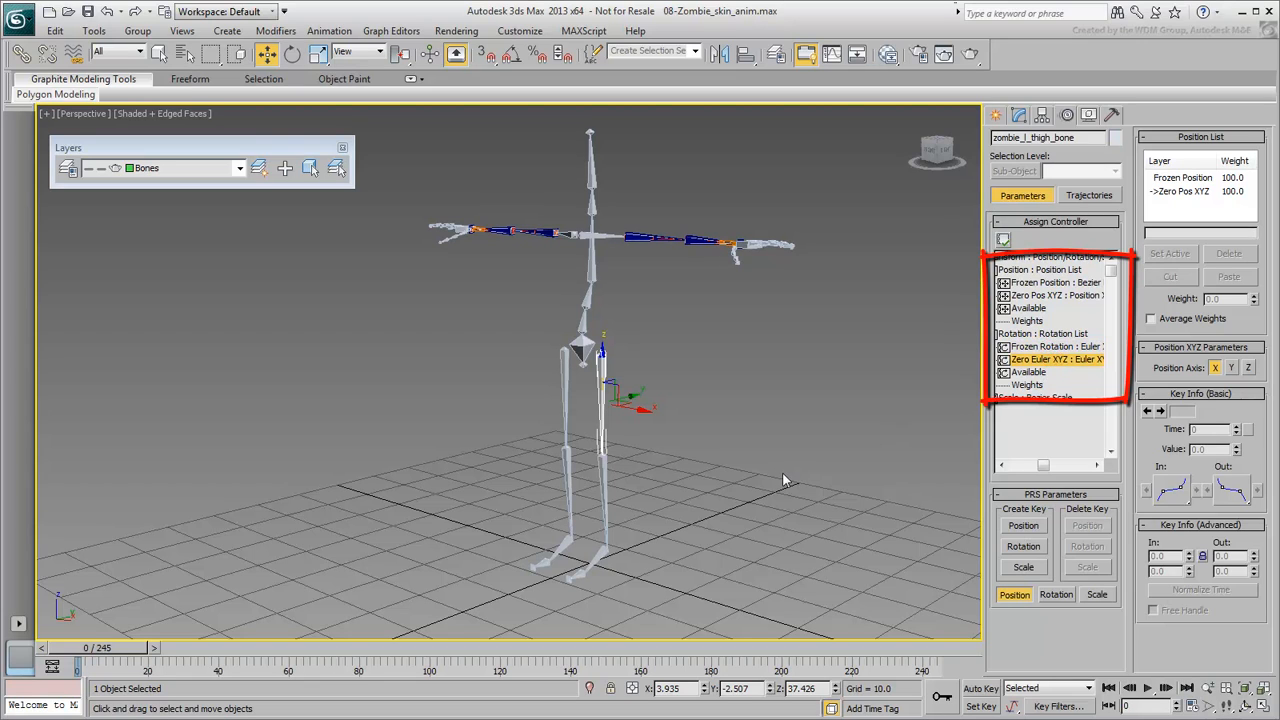
pyautogui.moveTo(805, 472)
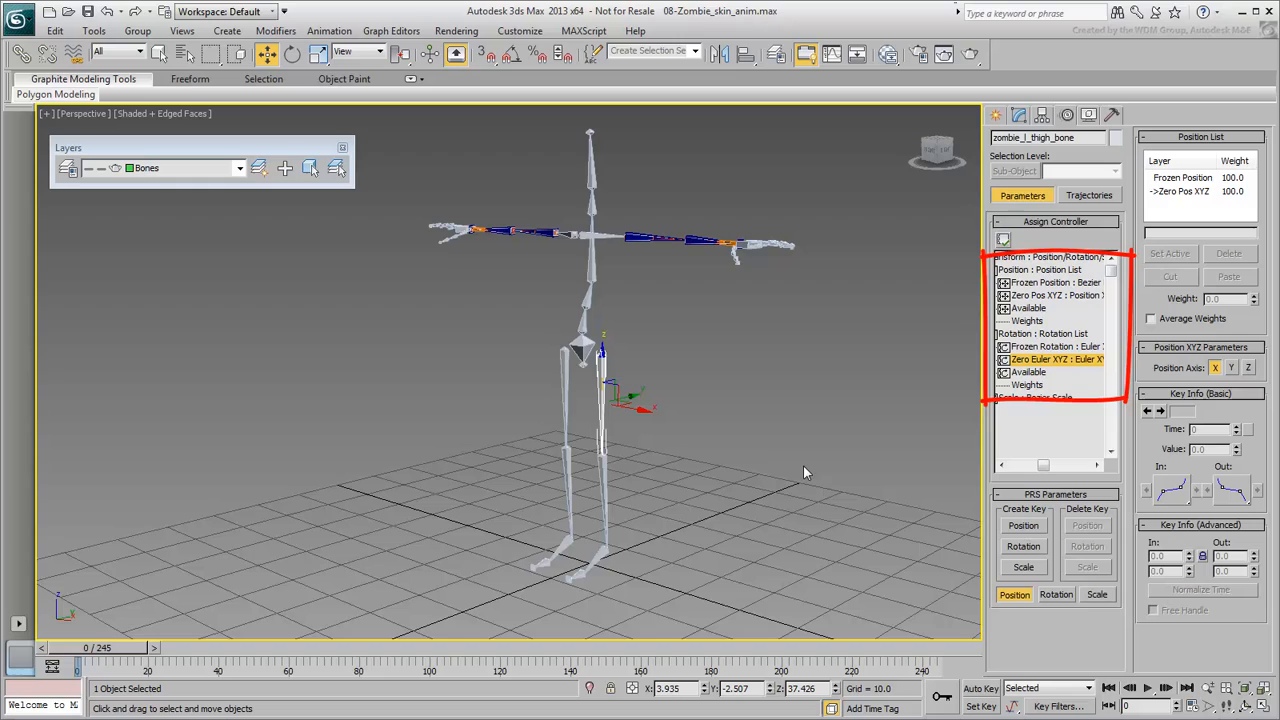
pyautogui.moveTo(933, 358)
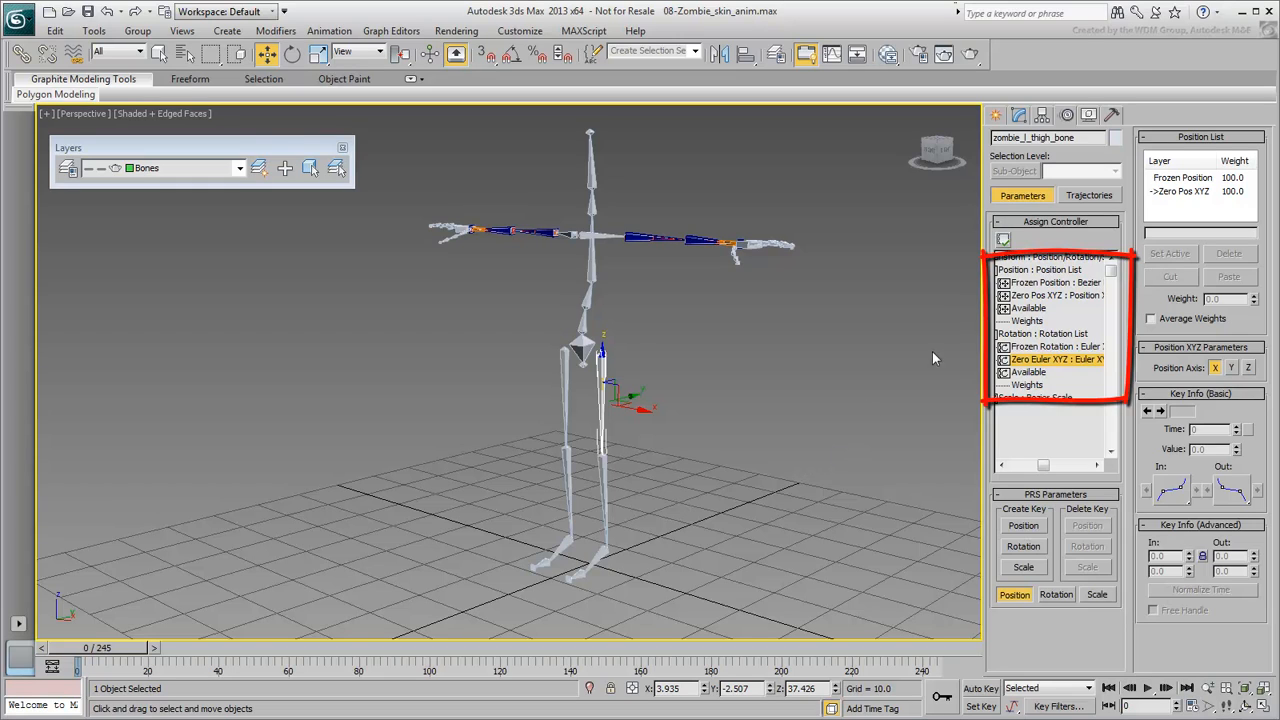
pyautogui.click(1028, 308)
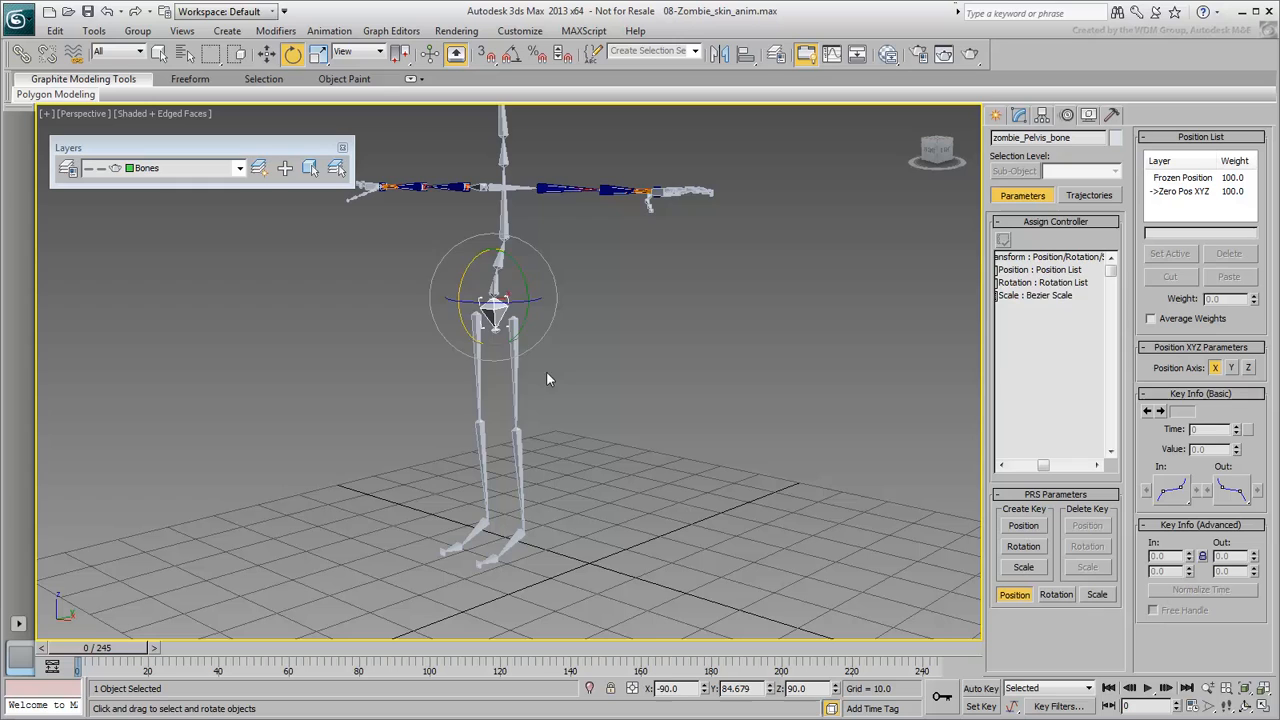
pyautogui.click(497, 430)
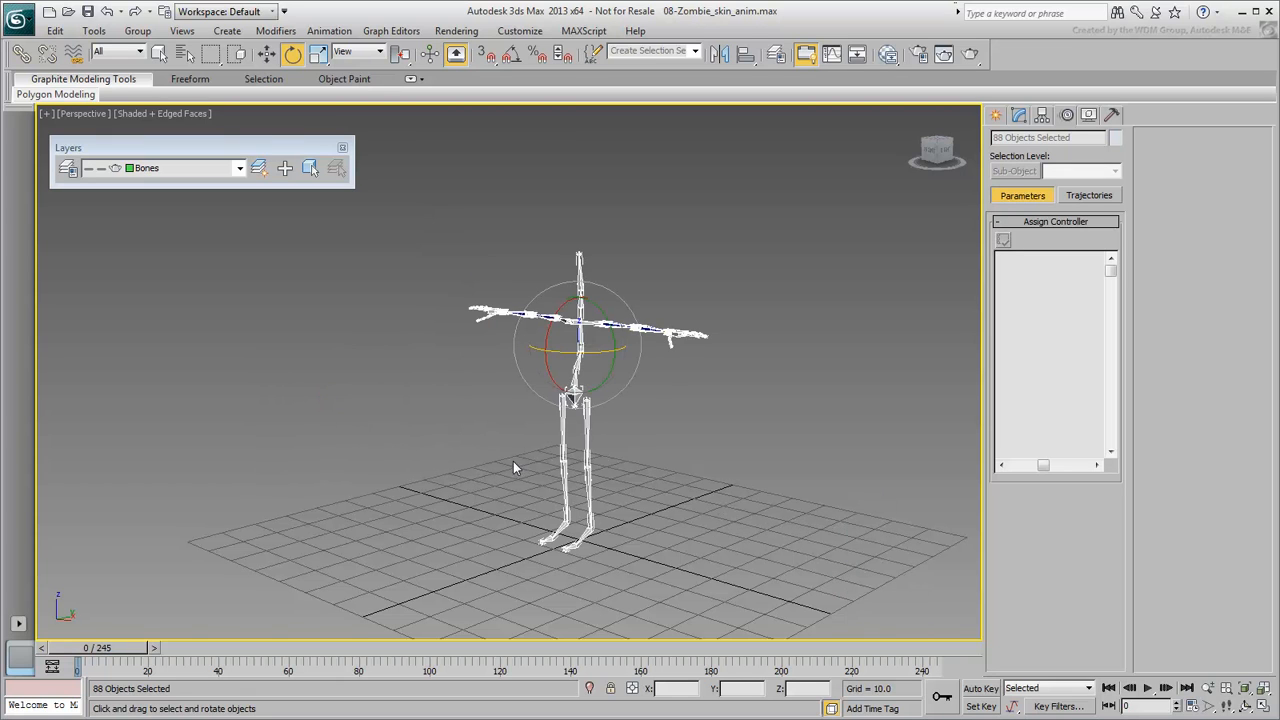
pyautogui.click(436, 448)
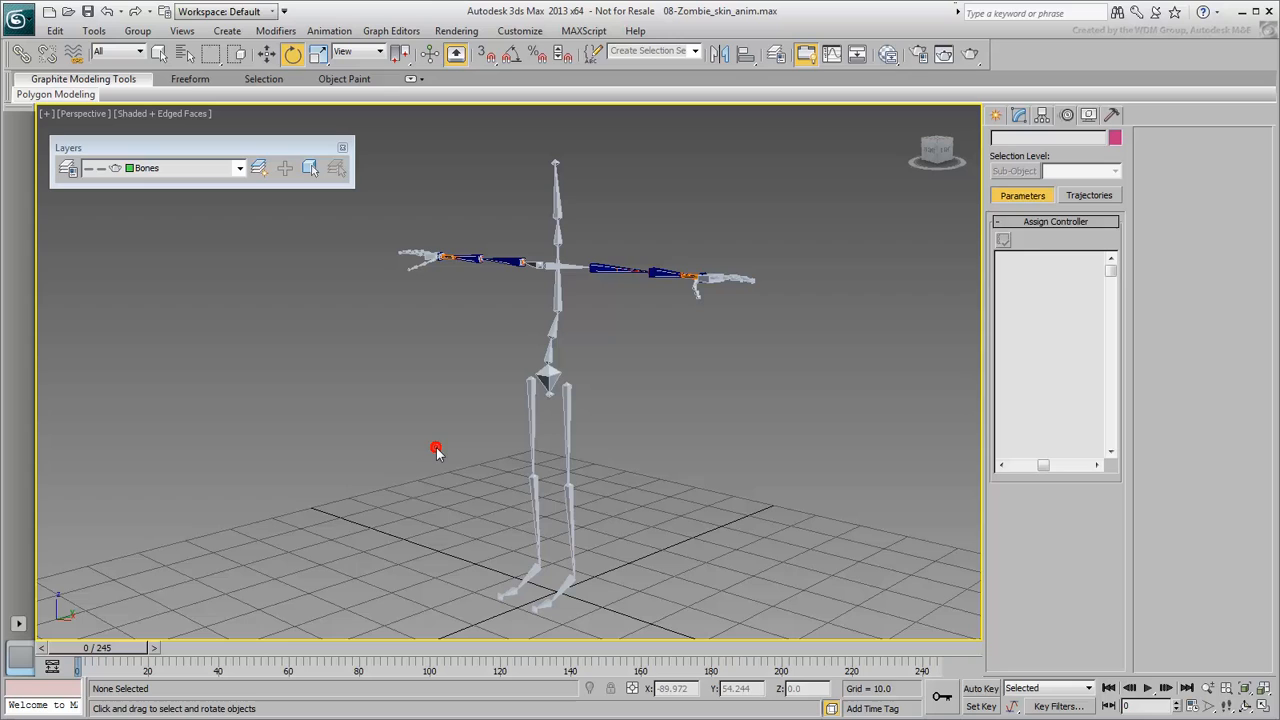
pyautogui.moveTo(593, 517)
pyautogui.write('40')
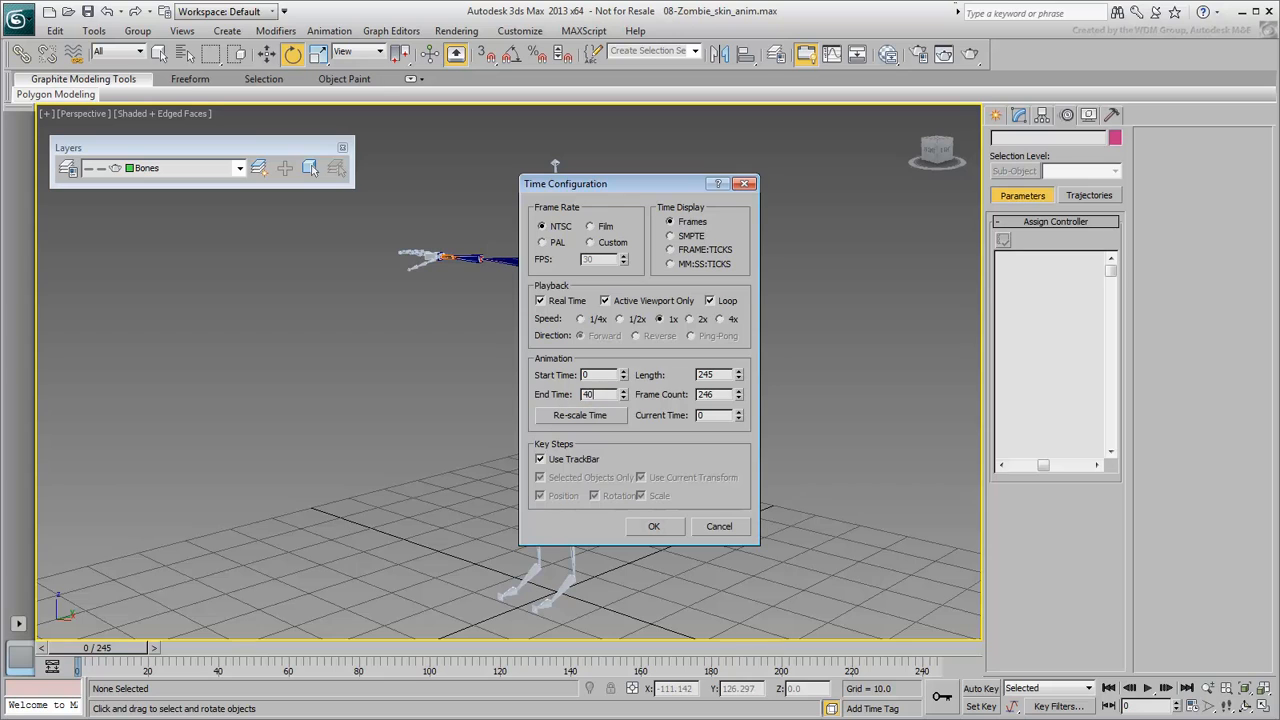
# Apply an End Time of 400 frames in Time Configuration
pyautogui.click(654, 526)
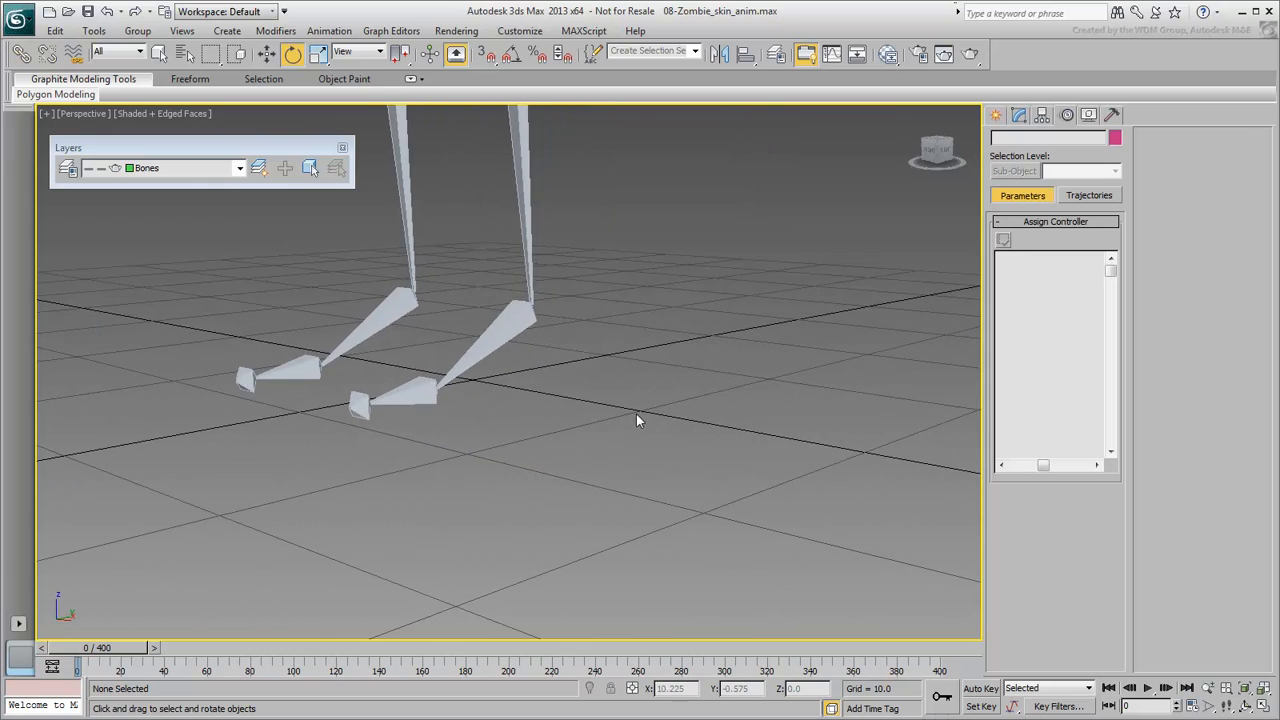
# Select the left toe bone, enable Auto Key, and bend the toe up at frame 20
pyautogui.click(495, 517)
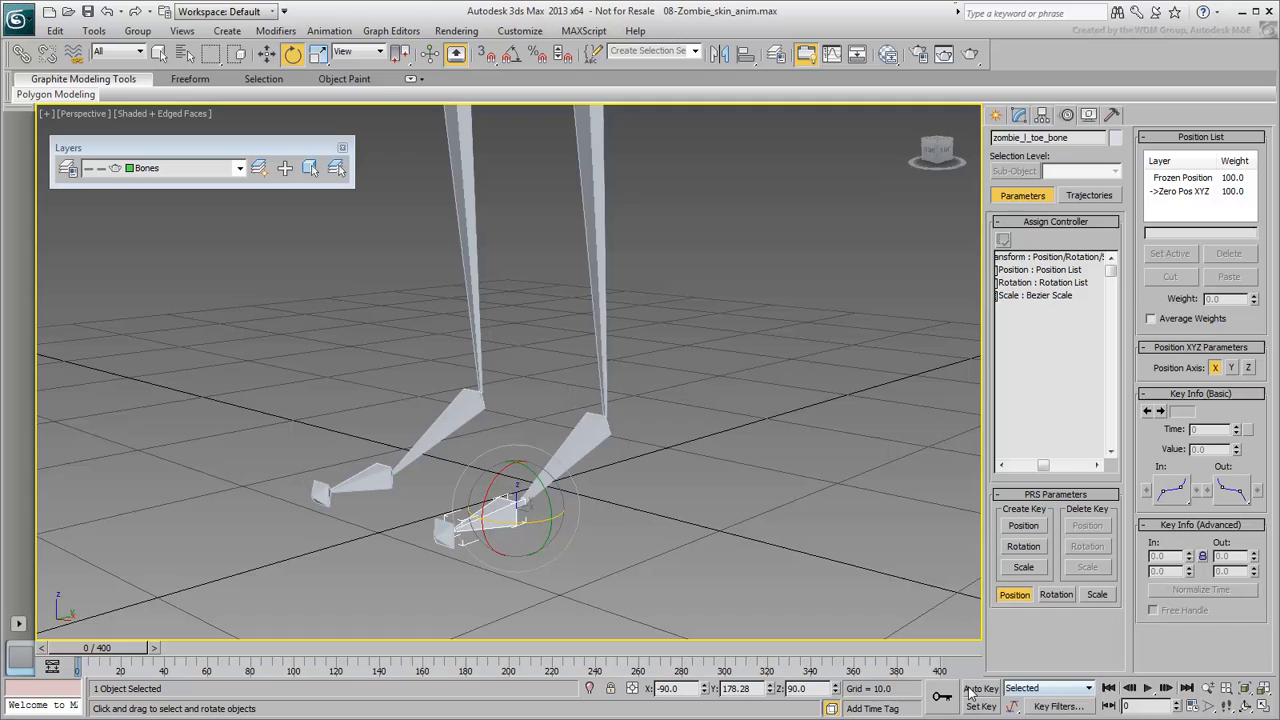
pyautogui.click(980, 688)
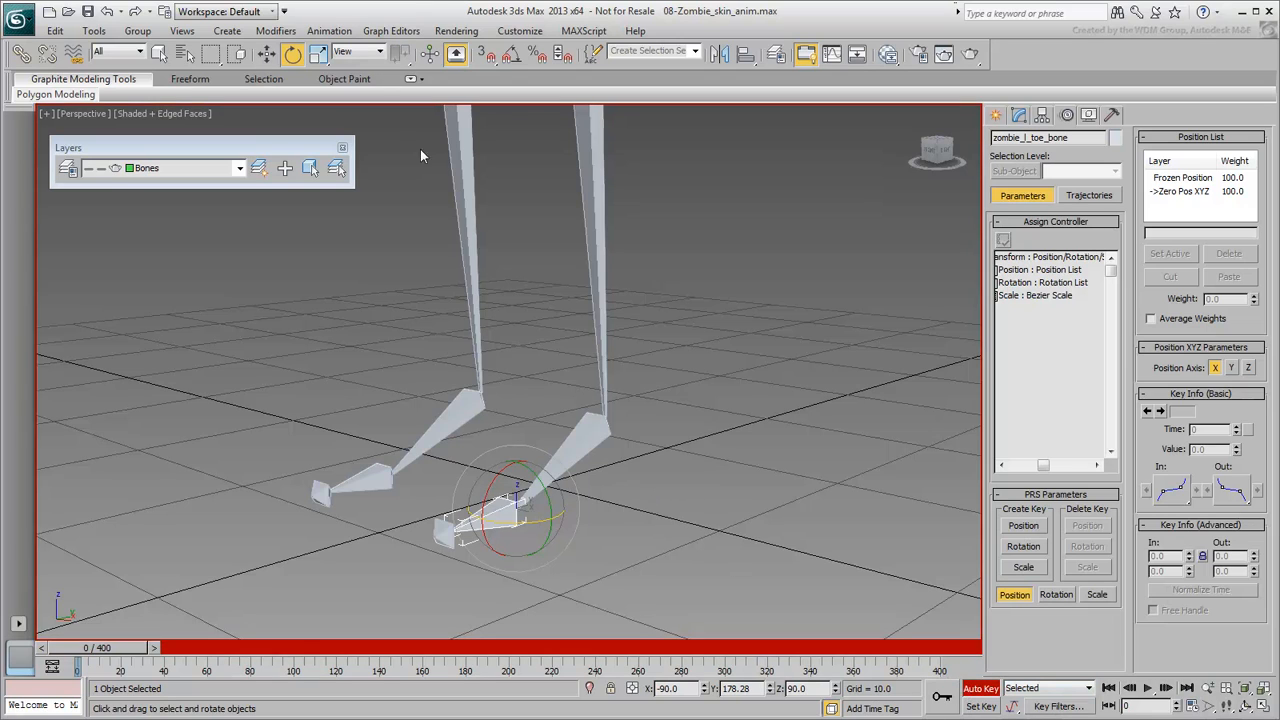
pyautogui.moveTo(78, 647); pyautogui.dragTo(110, 647)
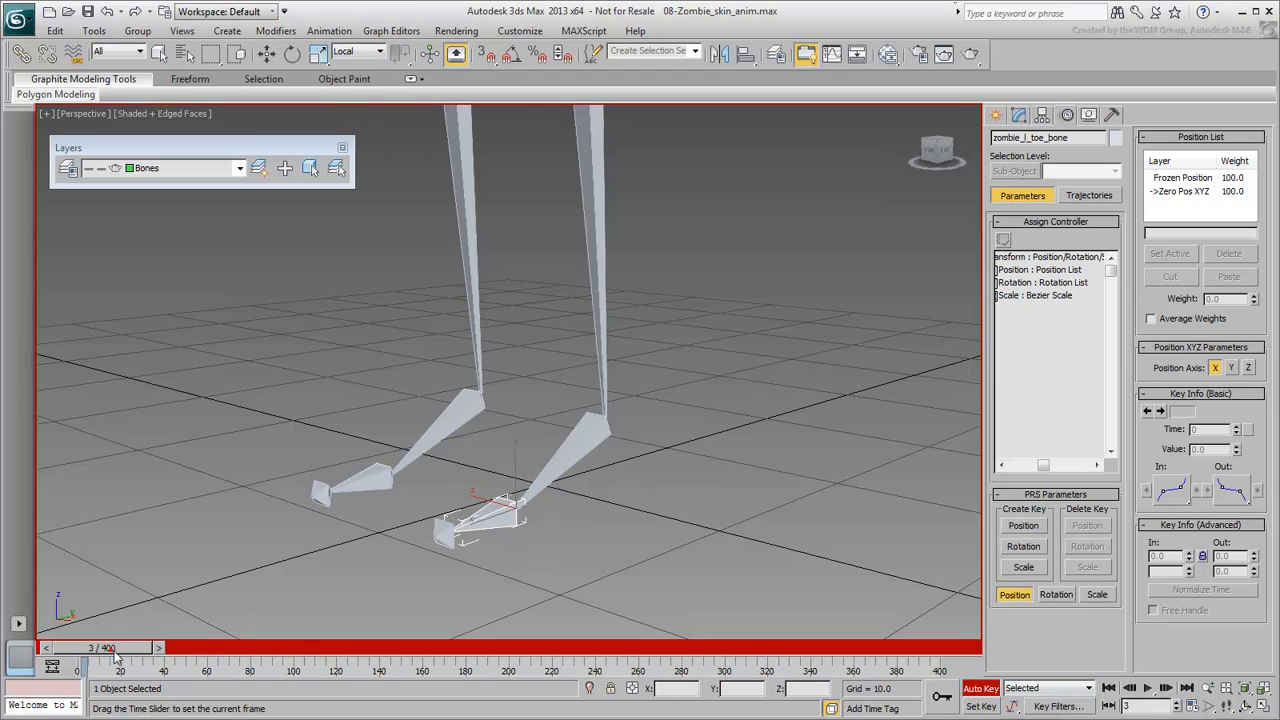
pyautogui.moveTo(105, 648); pyautogui.dragTo(120, 648)
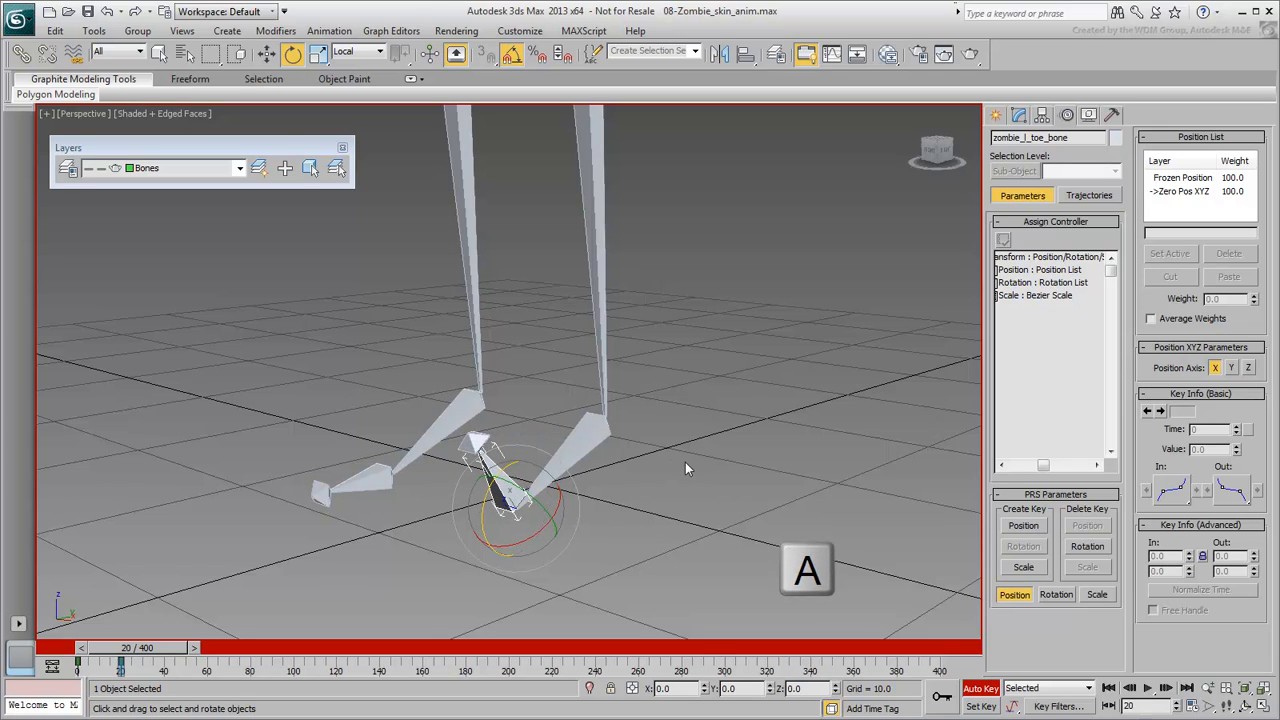
# Shift-copy the frame 0 toe key to frame 40, bend the toe down at 60, and scrub
pyautogui.moveTo(120, 647); pyautogui.dragTo(77, 647)
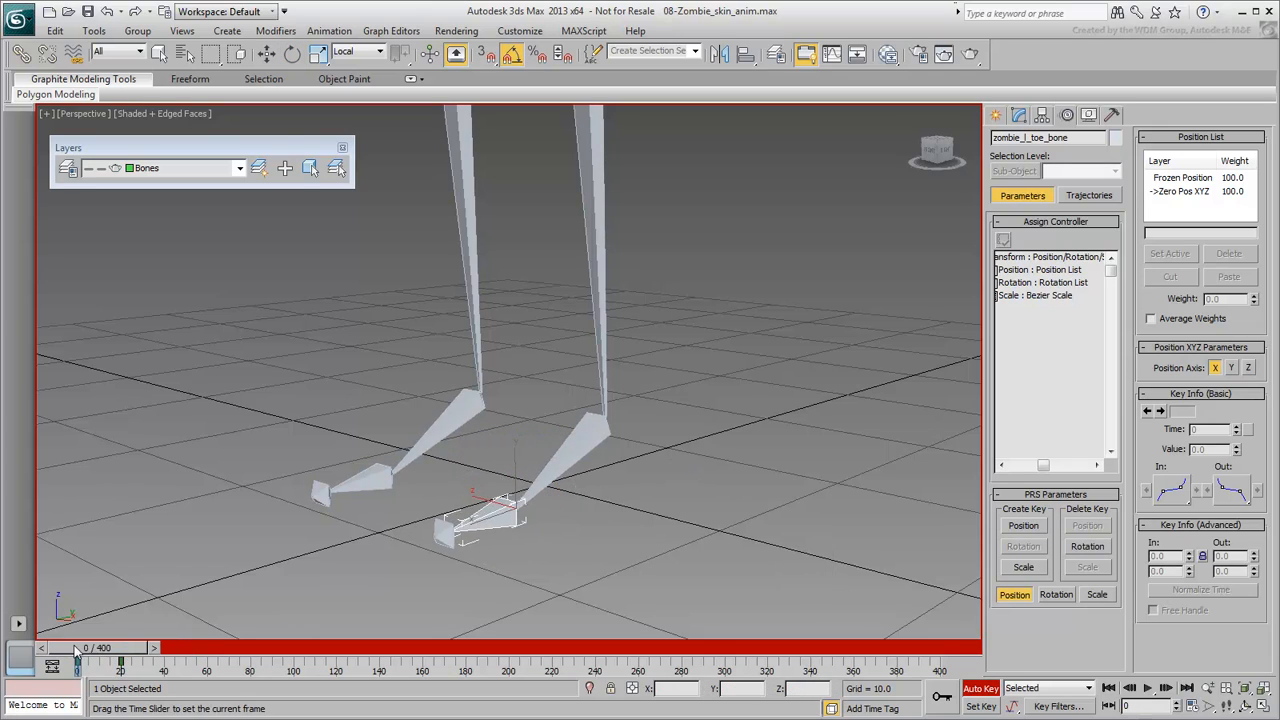
pyautogui.moveTo(77, 647); pyautogui.dragTo(120, 647)
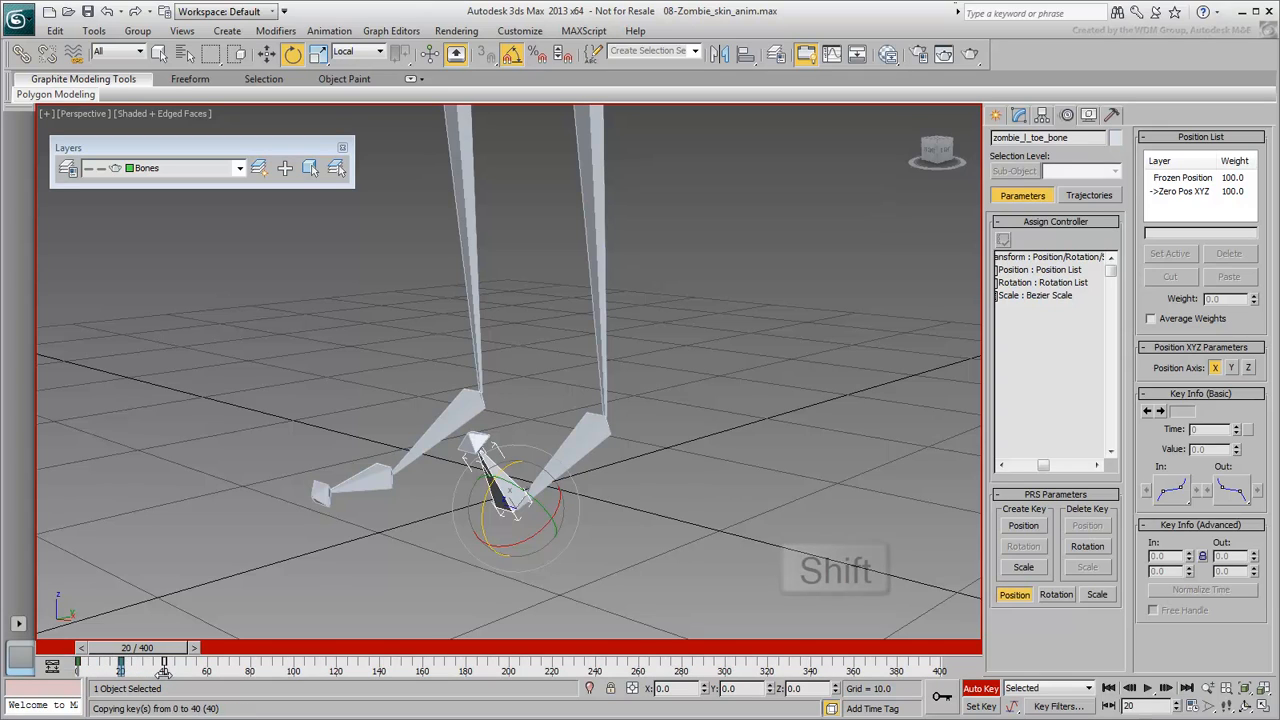
pyautogui.press('shift')
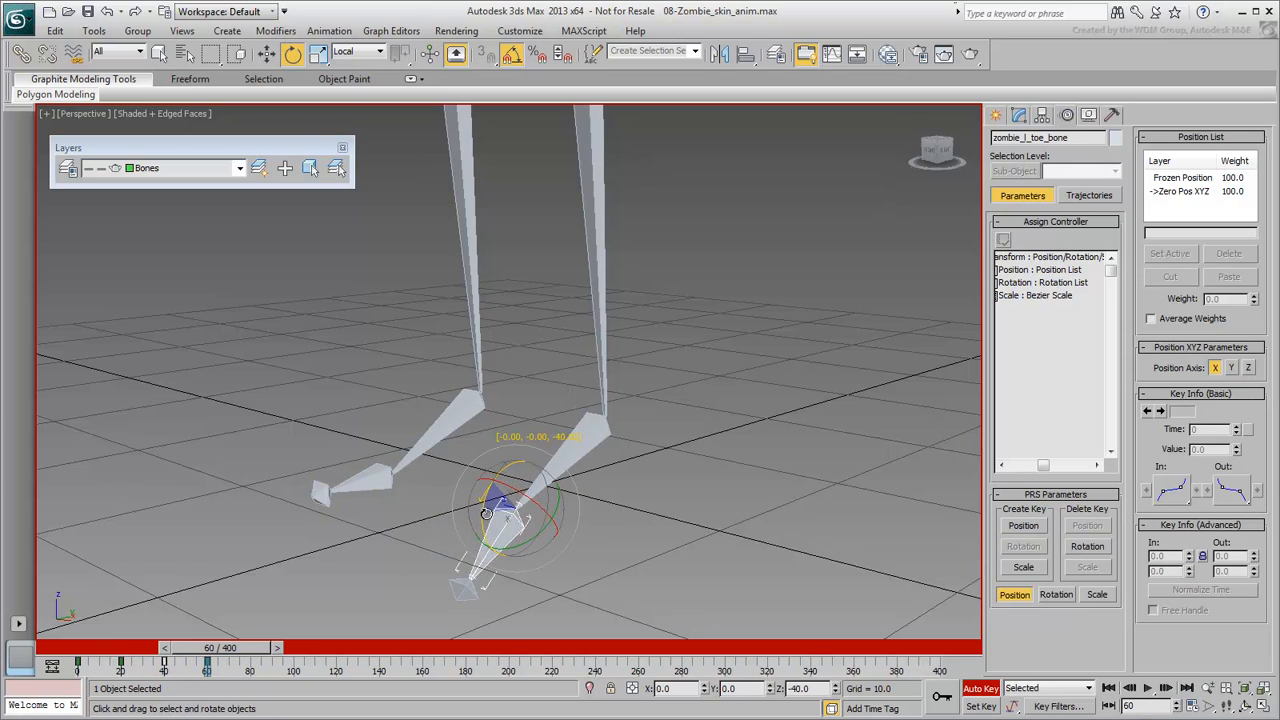
pyautogui.moveTo(490, 505); pyautogui.dragTo(472, 538)
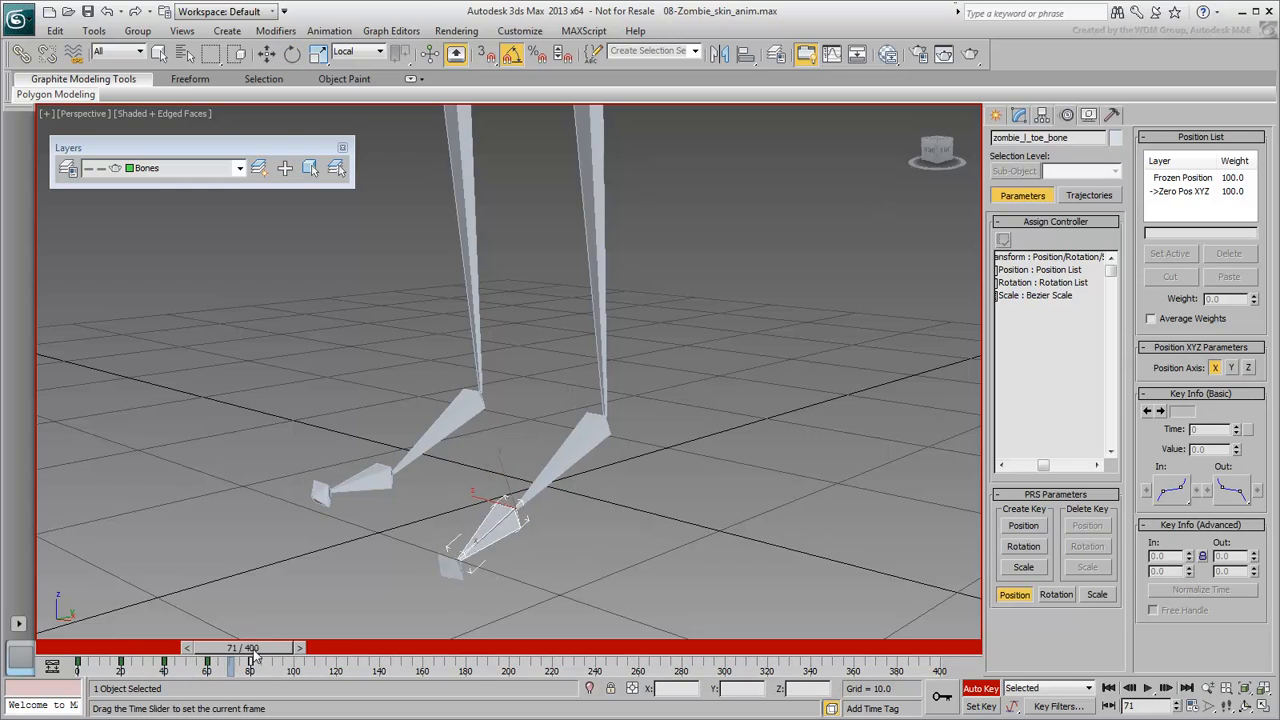
pyautogui.moveTo(249, 662); pyautogui.dragTo(278, 662)
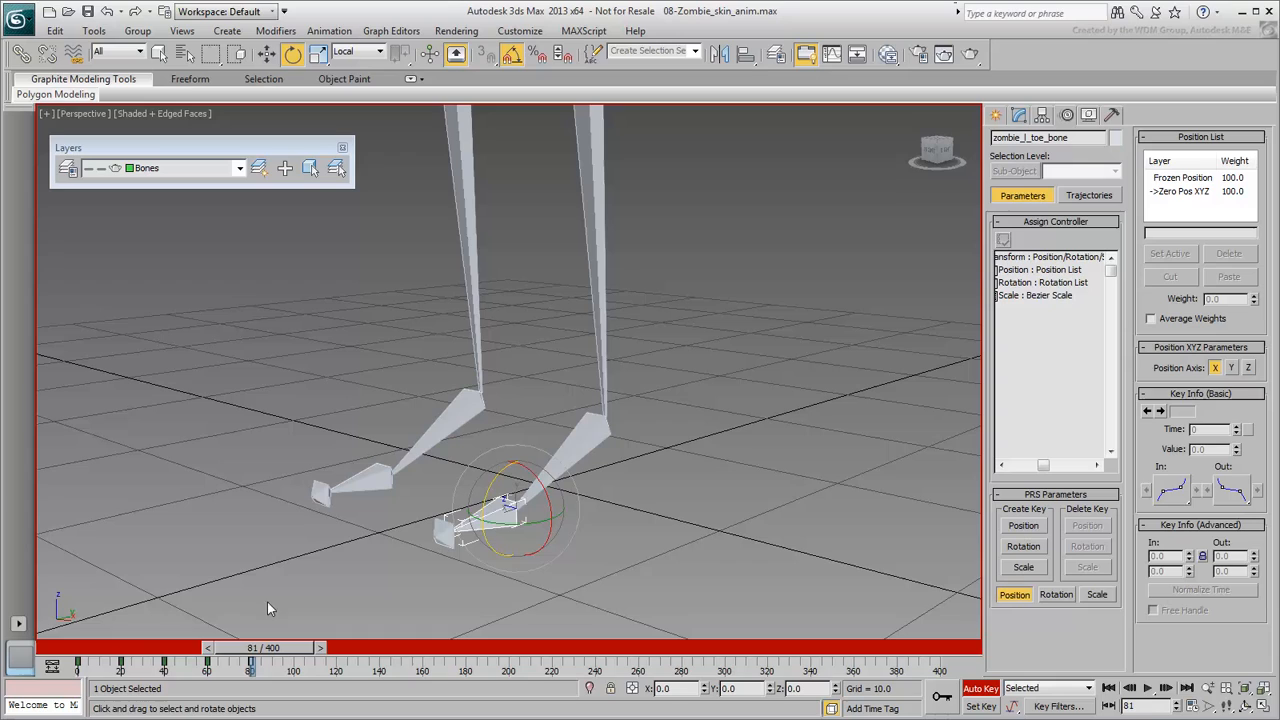
# Create a rotation-only key on the left ankle bone at frame 80
pyautogui.click(600, 415)
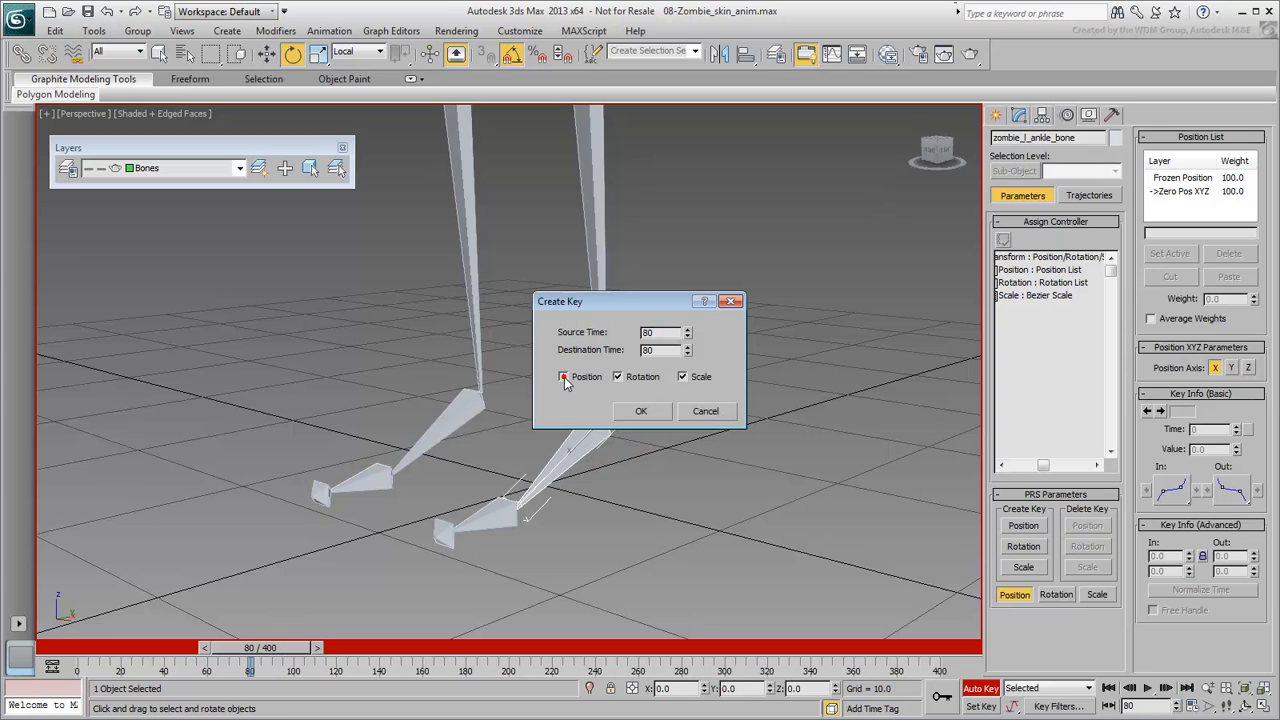
pyautogui.click(563, 376)
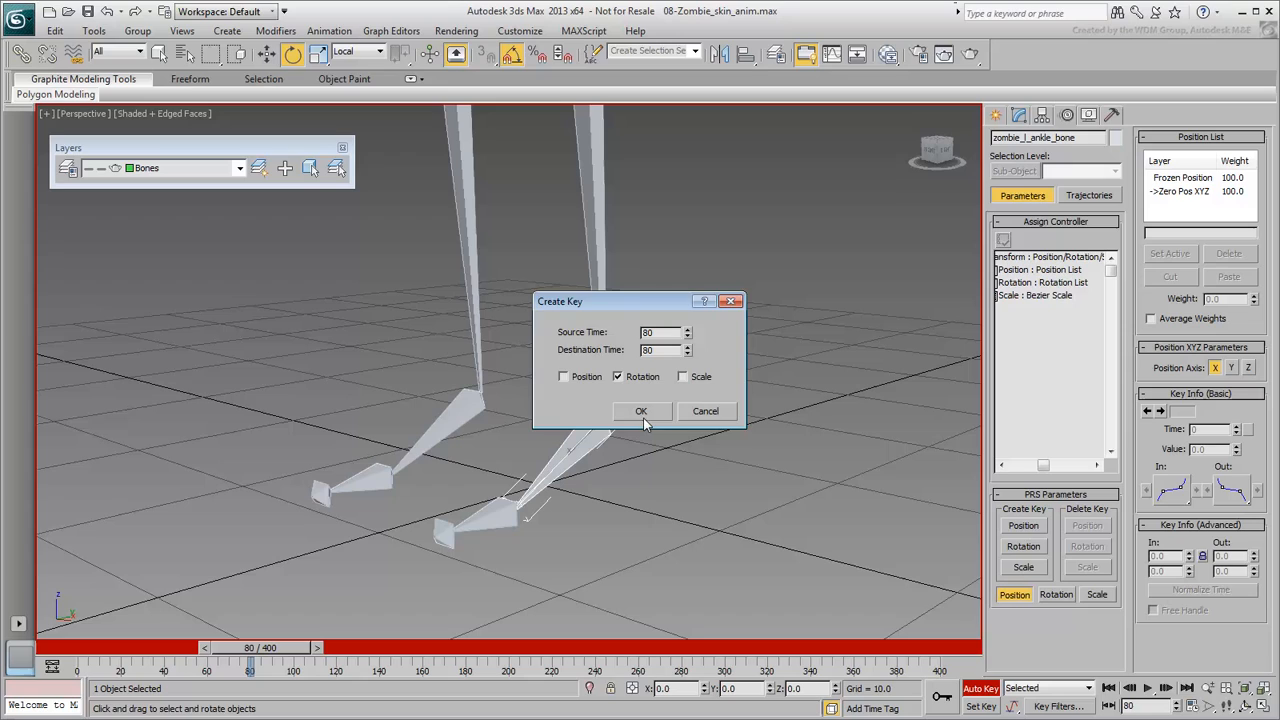
pyautogui.click(641, 411)
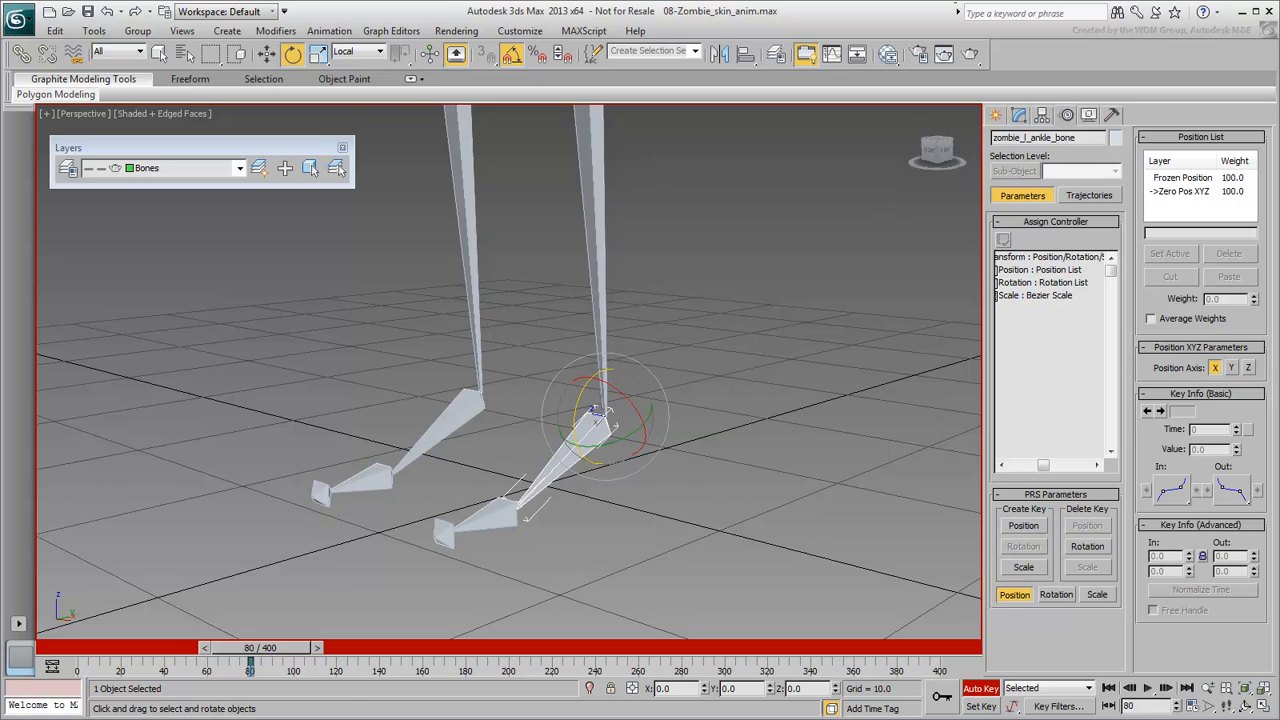
# Lift the foot at frame 100 and copy the frame 80 ankle key to frame 120
pyautogui.moveTo(250, 648); pyautogui.dragTo(300, 648)
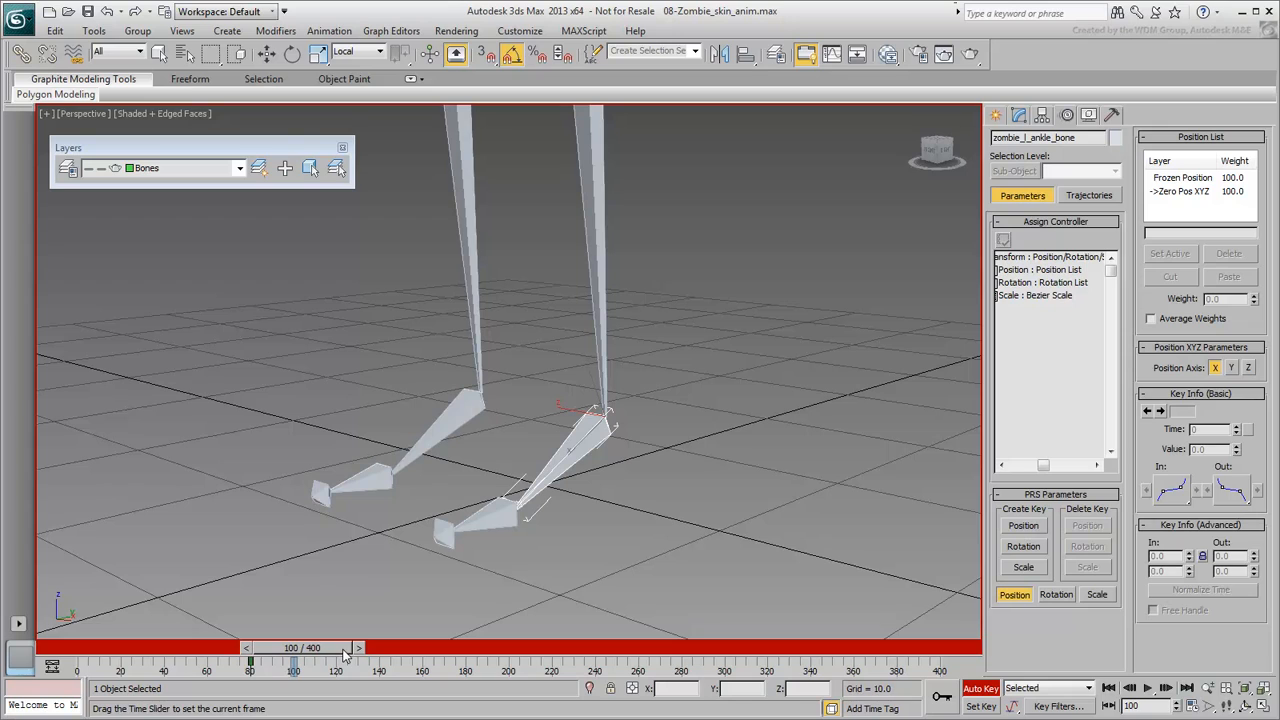
pyautogui.click(292, 54)
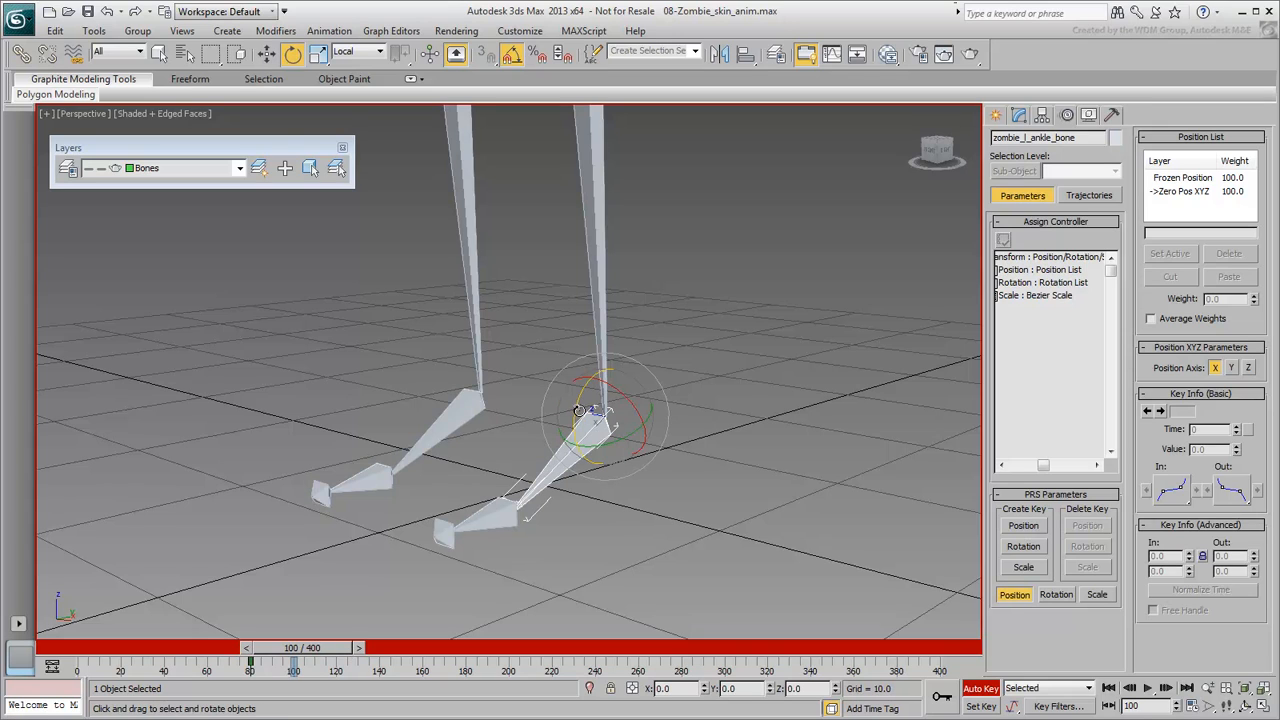
pyautogui.moveTo(600, 420); pyautogui.dragTo(585, 365)
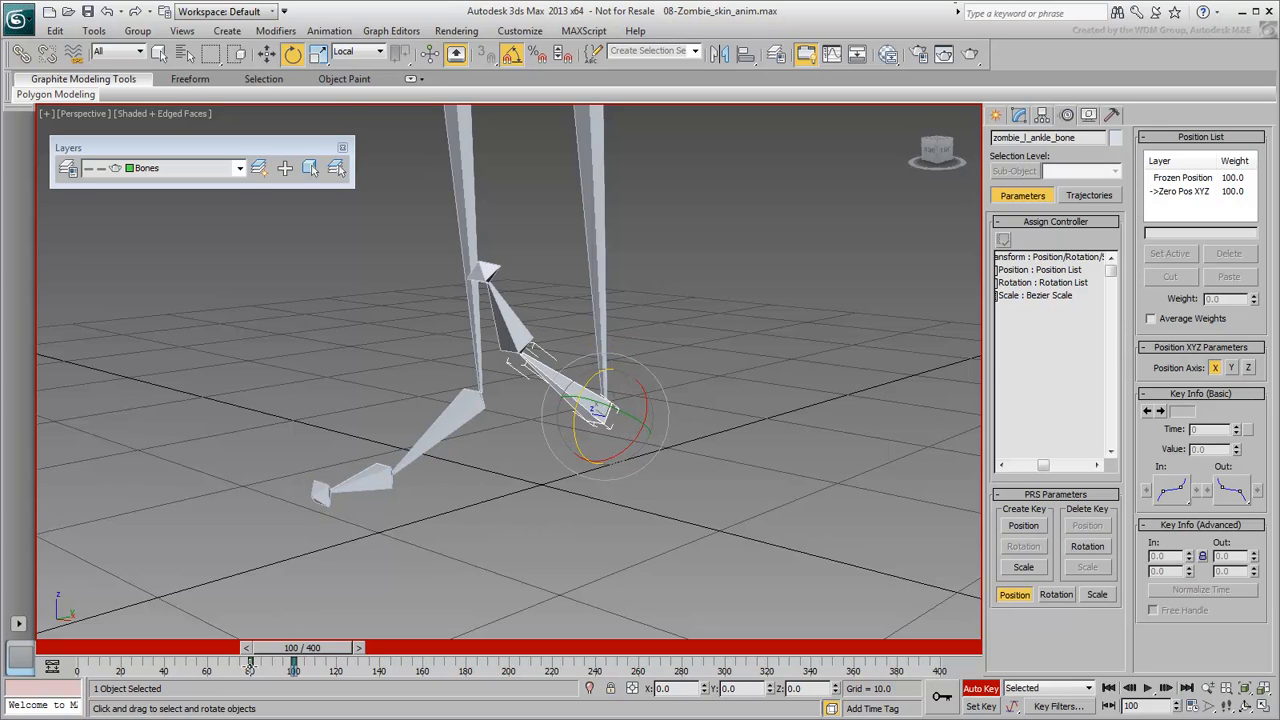
pyautogui.moveTo(250, 660); pyautogui.dragTo(335, 660)
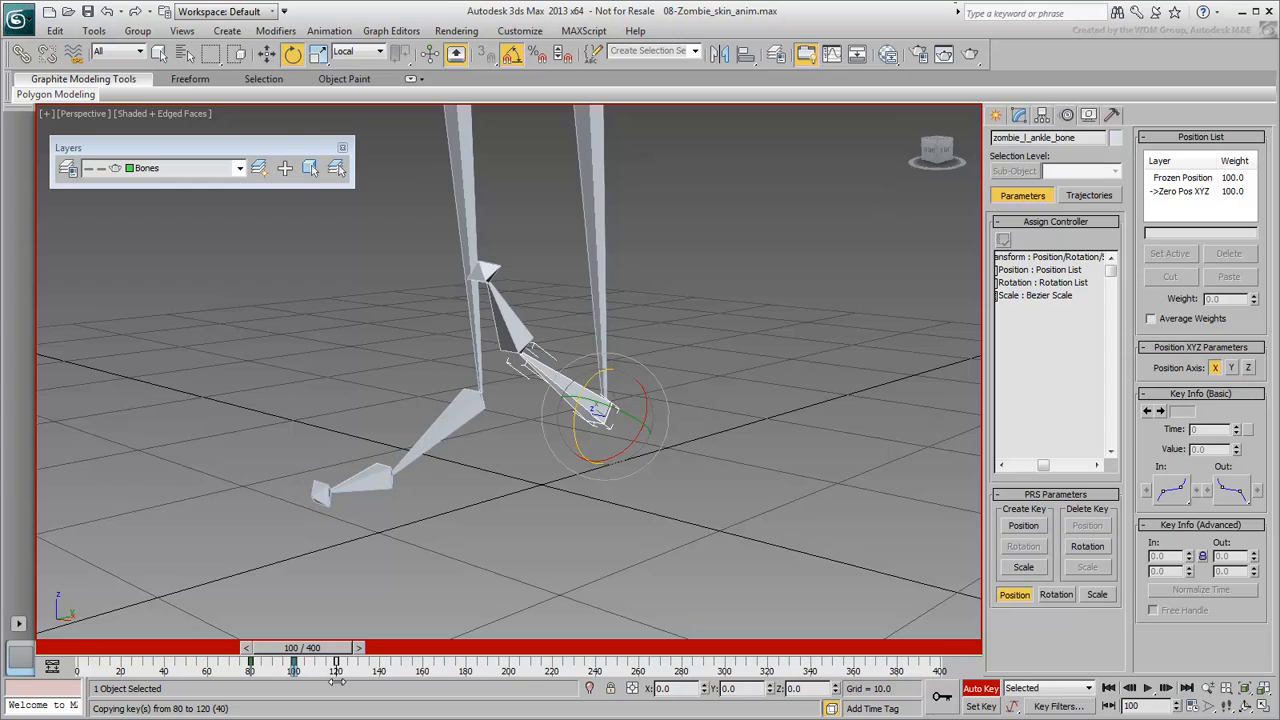
pyautogui.moveTo(293, 658); pyautogui.dragTo(310, 658)
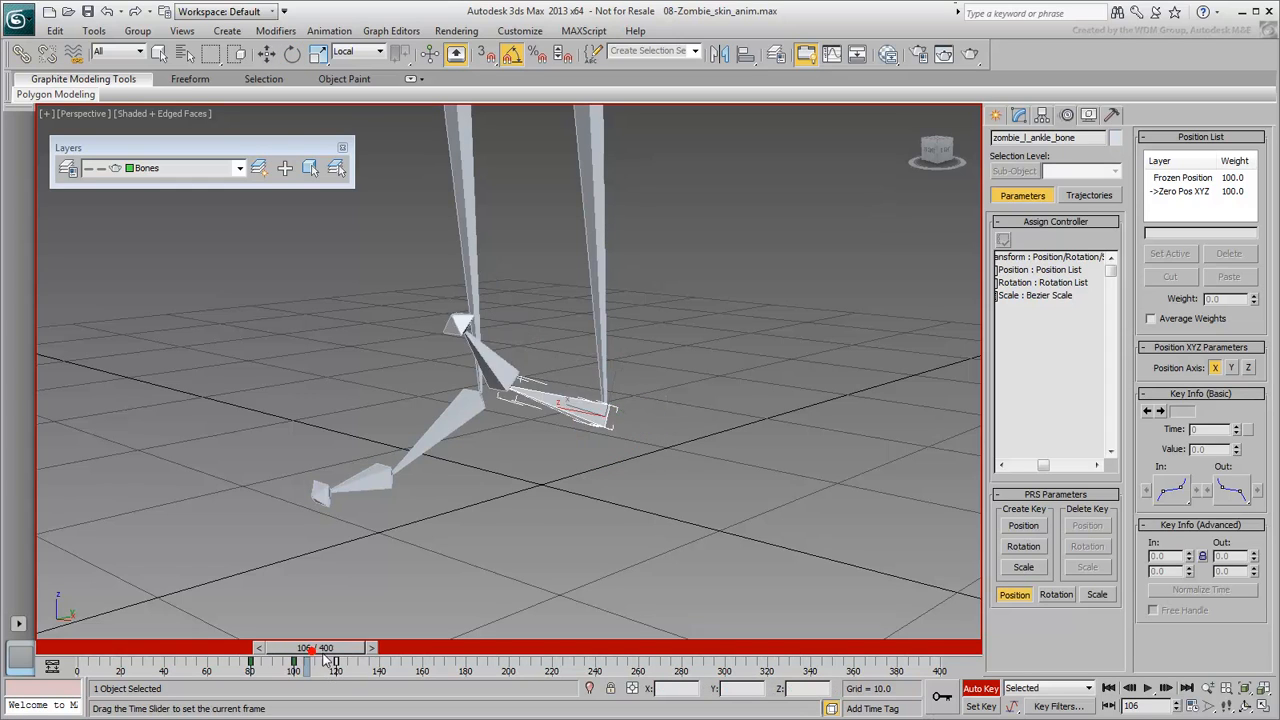
# Copy the ankle key to frame 160 and pose the foot at frames 180 and 220
pyautogui.moveTo(310, 658); pyautogui.dragTo(335, 658)
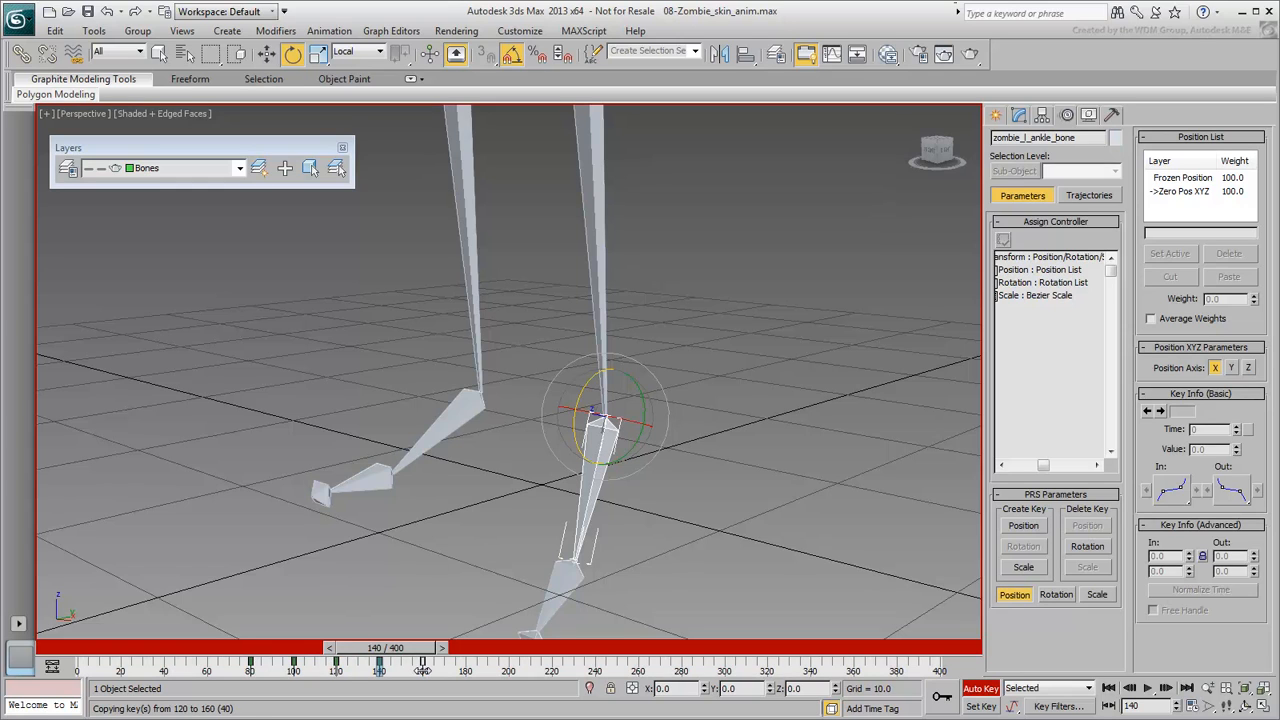
pyautogui.moveTo(378, 658); pyautogui.dragTo(293, 658)
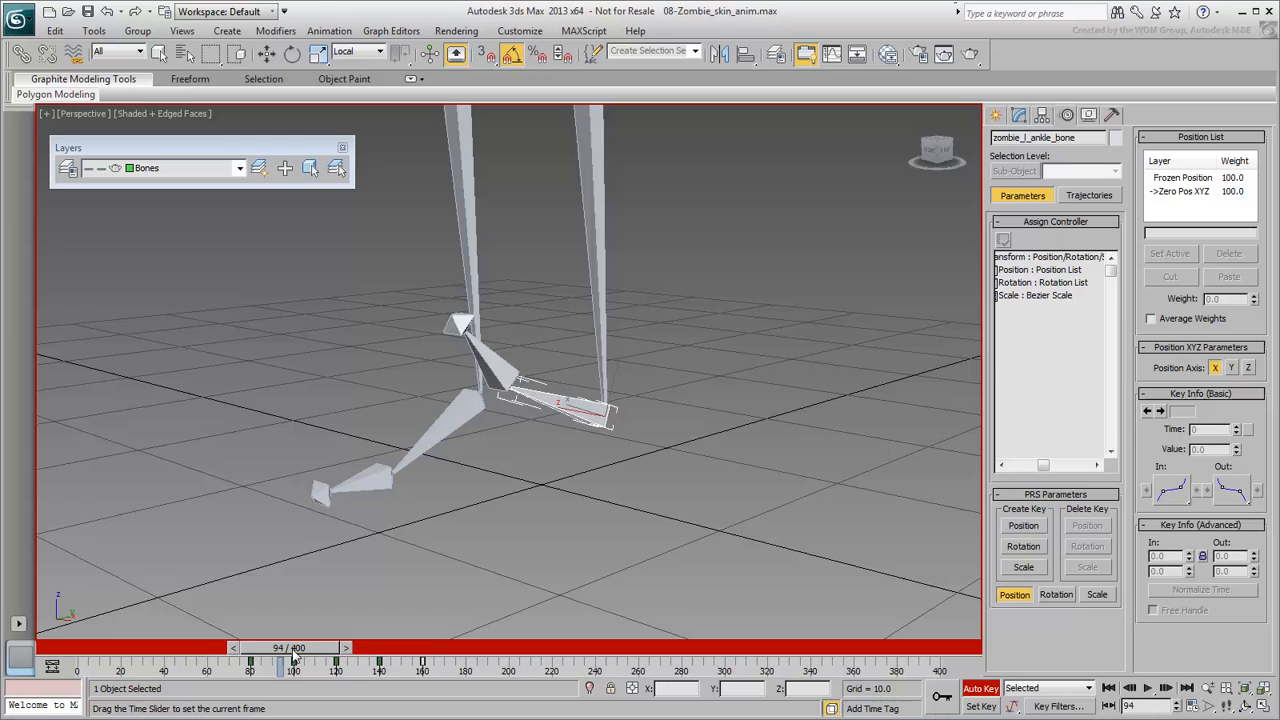
pyautogui.moveTo(293, 658); pyautogui.dragTo(435, 658)
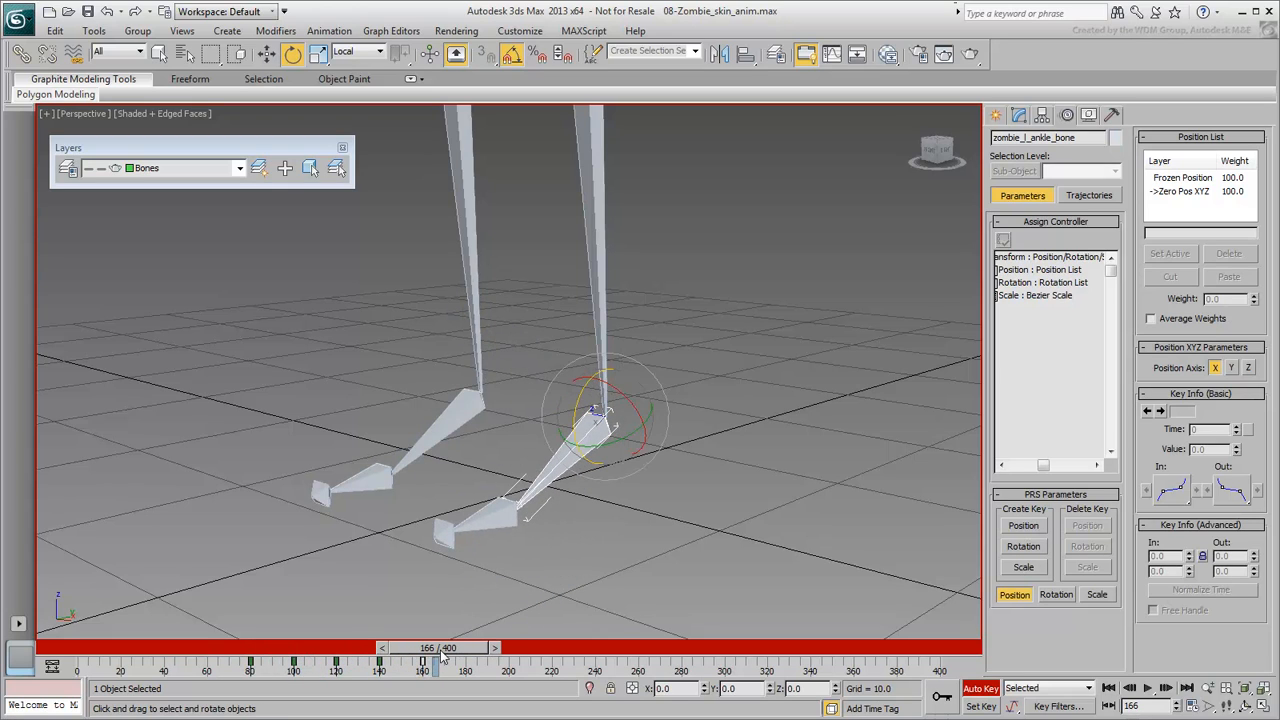
pyautogui.click(378, 51)
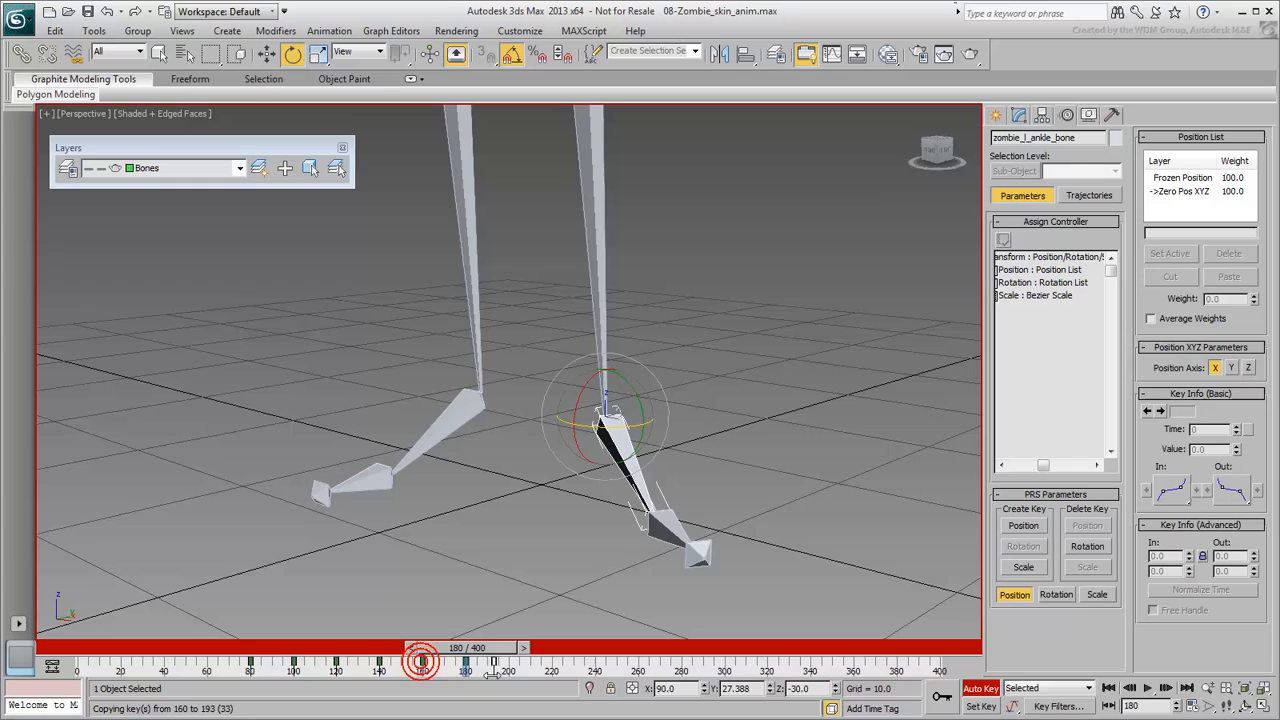
pyautogui.moveTo(420, 660); pyautogui.dragTo(555, 660)
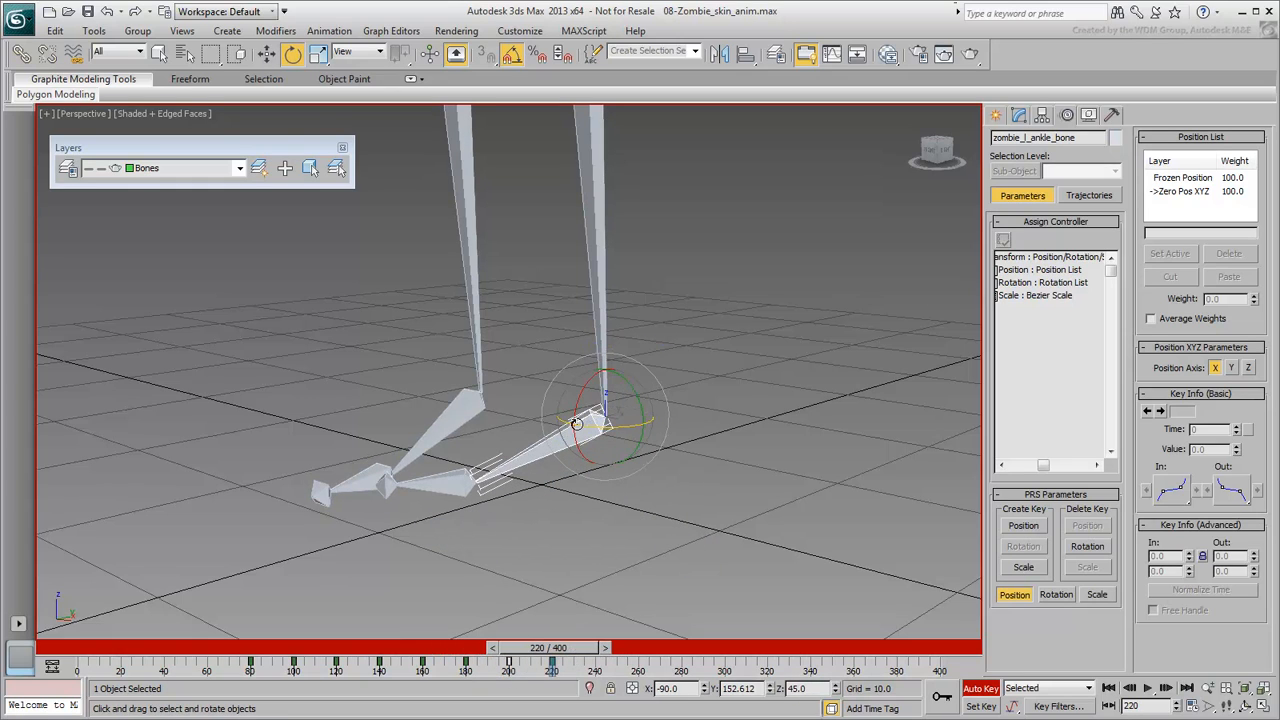
pyautogui.moveTo(535, 658); pyautogui.dragTo(575, 658)
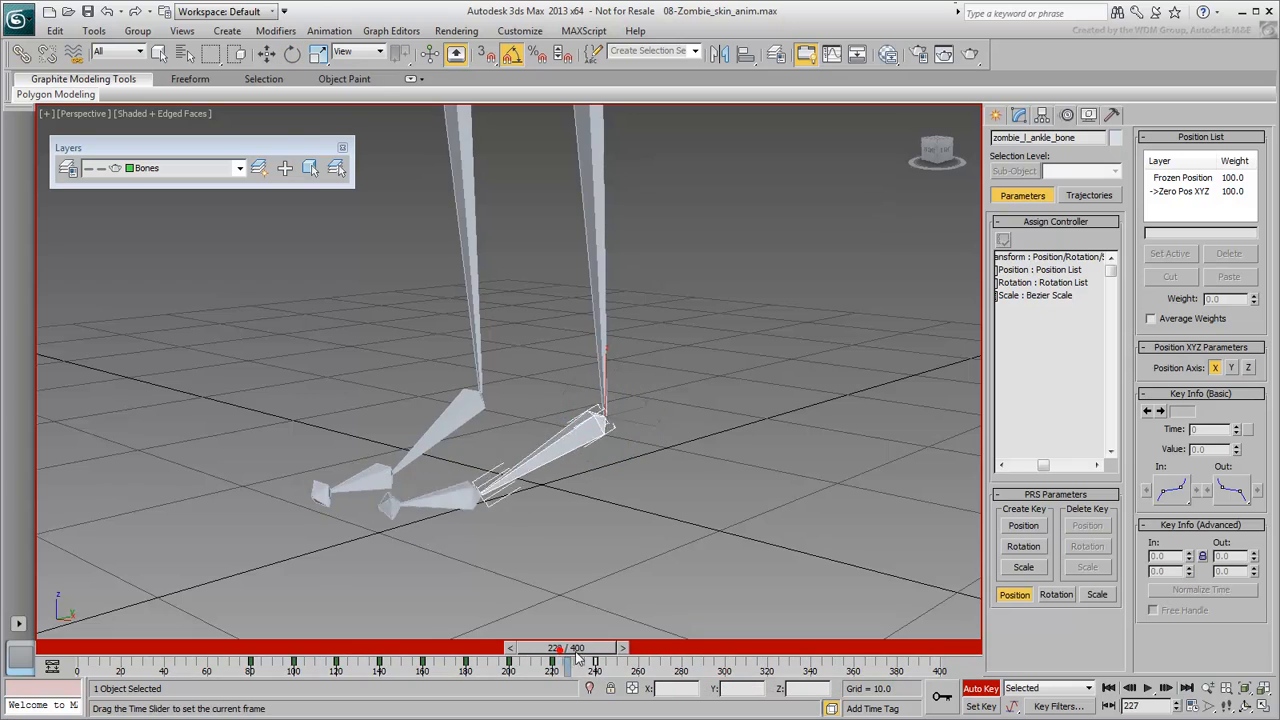
# Pose the ankle at 260 and 300 (30° tilt), copy a key to 320, and review
pyautogui.moveTo(567, 658); pyautogui.dragTo(627, 658)
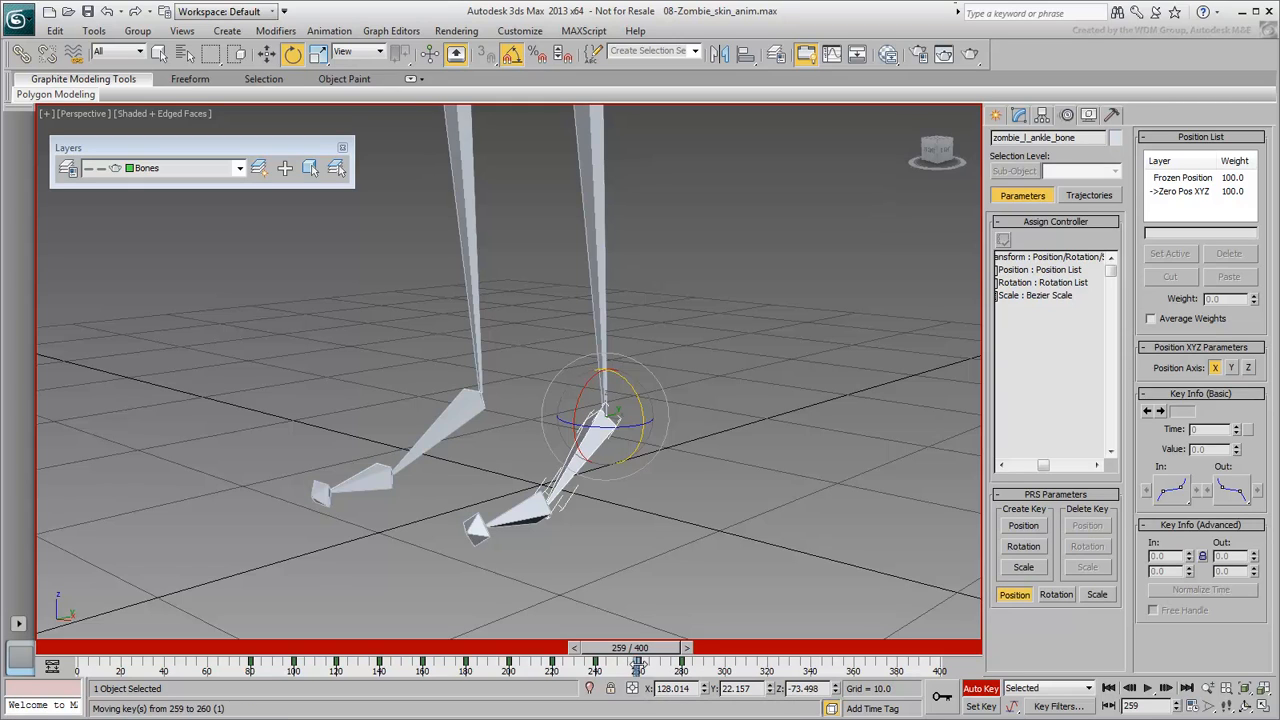
pyautogui.moveTo(638, 647); pyautogui.dragTo(725, 647)
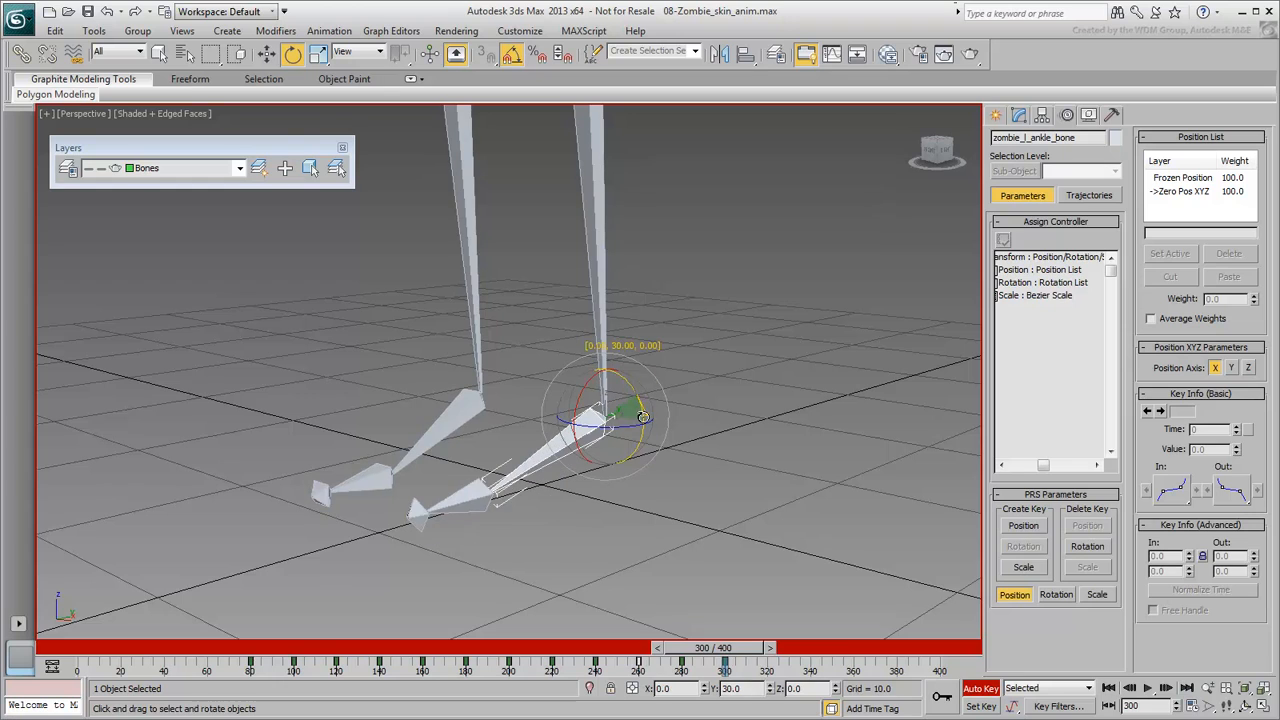
pyautogui.moveTo(640, 415); pyautogui.dragTo(605, 420)
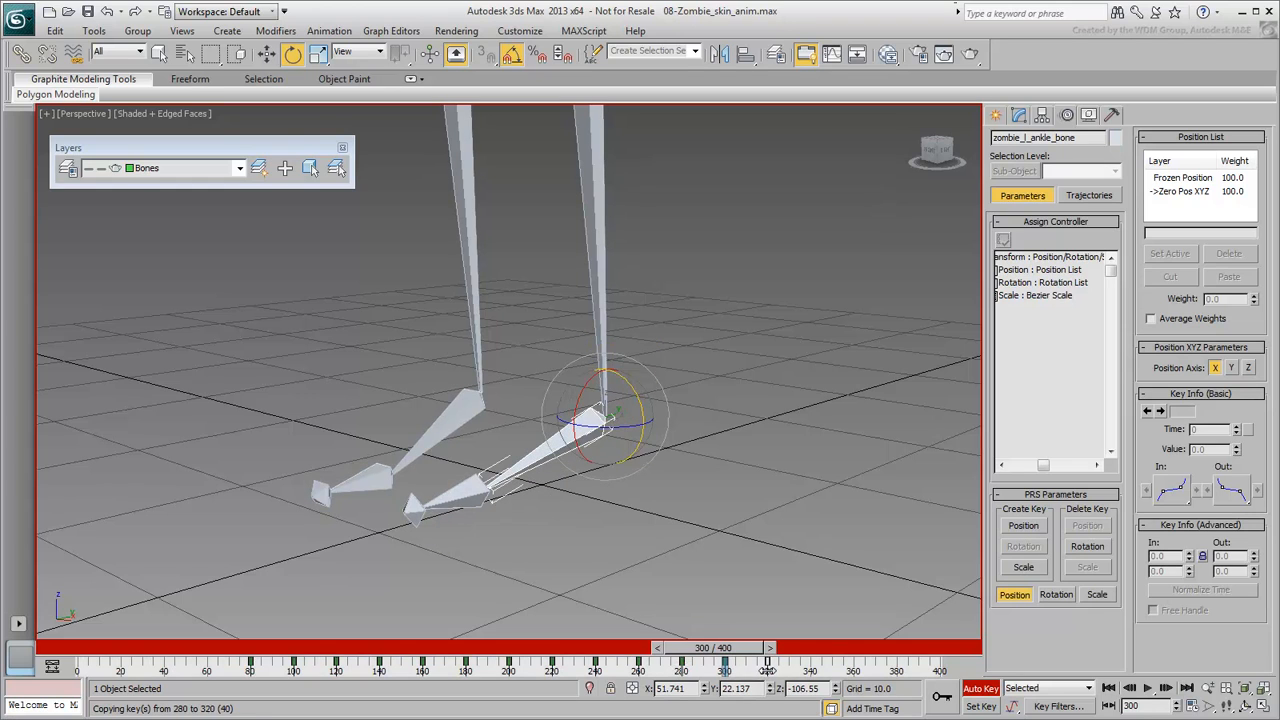
pyautogui.moveTo(710, 647); pyautogui.dragTo(465, 647)
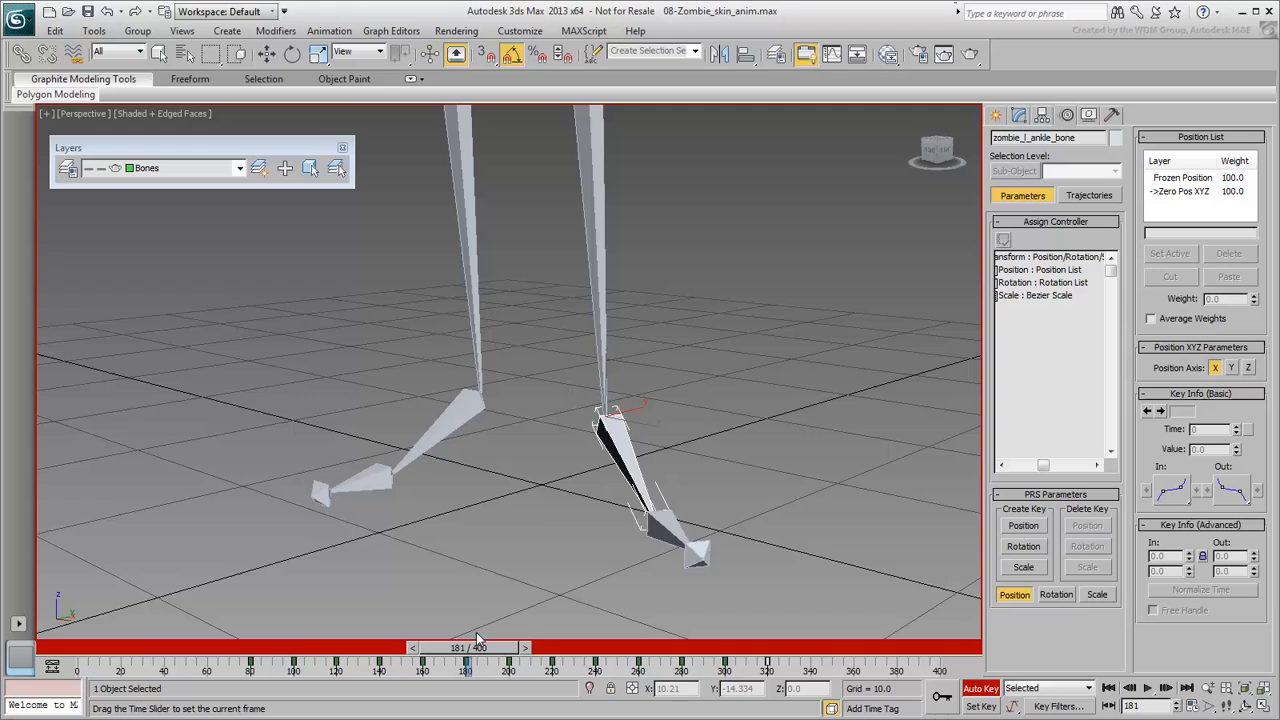
pyautogui.moveTo(465, 648); pyautogui.dragTo(390, 648)
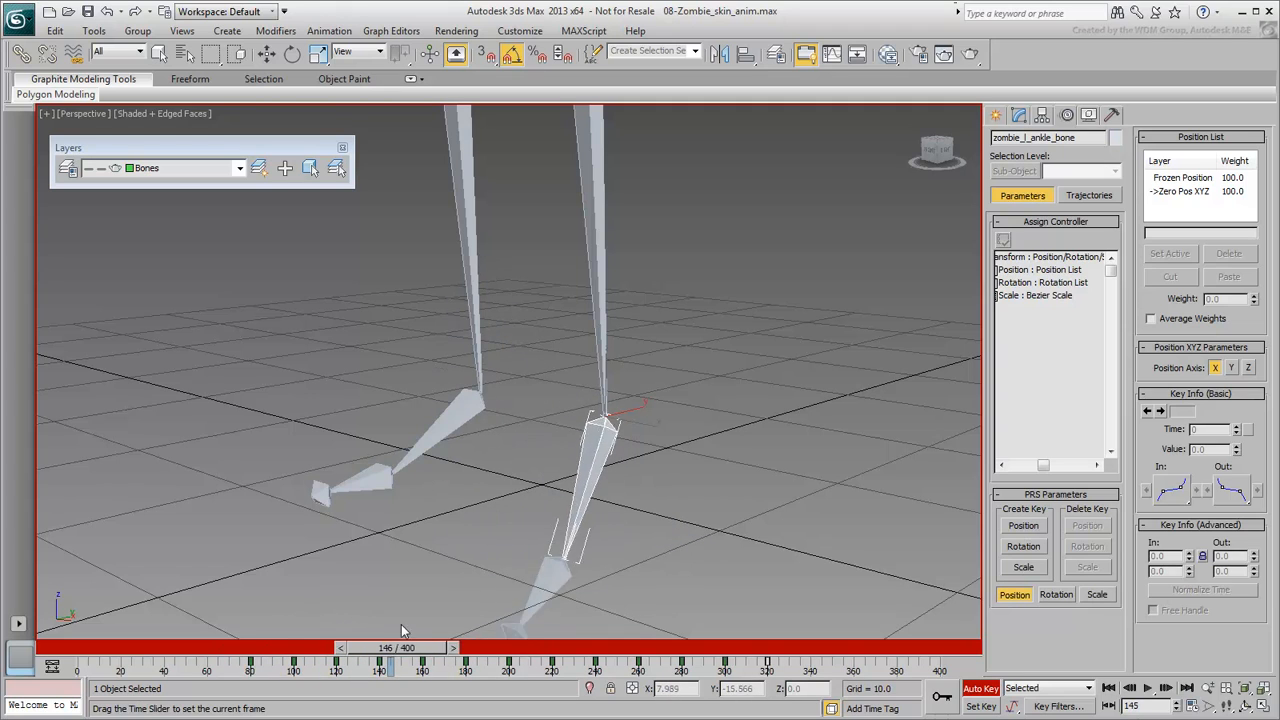
pyautogui.moveTo(390, 648); pyautogui.dragTo(740, 648)
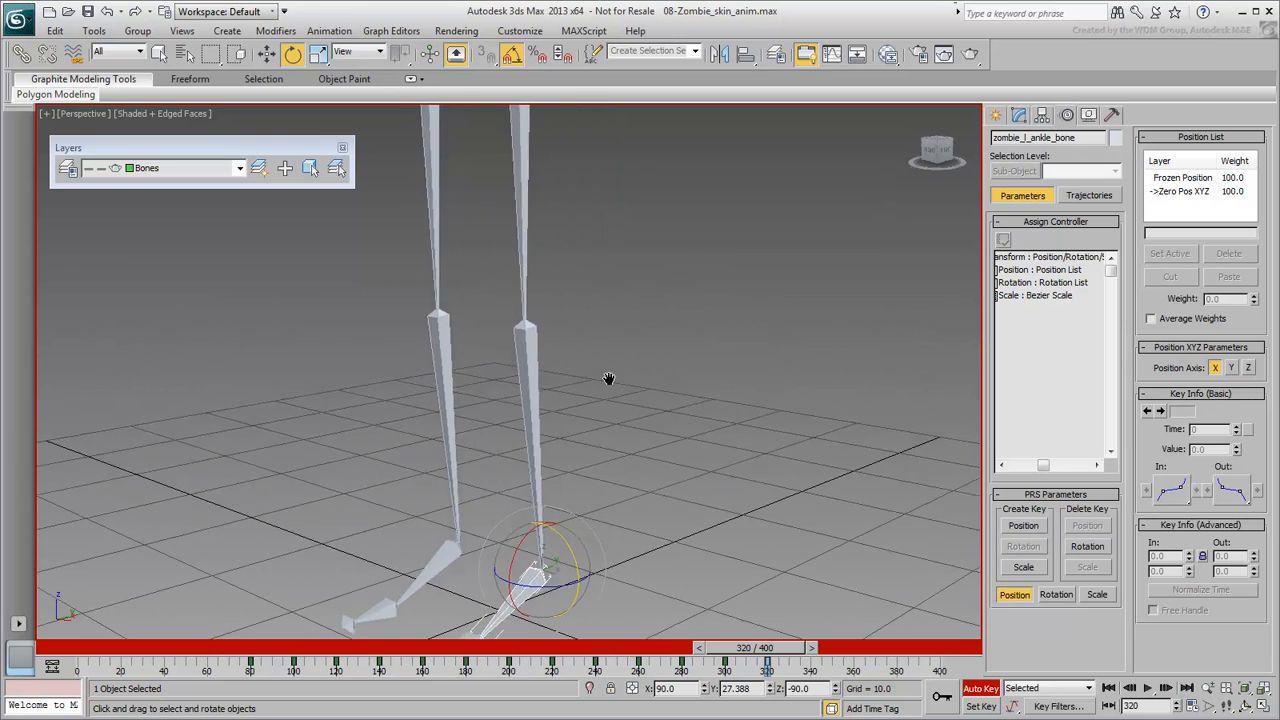
# In Local coordinates, rotate zombie_l_knee_bone -80 on Z at frame 340, then zoom out
pyautogui.click(520, 320)
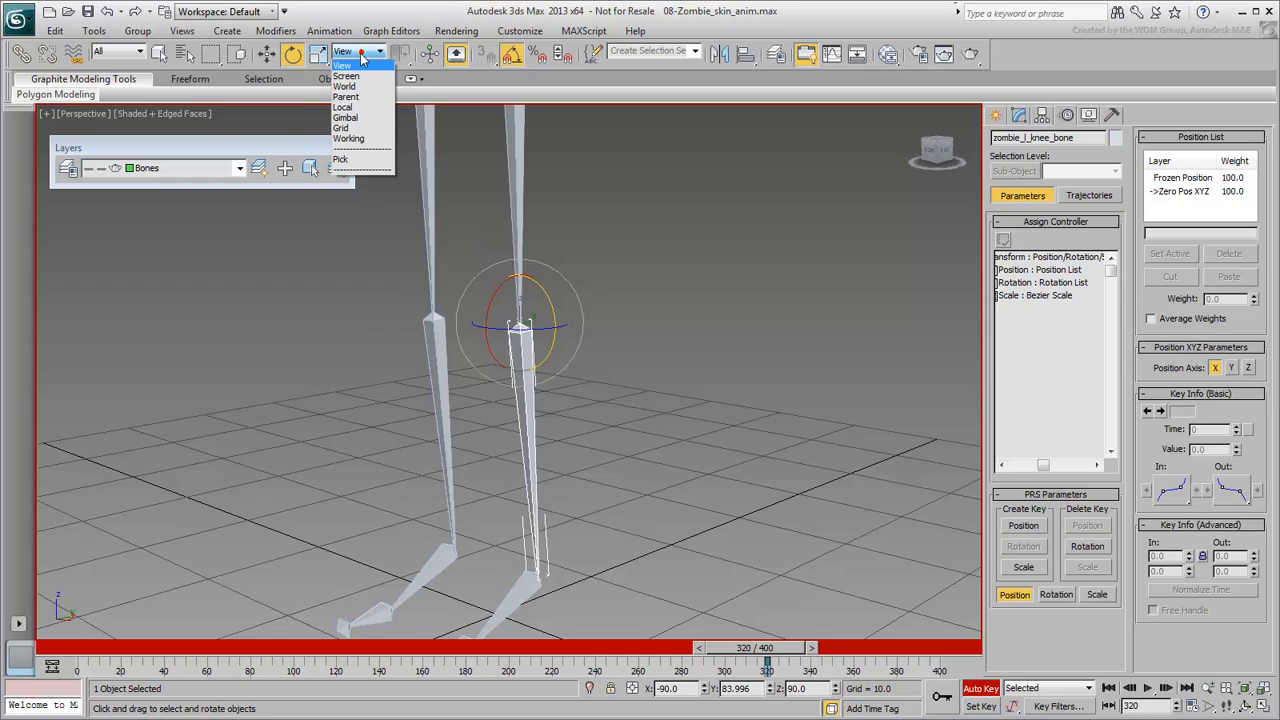
pyautogui.click(343, 107)
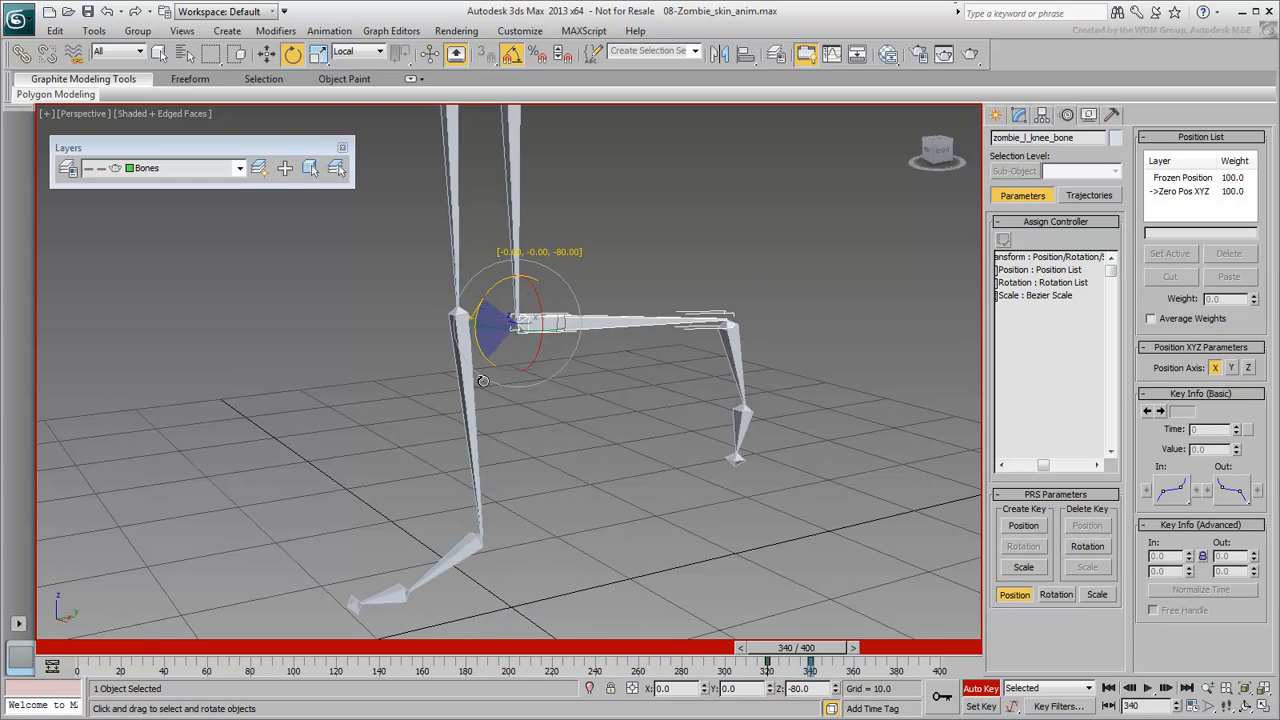
pyautogui.moveTo(540, 320); pyautogui.dragTo(520, 300)
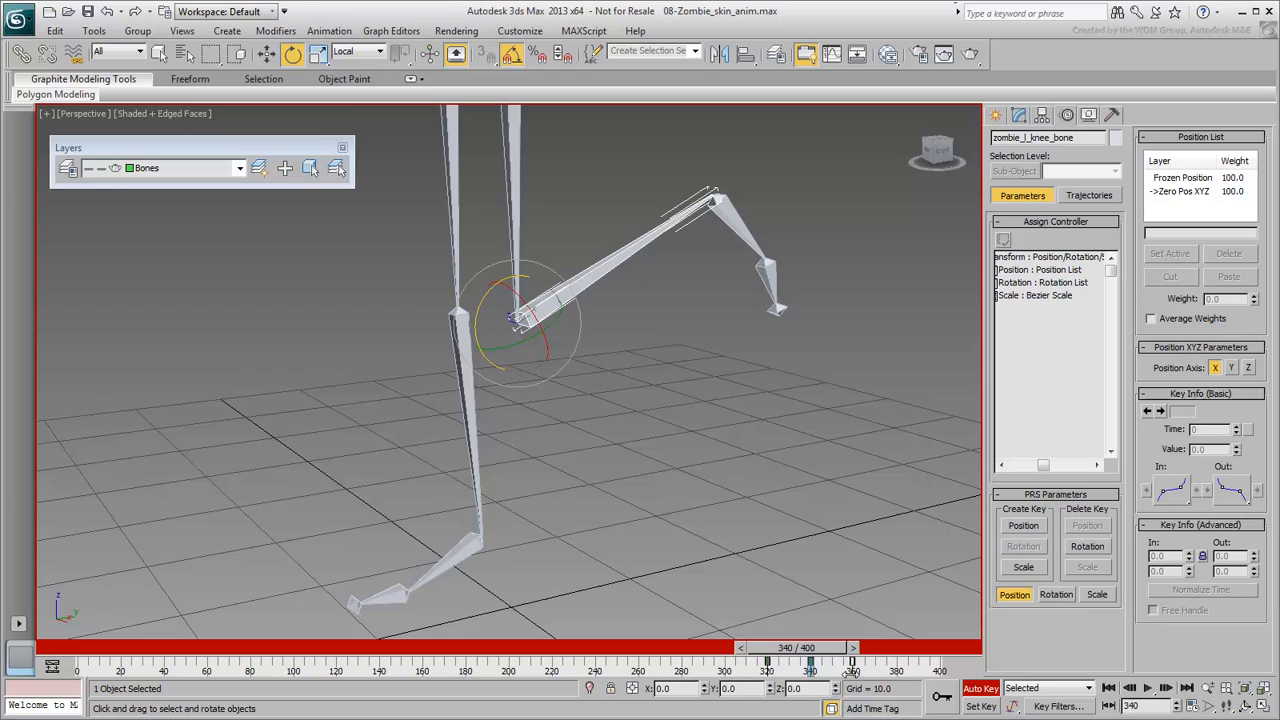
pyautogui.moveTo(767, 658); pyautogui.dragTo(740, 658)
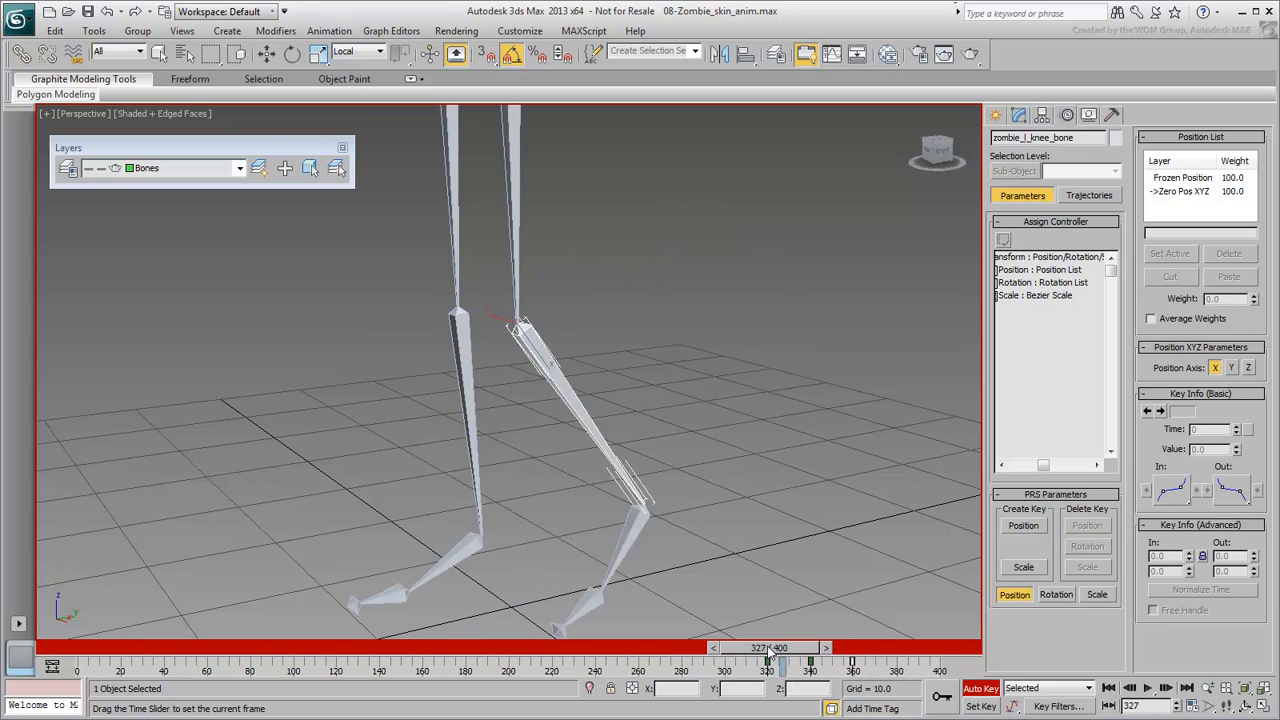
pyautogui.moveTo(770, 648); pyautogui.dragTo(767, 648)
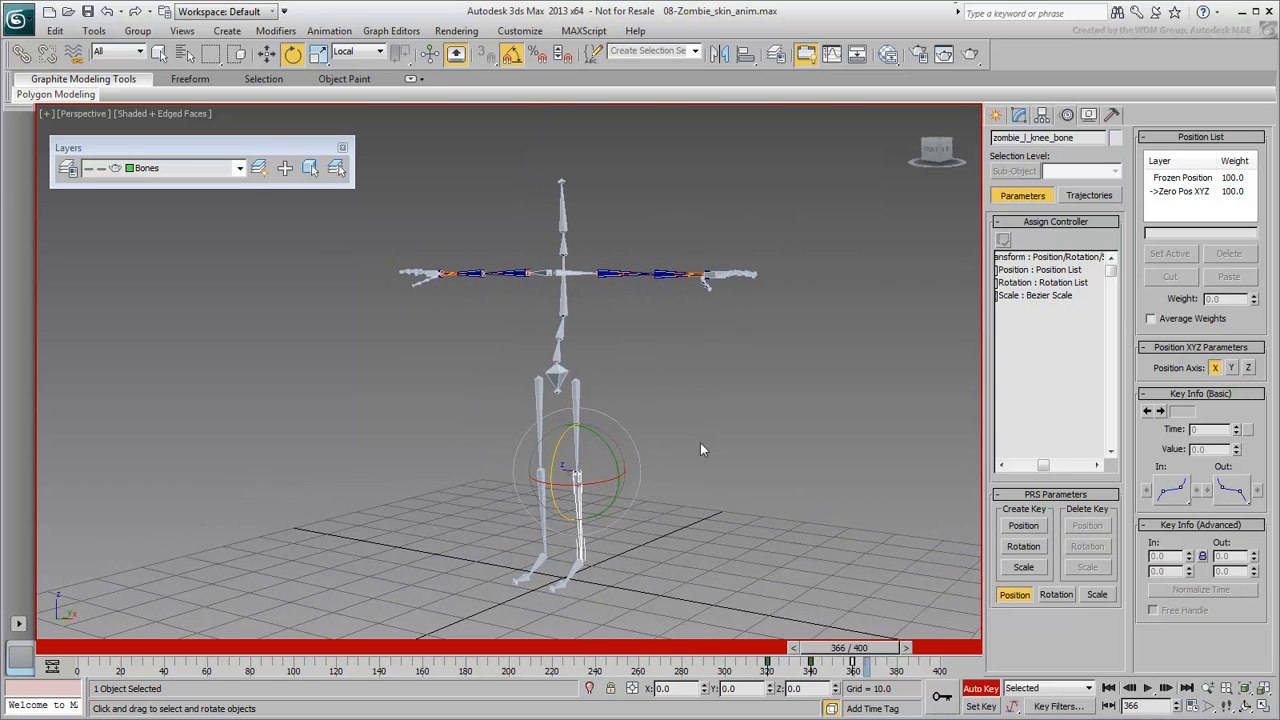
pyautogui.moveTo(805, 578)
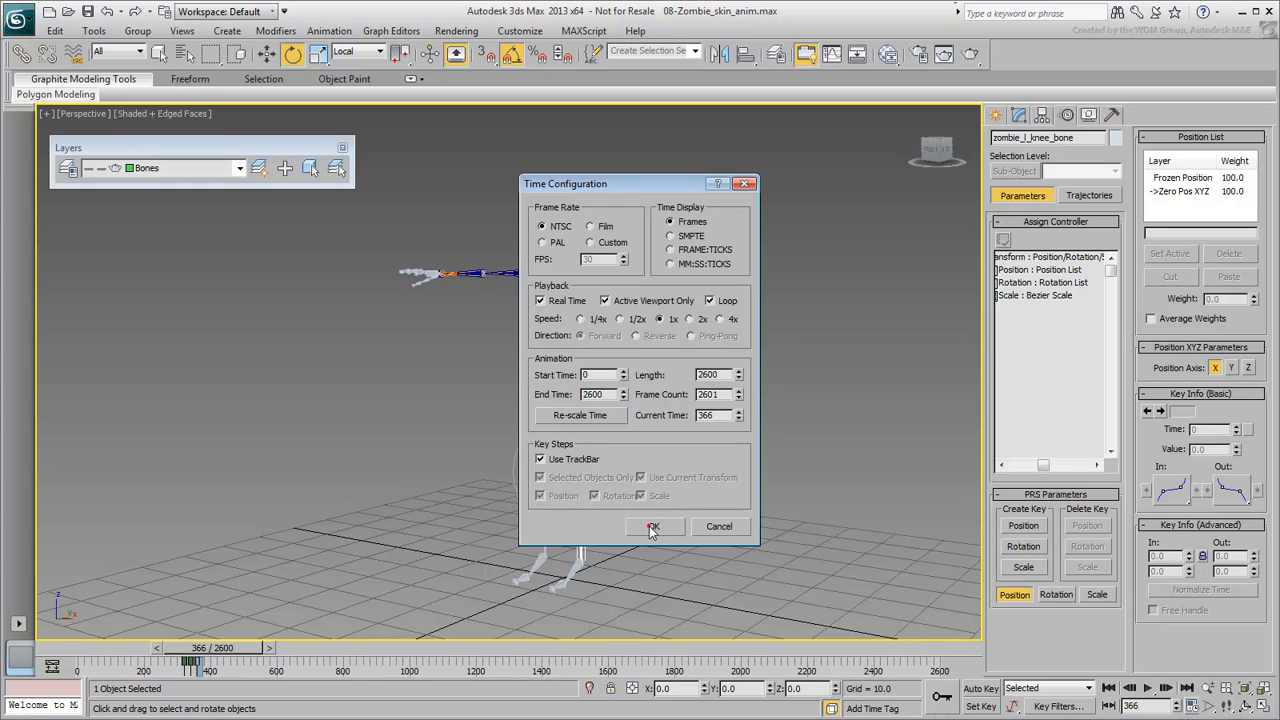
# Confirm a 2600-frame timeline, return to frame 0, and delete the selected bones' animation
pyautogui.click(653, 526)
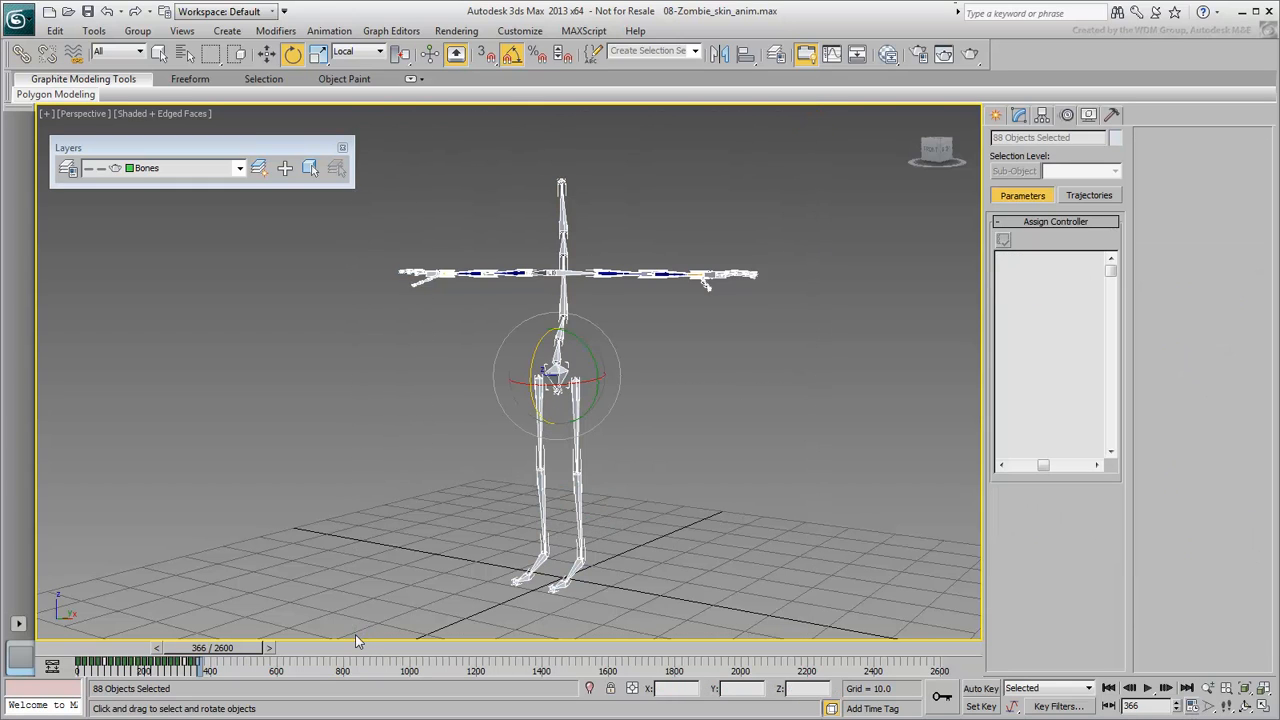
pyautogui.moveTo(200, 660); pyautogui.dragTo(80, 660)
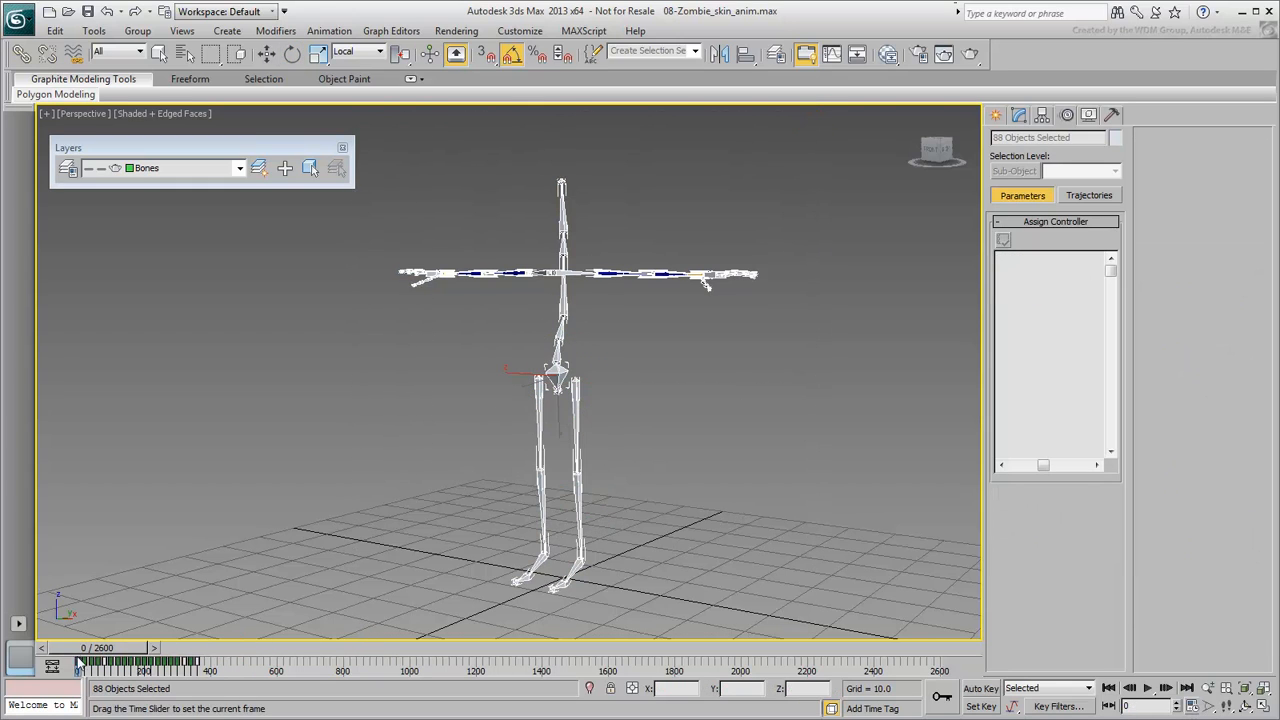
pyautogui.click(290, 54)
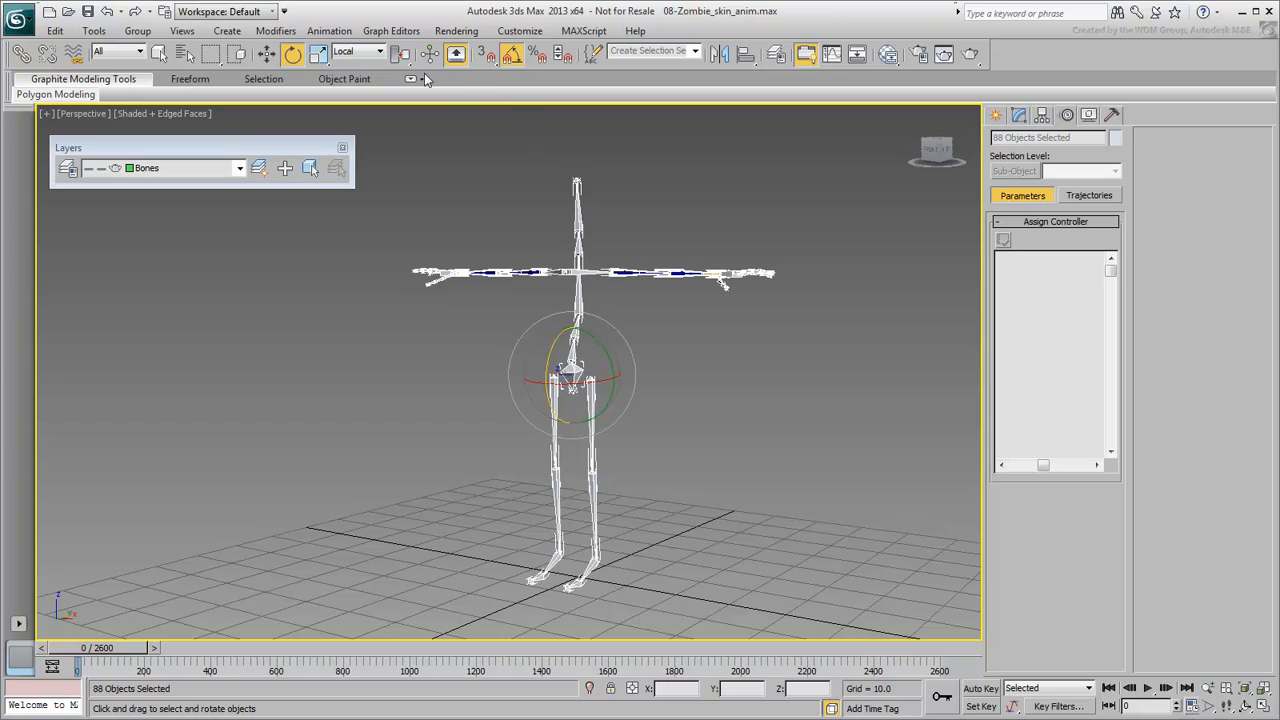
# Load the _Skeleton_Anim.xaf motion file onto the skeleton via Load Animation
pyautogui.click(329, 31)
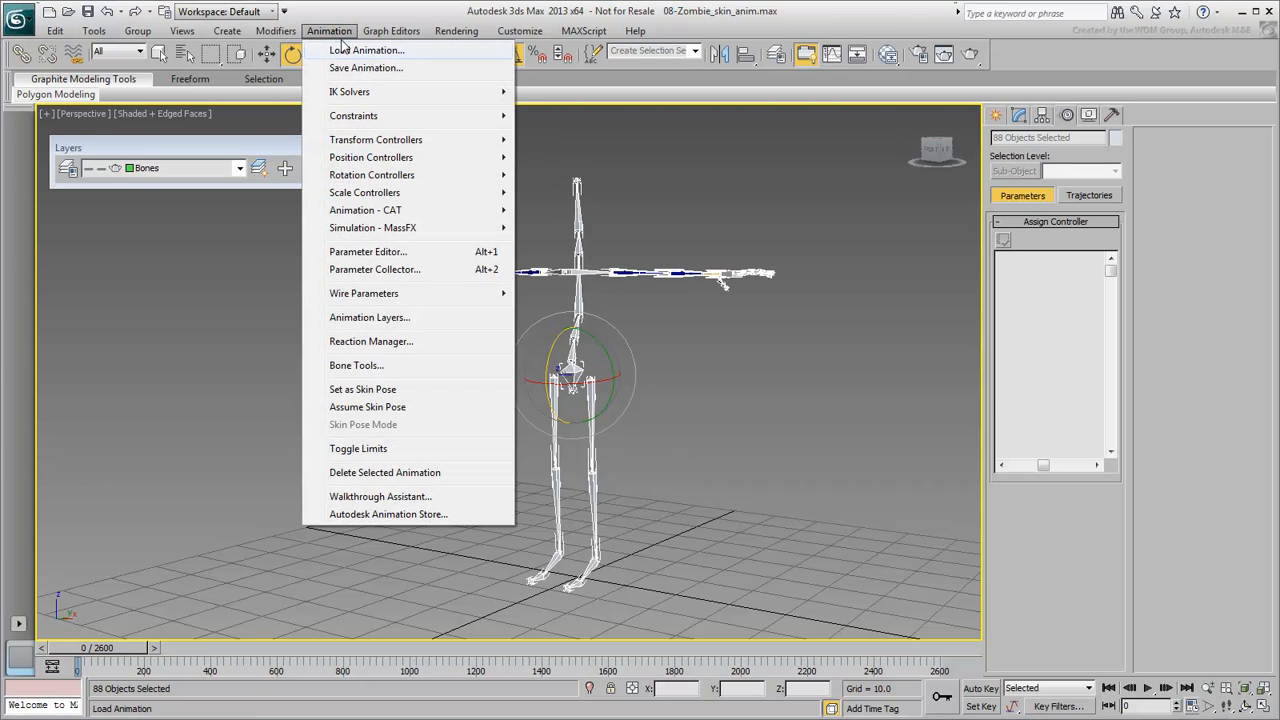
pyautogui.click(367, 50)
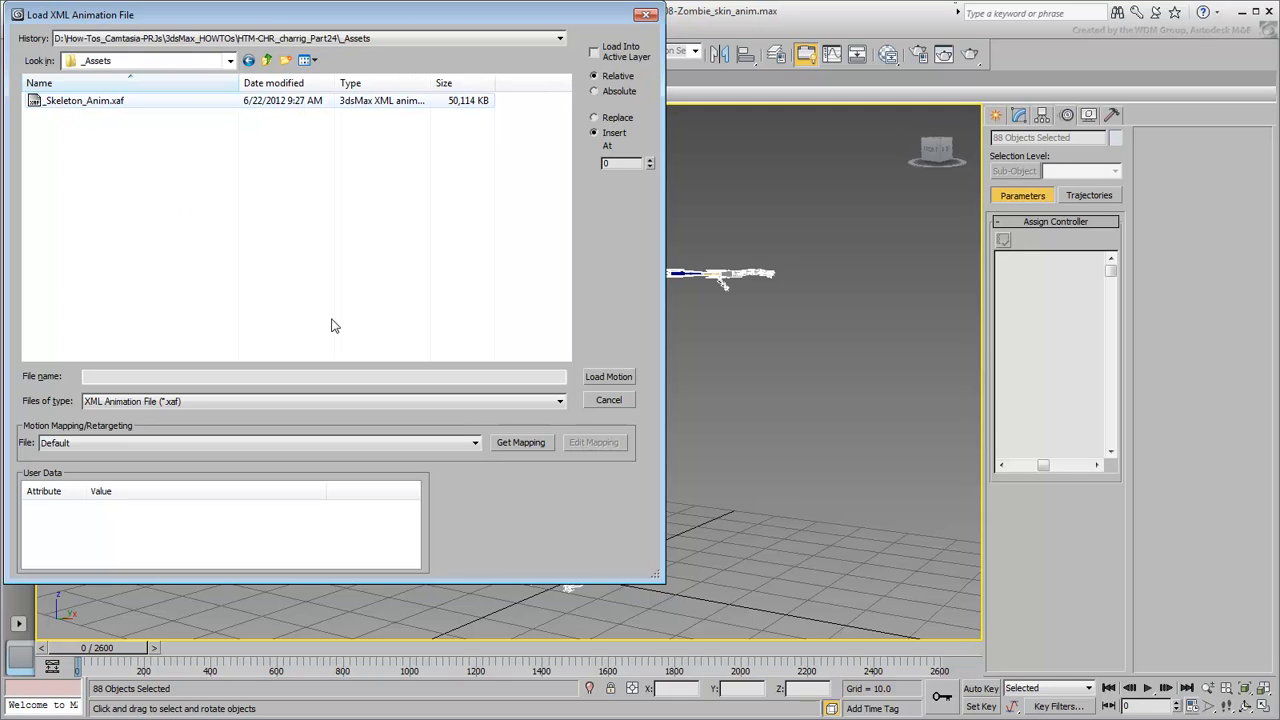
pyautogui.click(84, 100)
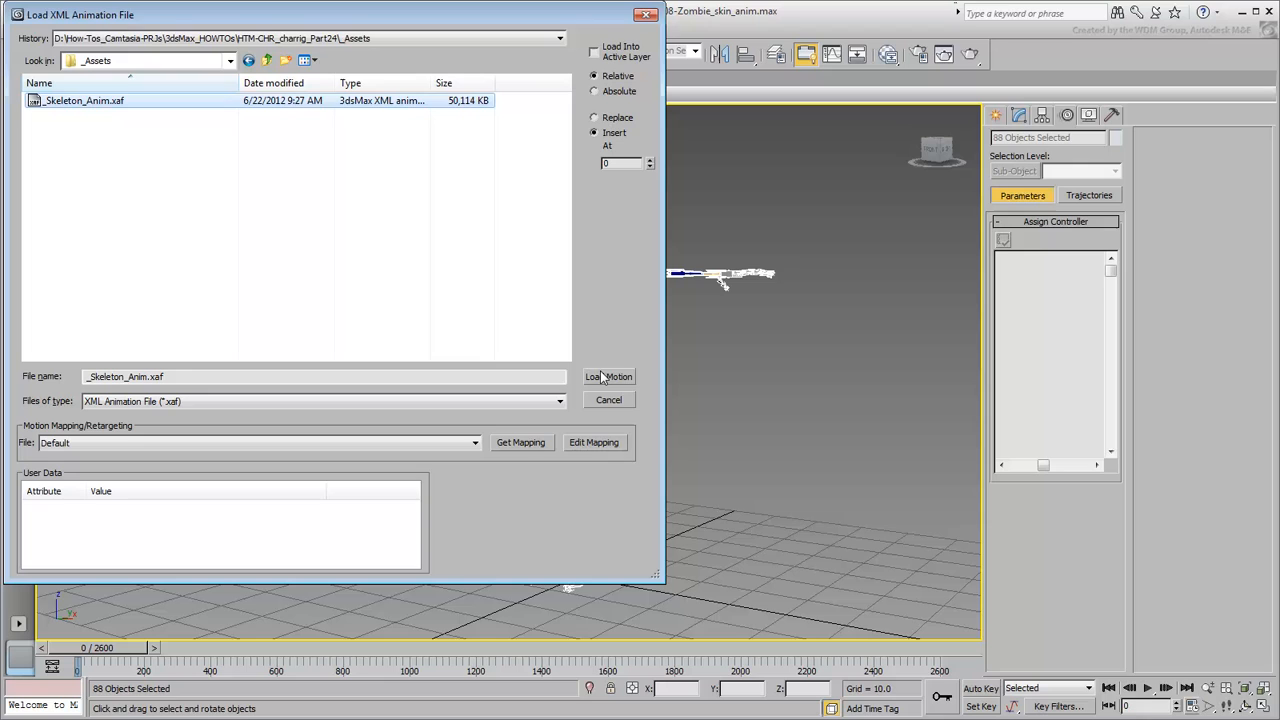
pyautogui.click(608, 376)
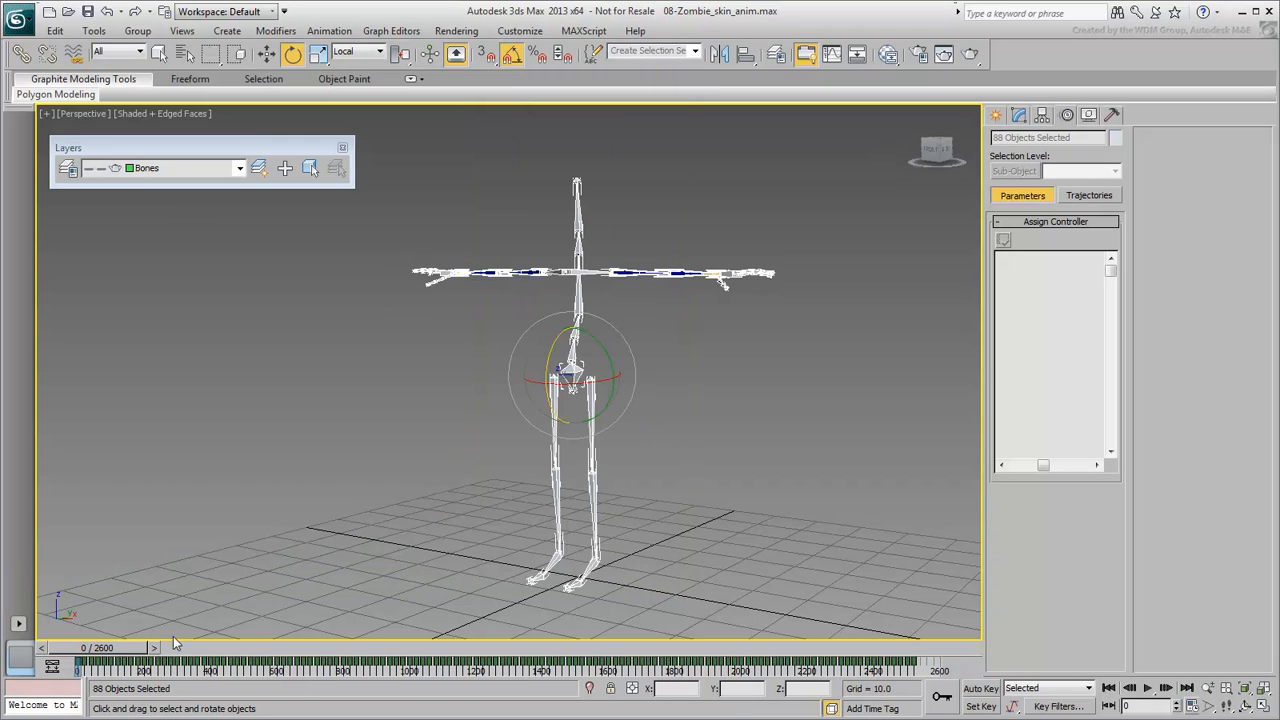
pyautogui.moveTo(78, 658); pyautogui.dragTo(158, 658)
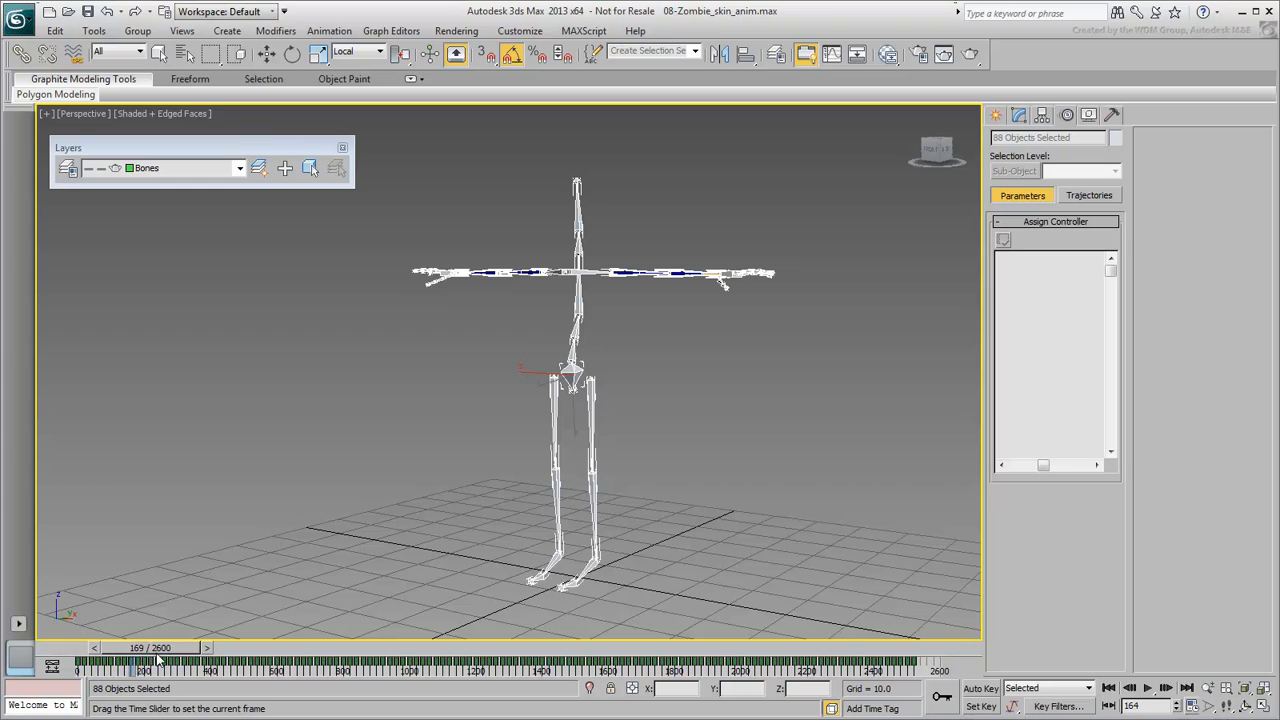
pyautogui.moveTo(155, 659); pyautogui.dragTo(280, 669)
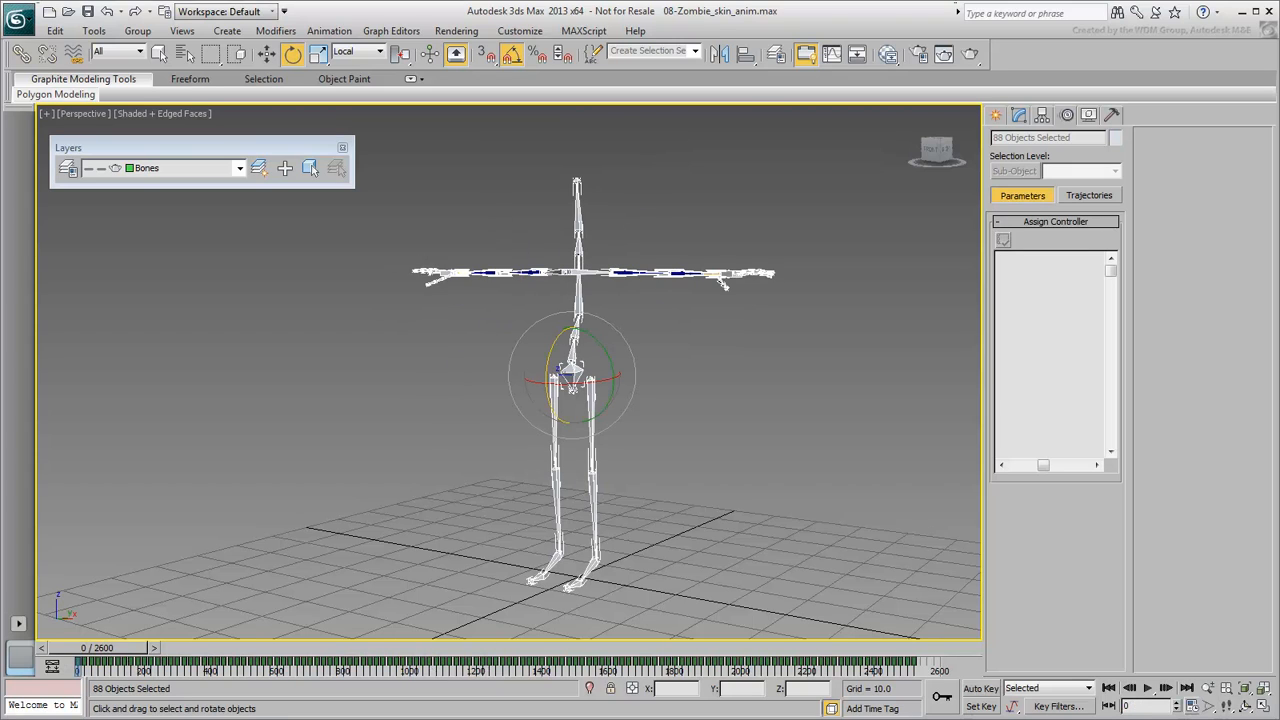
pyautogui.moveTo(785, 508)
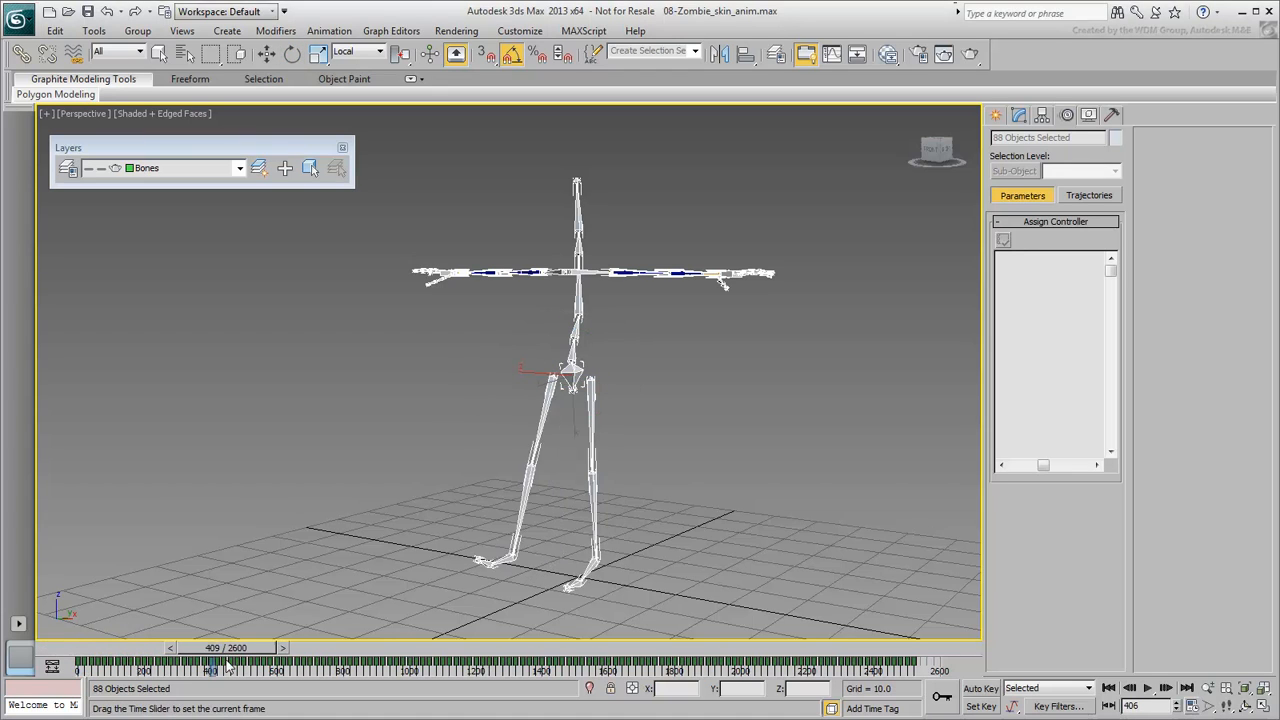
pyautogui.moveTo(210, 670); pyautogui.dragTo(365, 670)
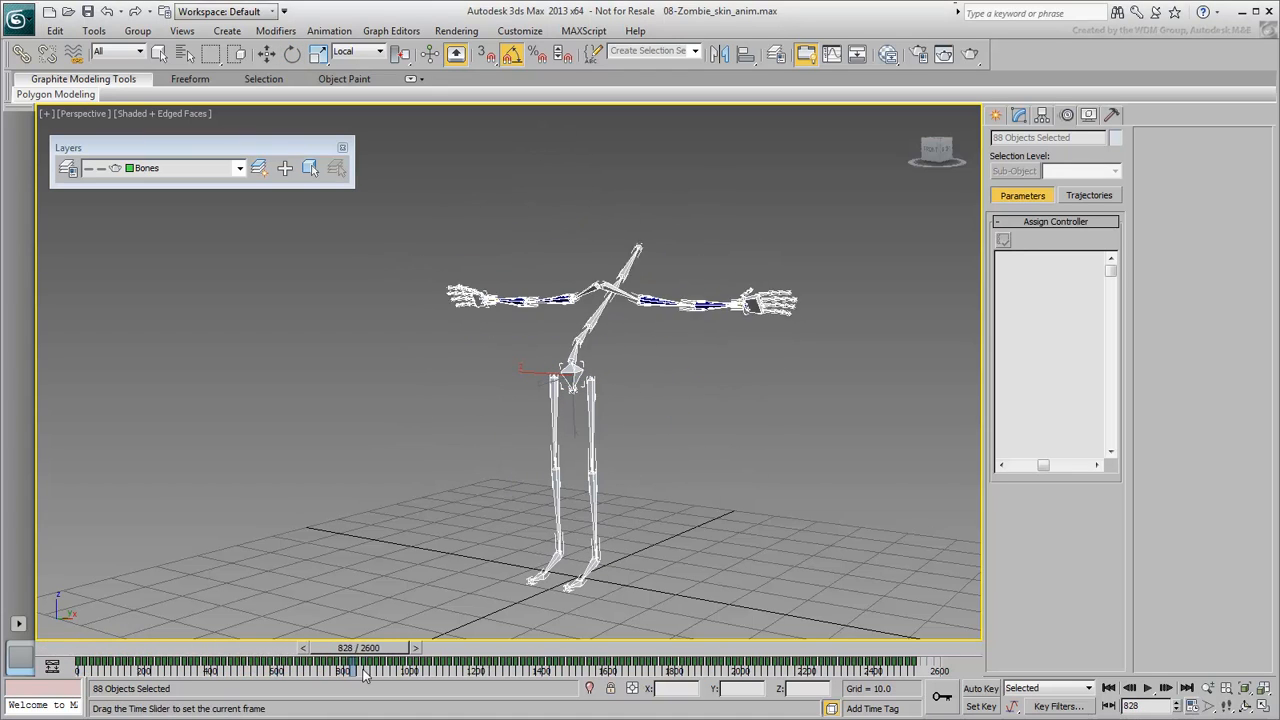
pyautogui.moveTo(365, 670); pyautogui.dragTo(480, 670)
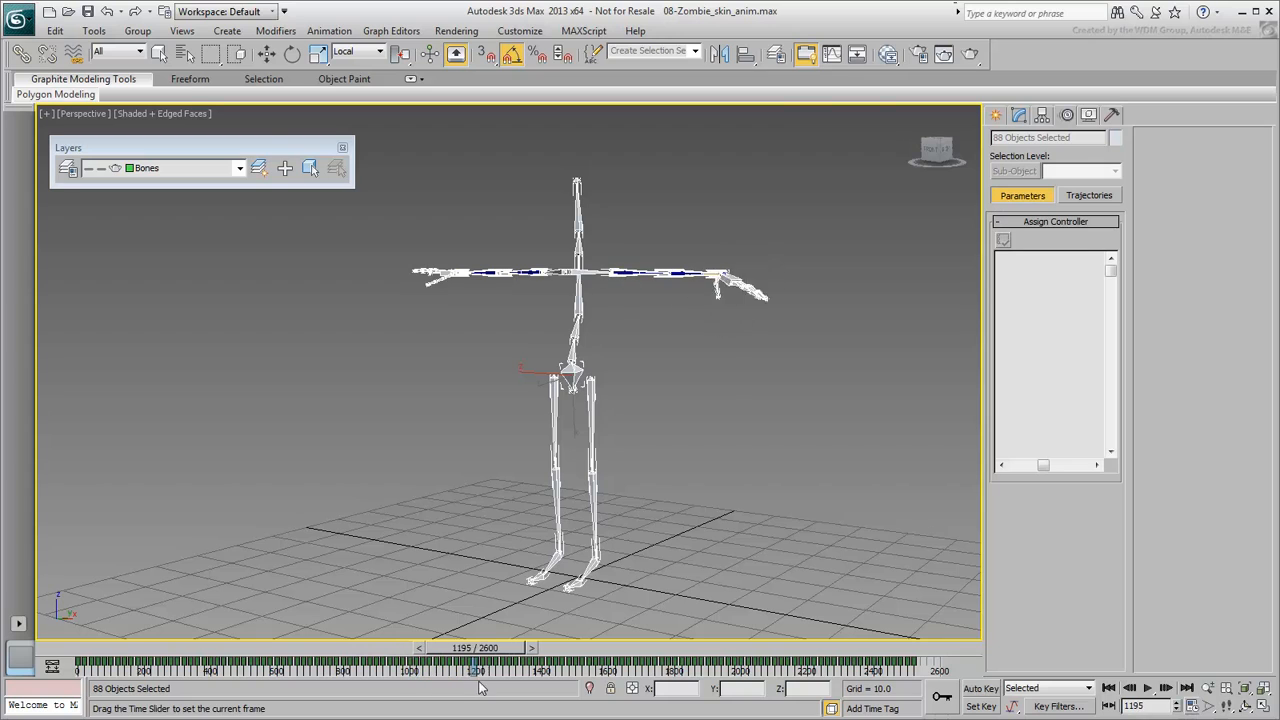
pyautogui.moveTo(480, 660); pyautogui.dragTo(603, 660)
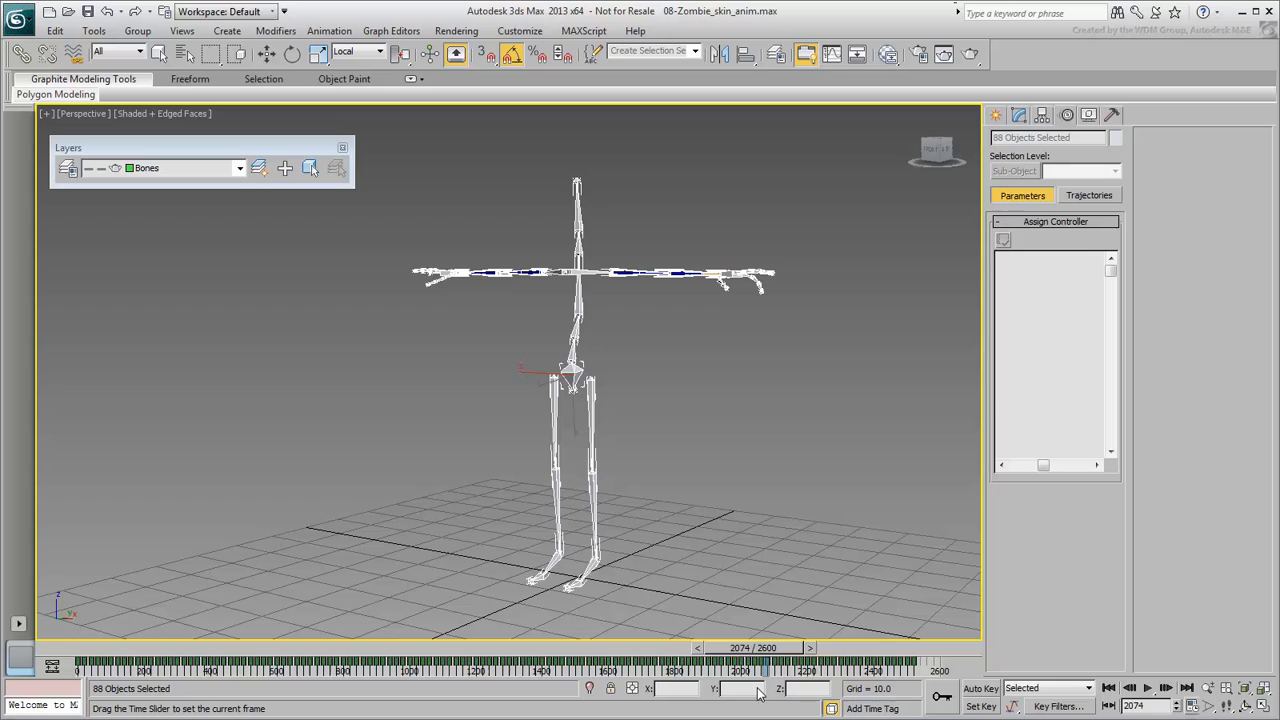
pyautogui.moveTo(760, 688); pyautogui.dragTo(845, 688)
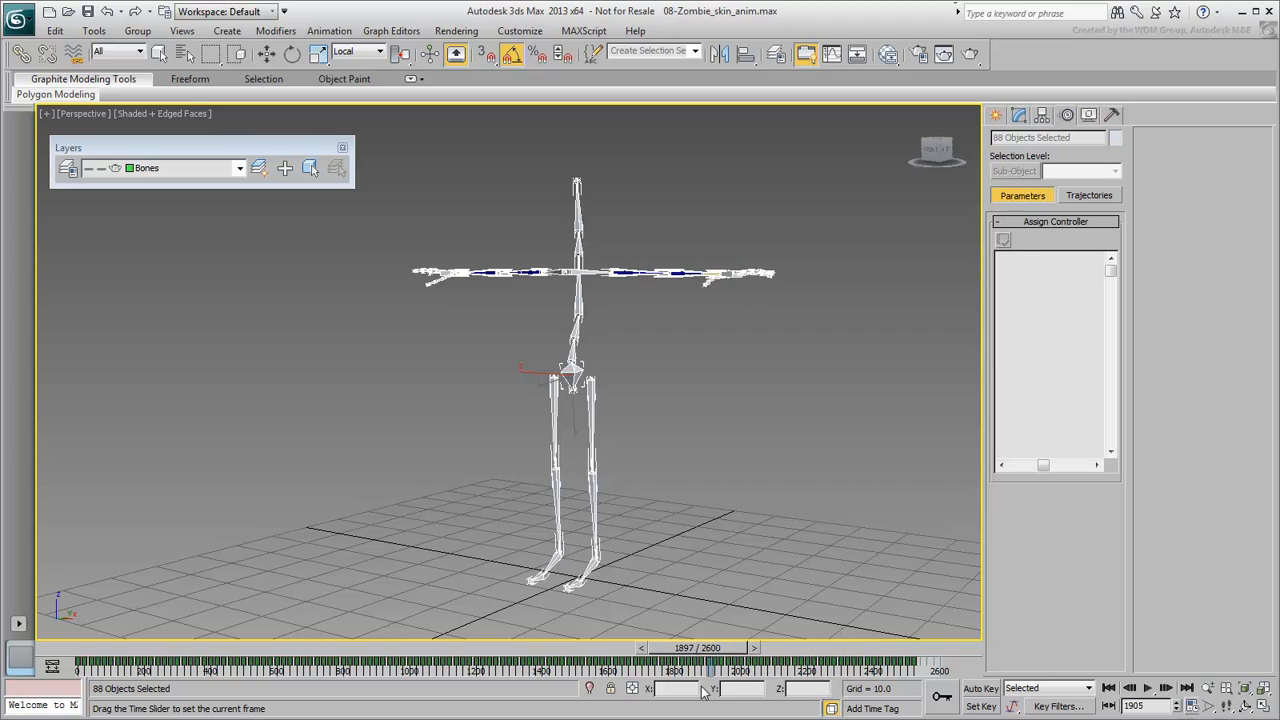
pyautogui.moveTo(700, 660); pyautogui.dragTo(388, 660)
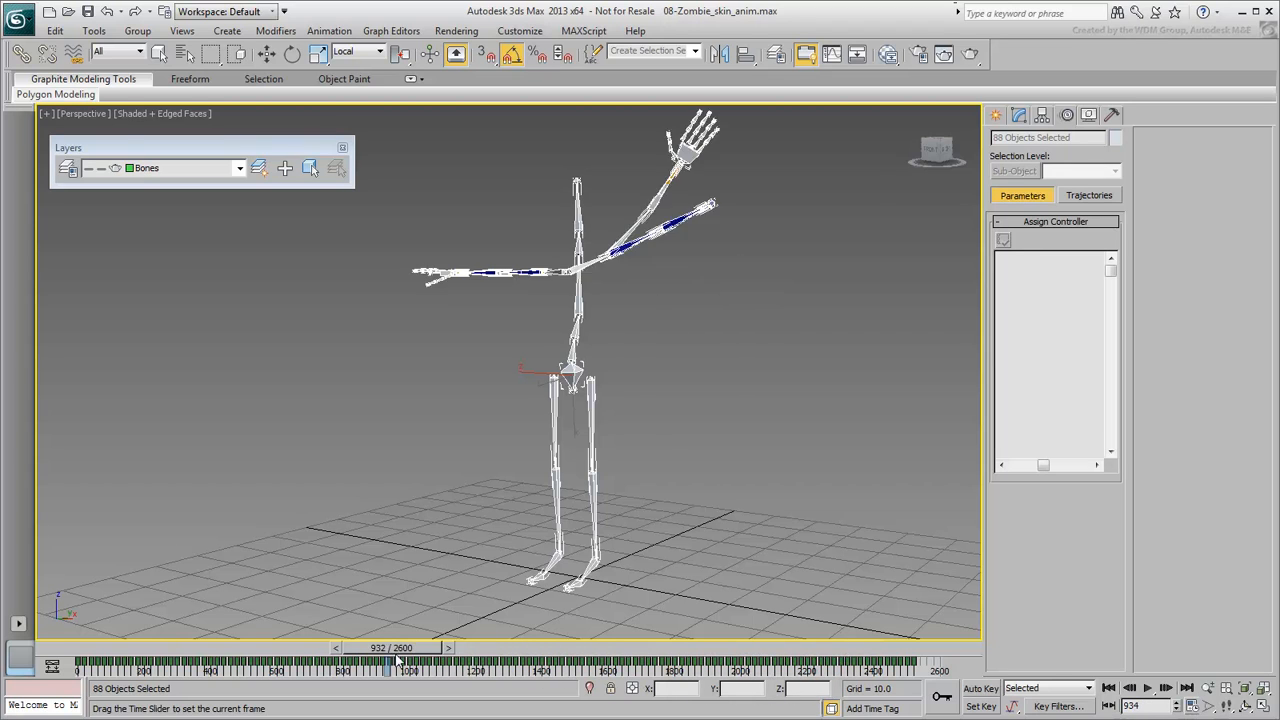
pyautogui.moveTo(388, 658); pyautogui.dragTo(255, 658)
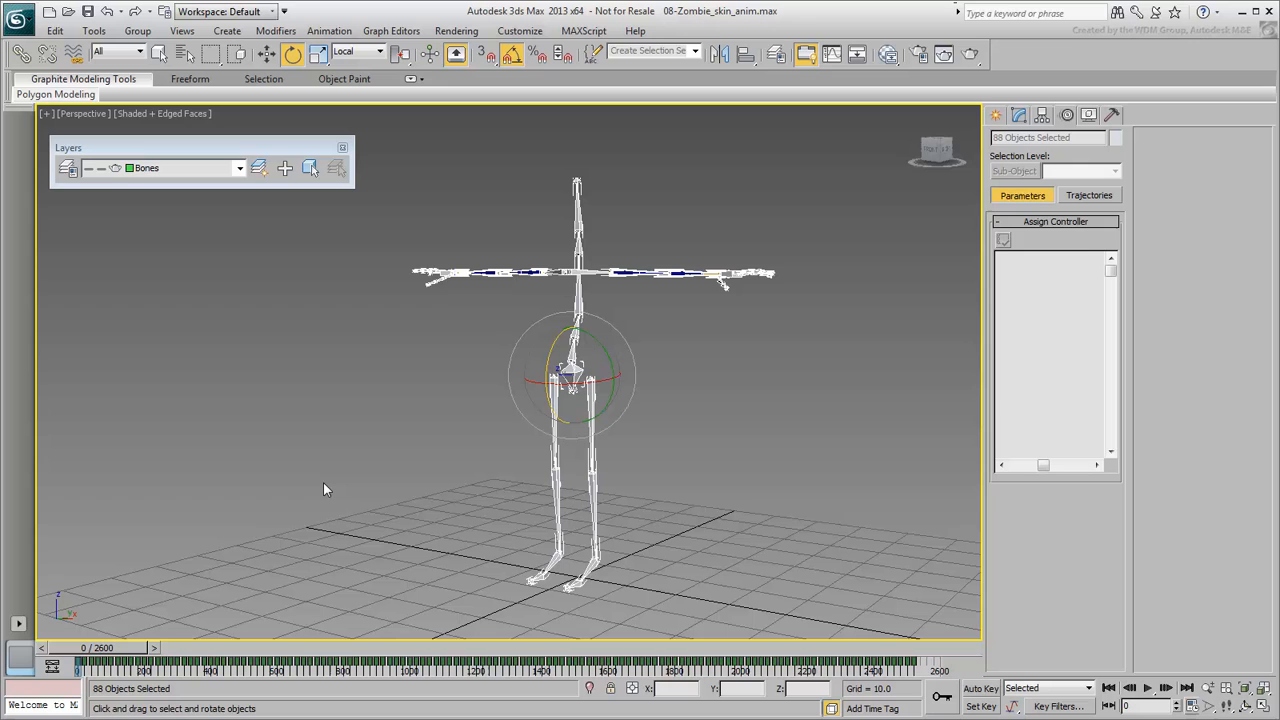
pyautogui.moveTo(324, 489); pyautogui.dragTo(380, 415)
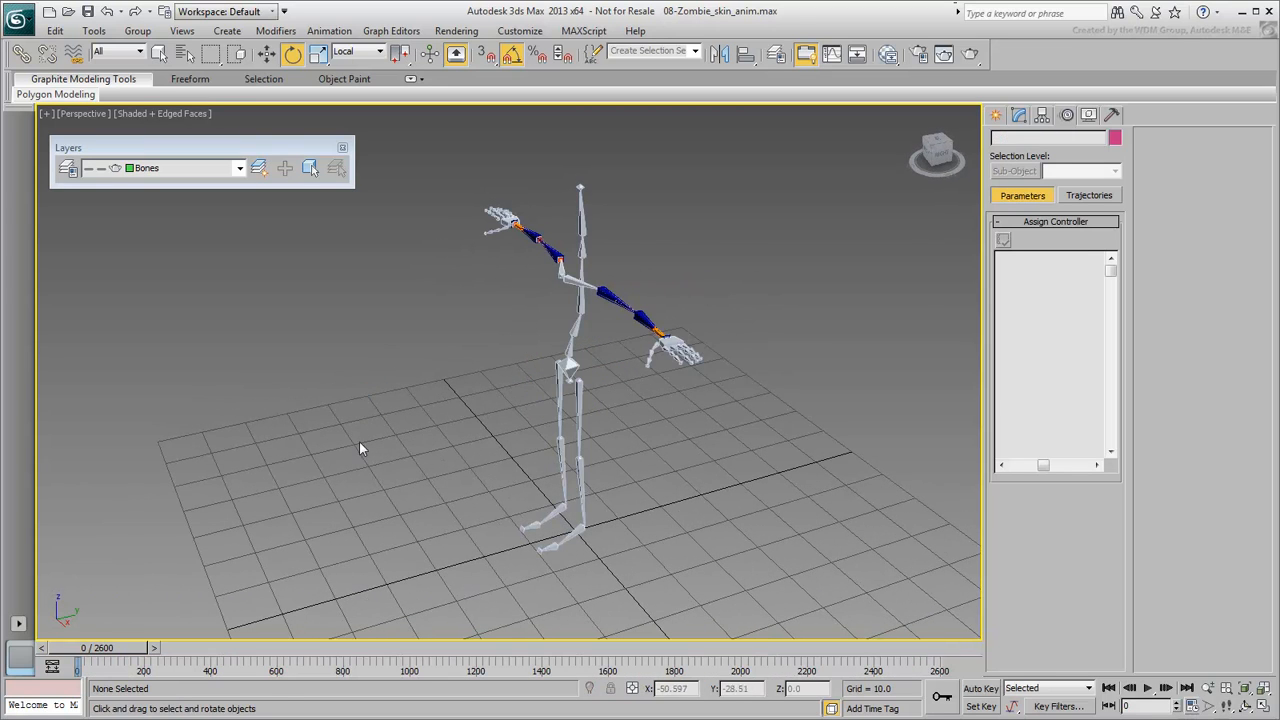
pyautogui.moveTo(77, 659); pyautogui.dragTo(355, 659)
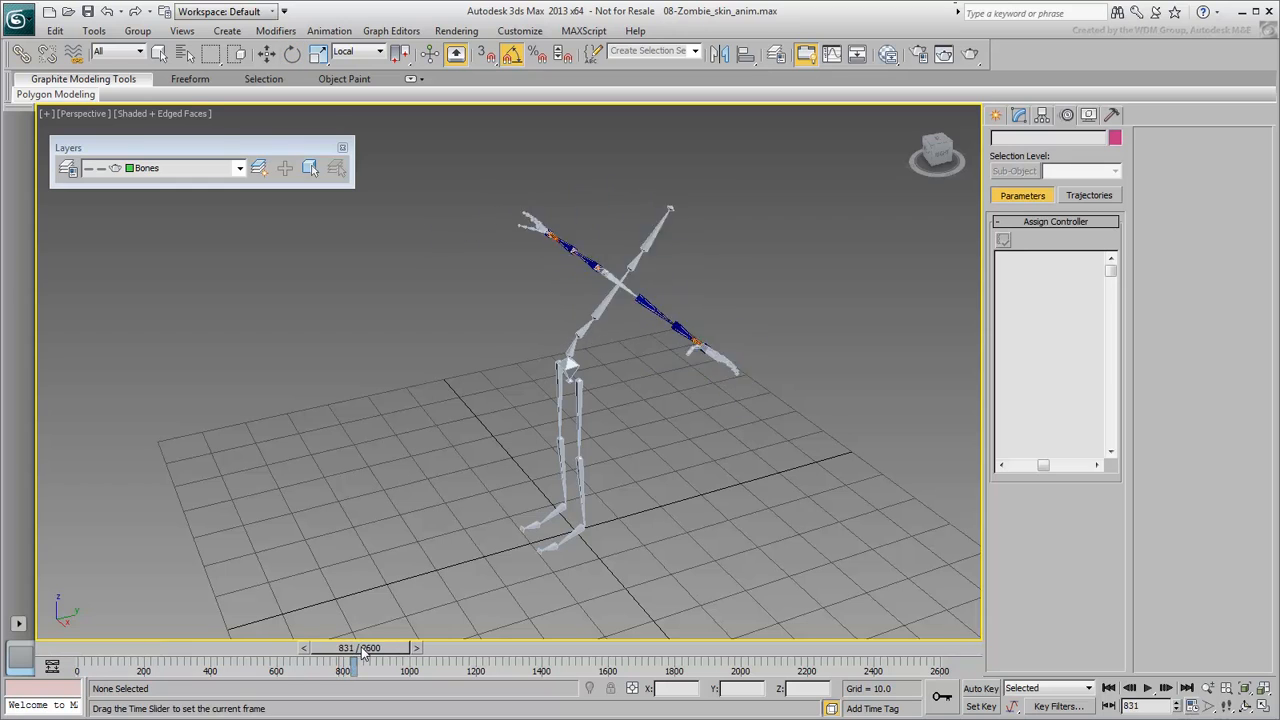
pyautogui.moveTo(355, 662); pyautogui.dragTo(393, 662)
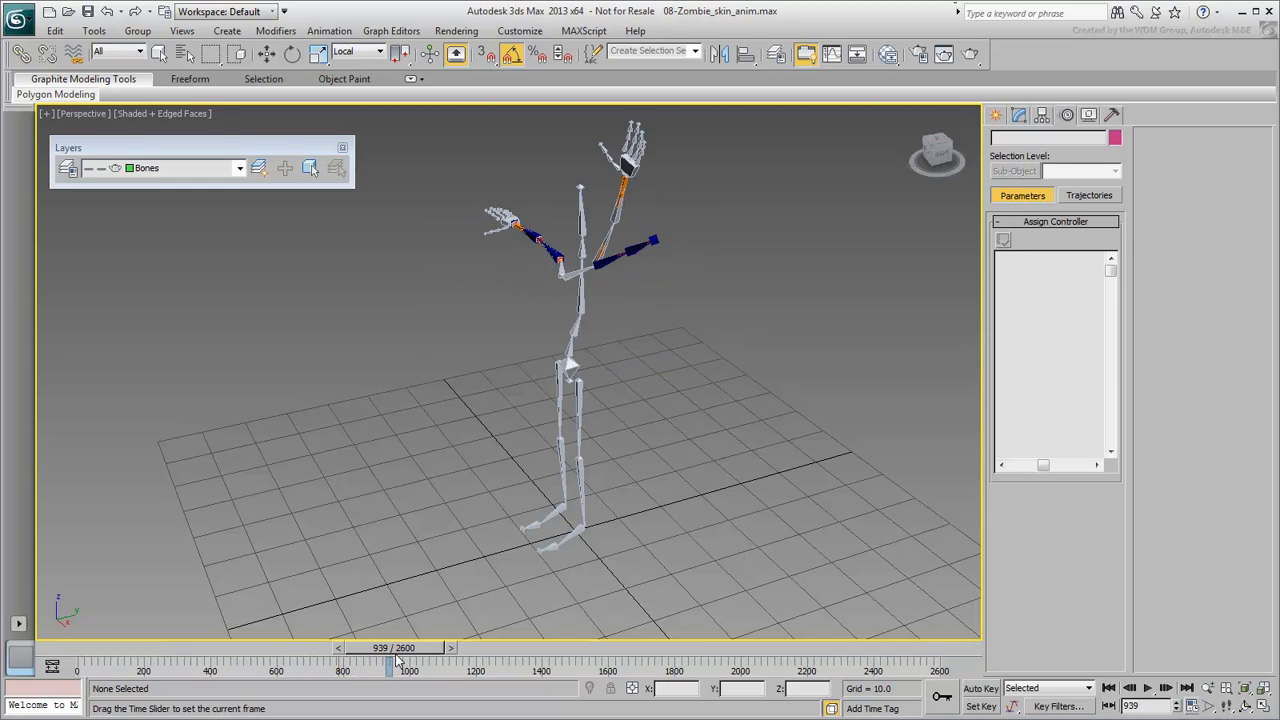
pyautogui.moveTo(390, 658); pyautogui.dragTo(400, 658)
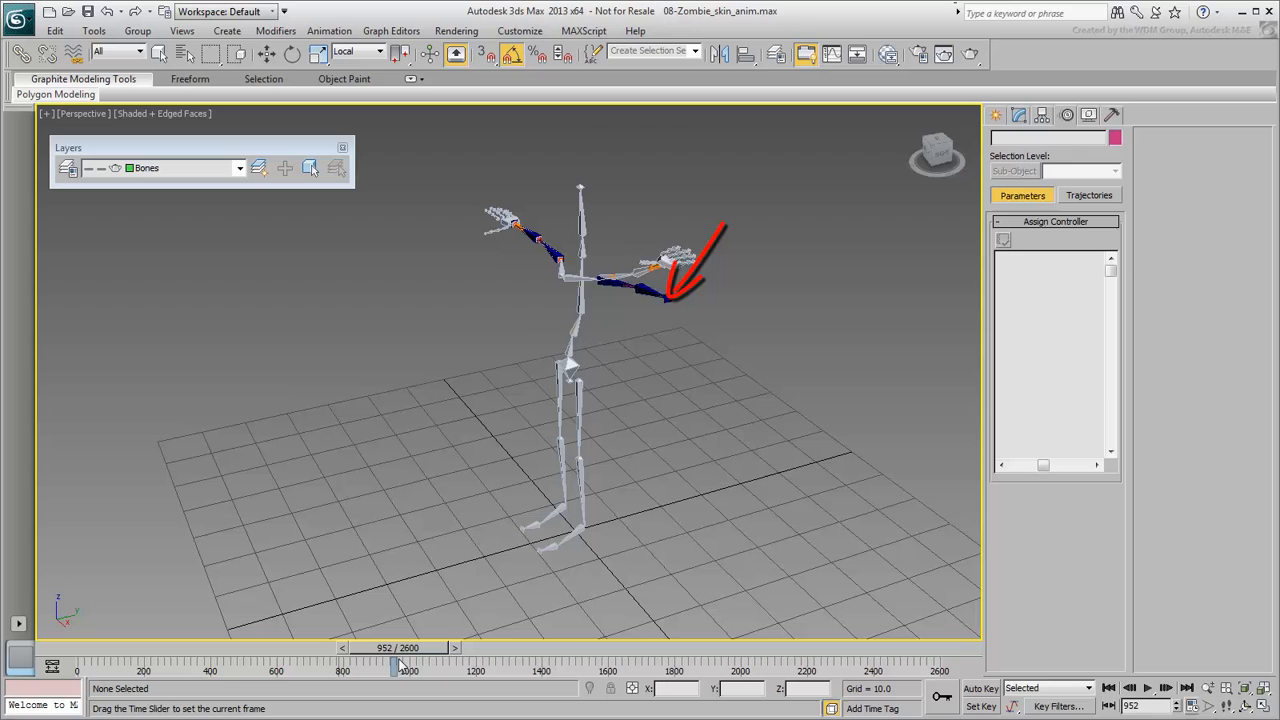
pyautogui.moveTo(398, 663); pyautogui.dragTo(412, 663)
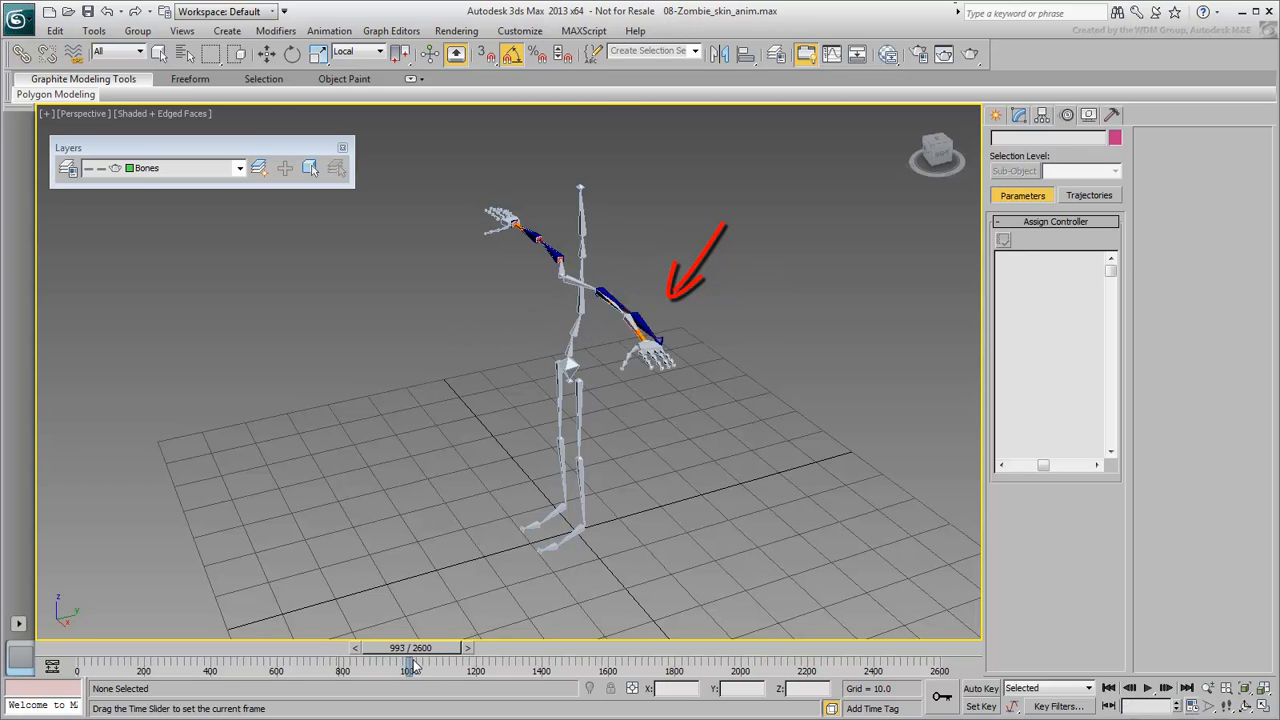
pyautogui.moveTo(415, 660); pyautogui.dragTo(378, 660)
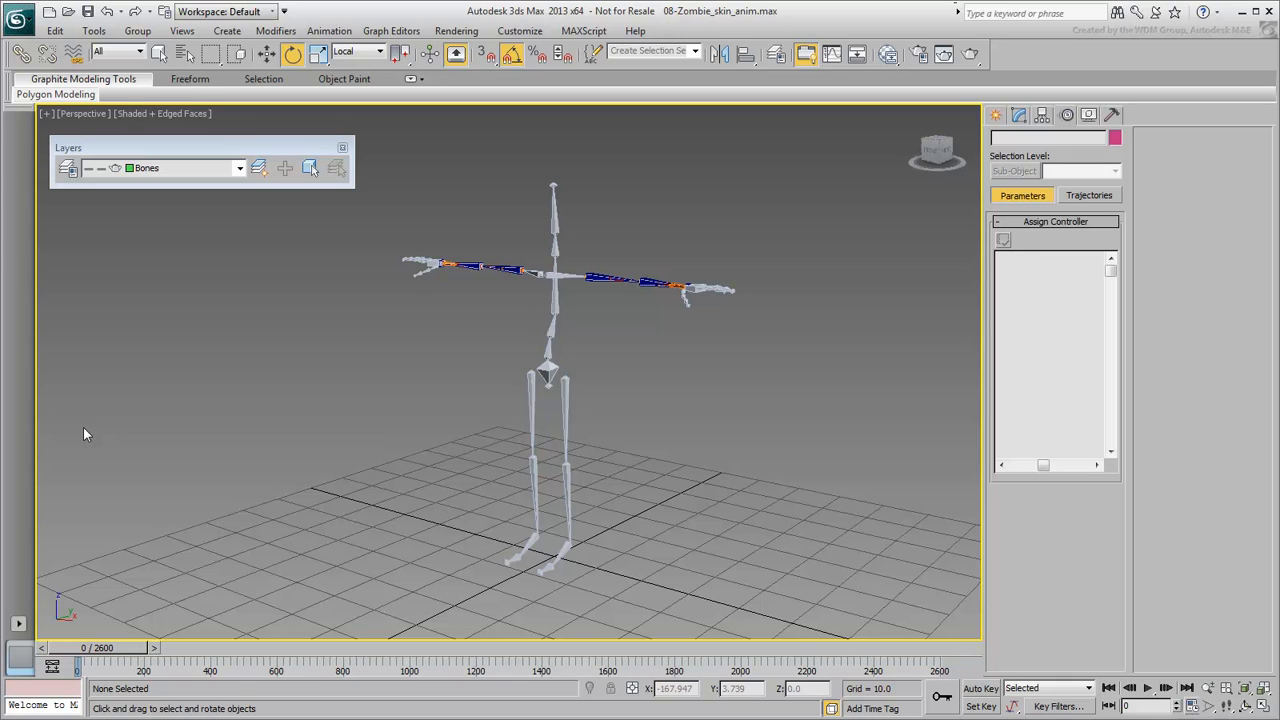
# Unhide the Mesh layer from the Layers dropdown so the T-posed zombie shows
pyautogui.click(239, 167)
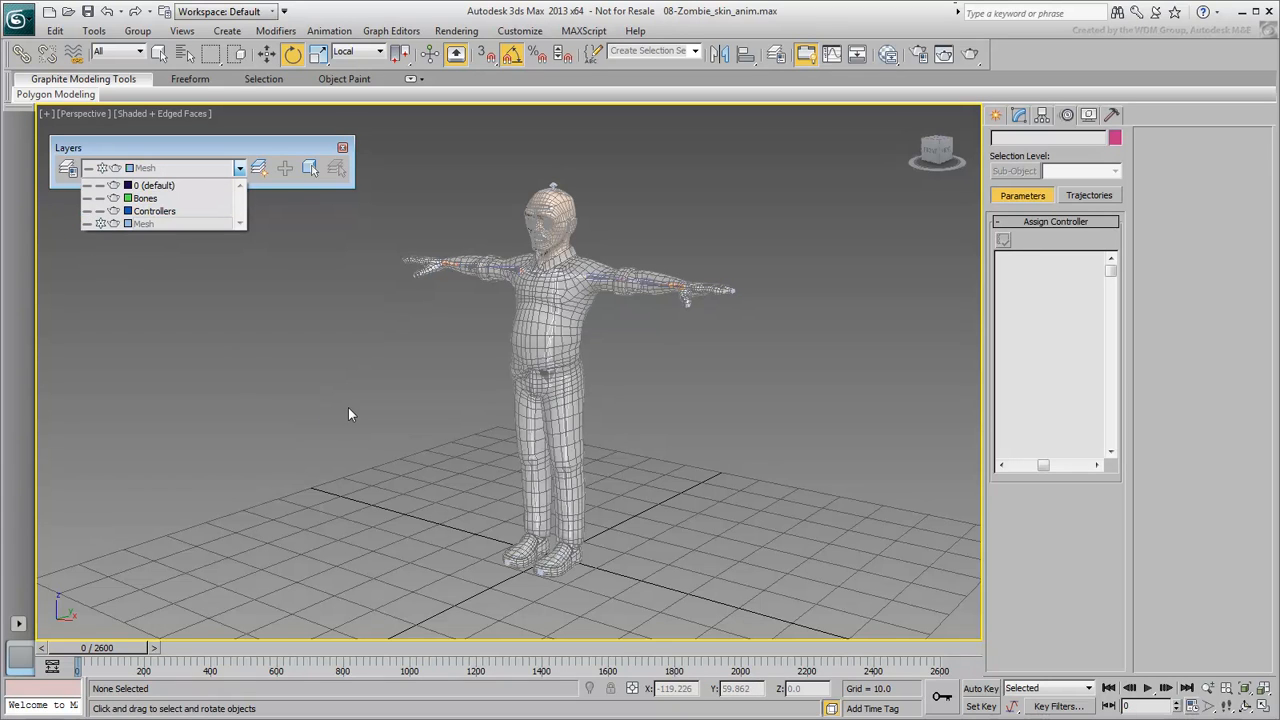
pyautogui.click(144, 197)
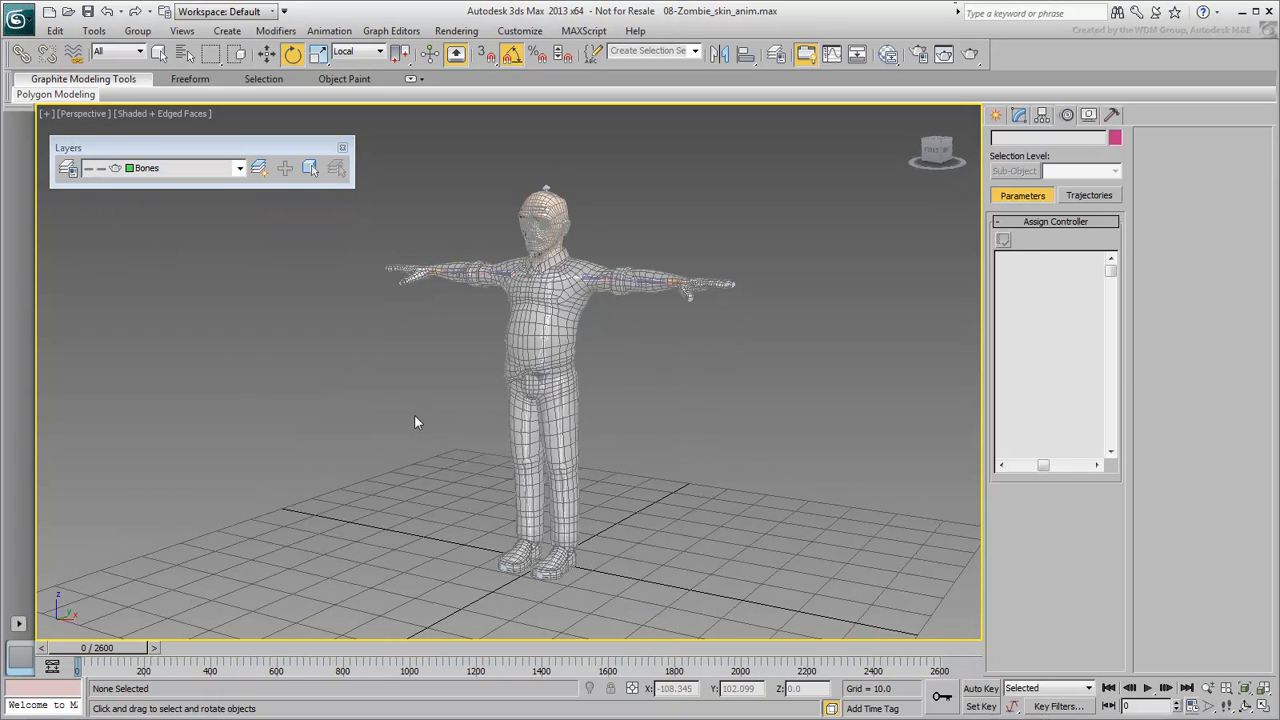